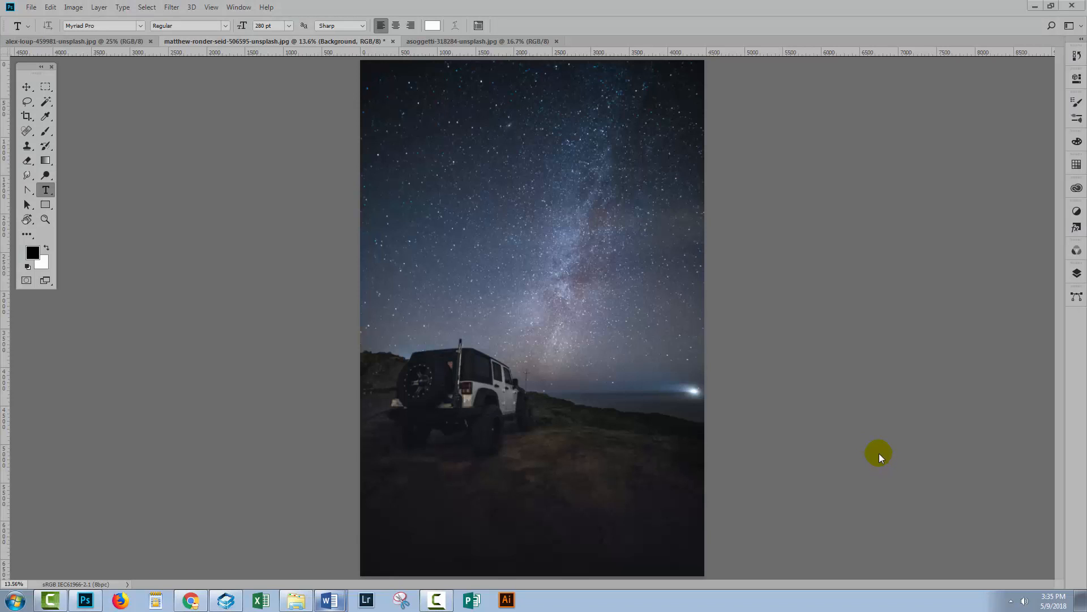
pyautogui.moveTo(874, 449)
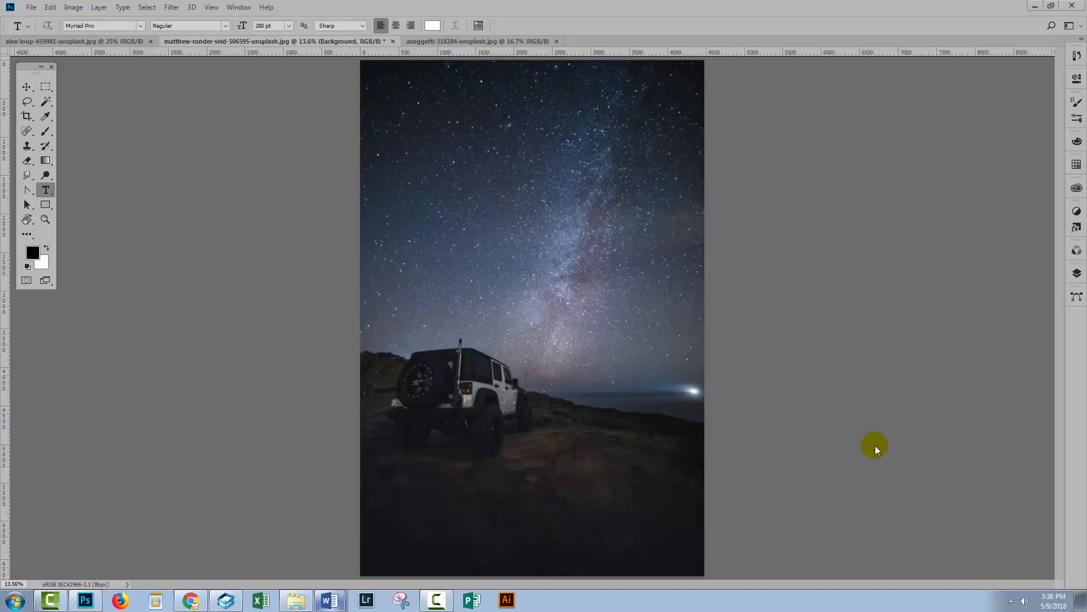
pyautogui.moveTo(890, 371)
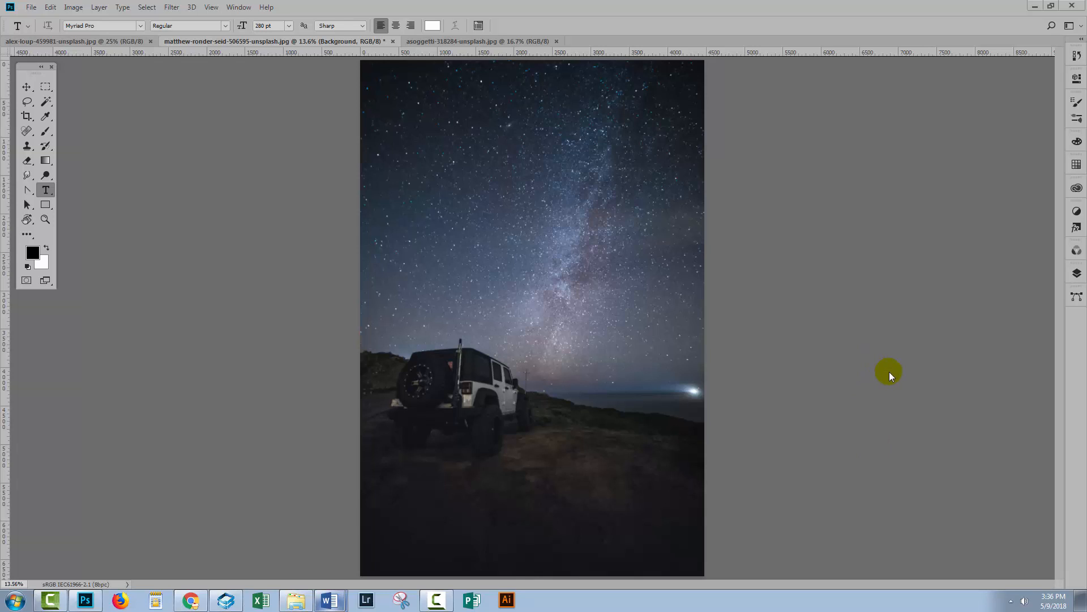
pyautogui.moveTo(329, 599)
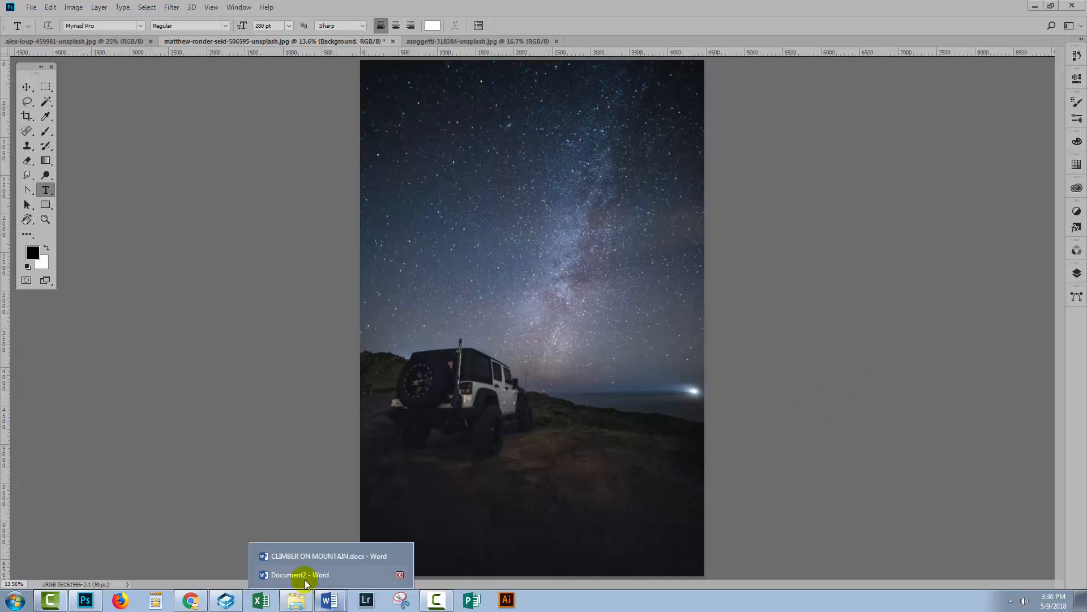
# - Bring the Word document with the bolded Jack Kerouac quote in front of the photo
pyautogui.click(299, 574)
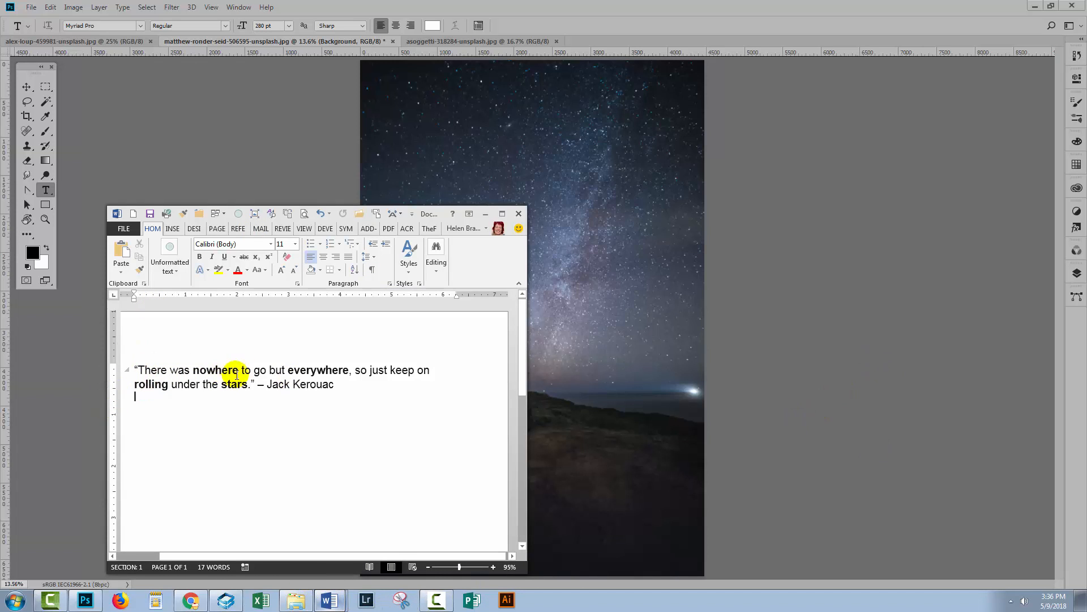
pyautogui.moveTo(201, 369)
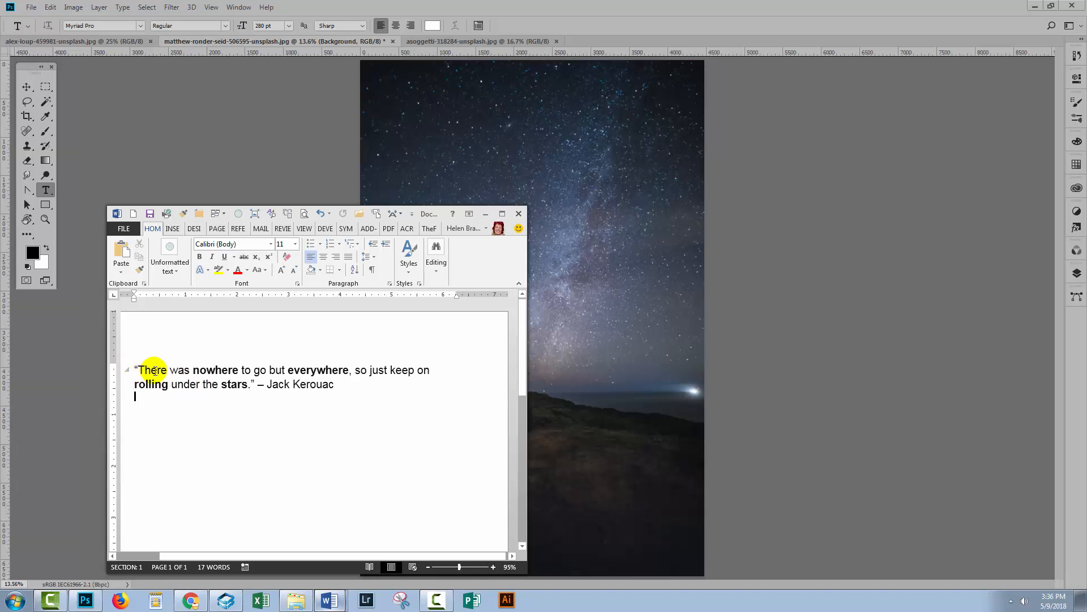
pyautogui.moveTo(201, 370)
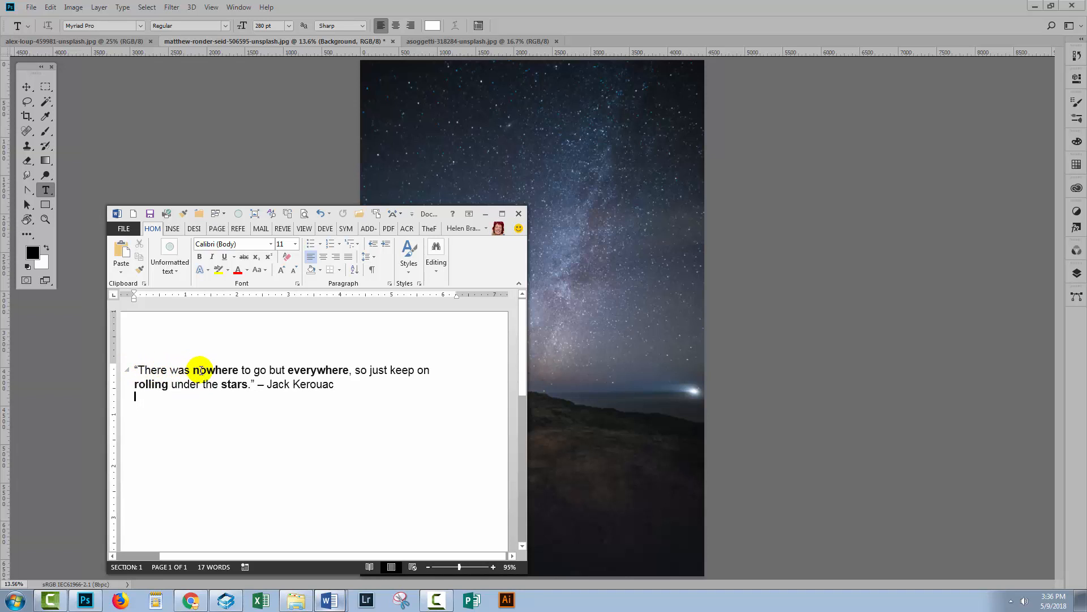
pyautogui.moveTo(274, 370)
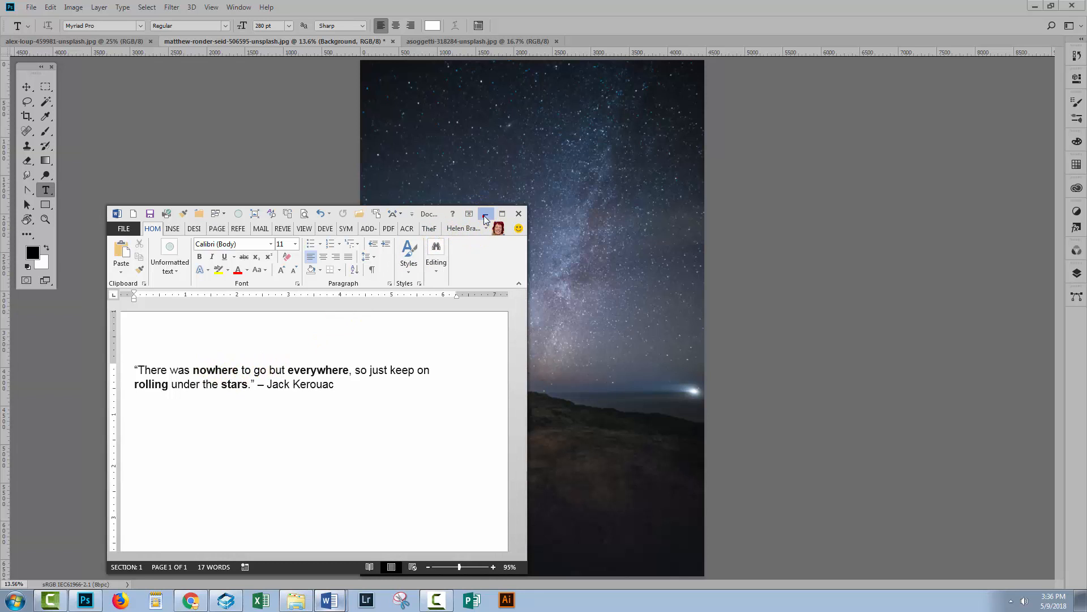
# - Hide Word and type 'there was' as a new text line near the photo's top
pyautogui.click(485, 216)
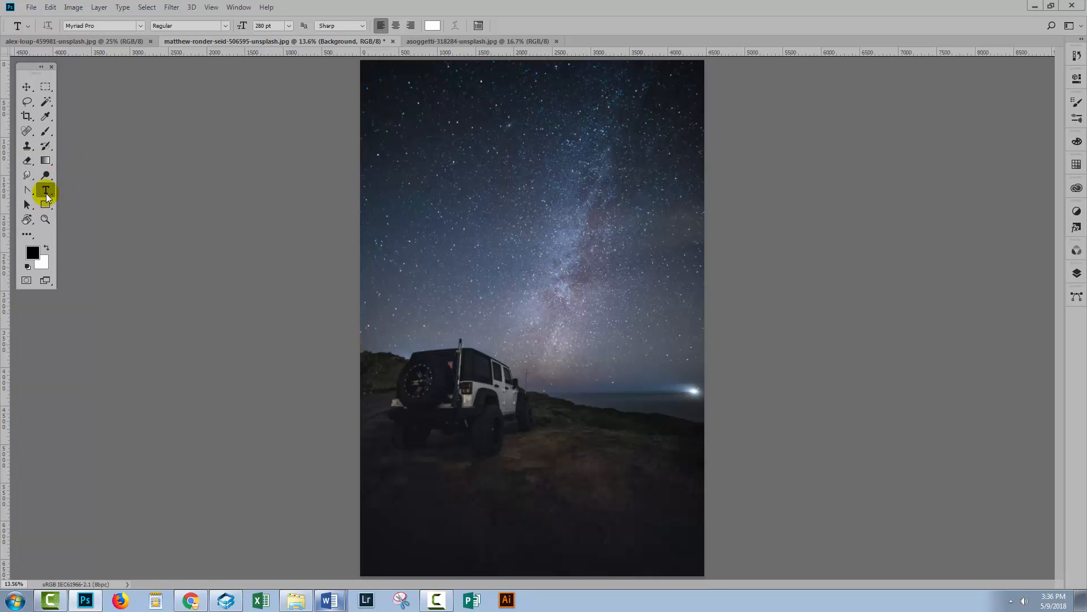
pyautogui.moveTo(532, 90)
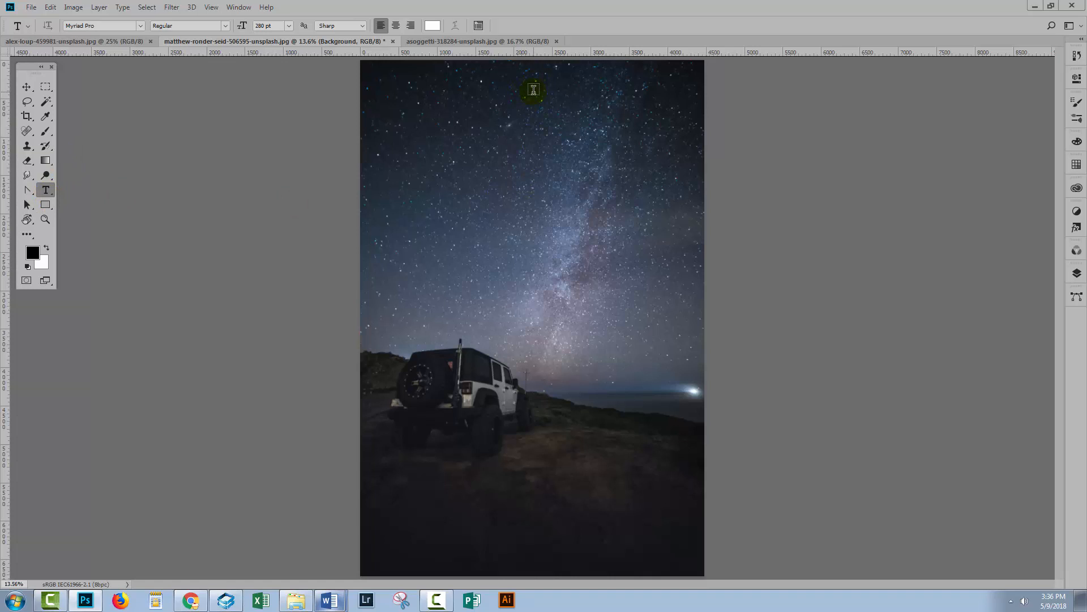
pyautogui.click(532, 89)
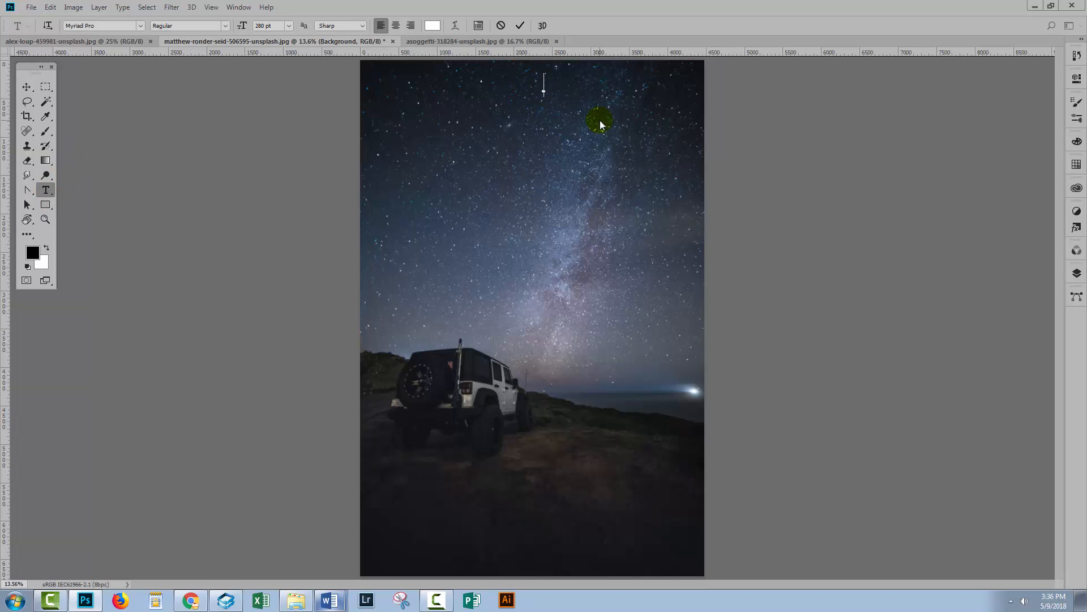
pyautogui.write('there wa')
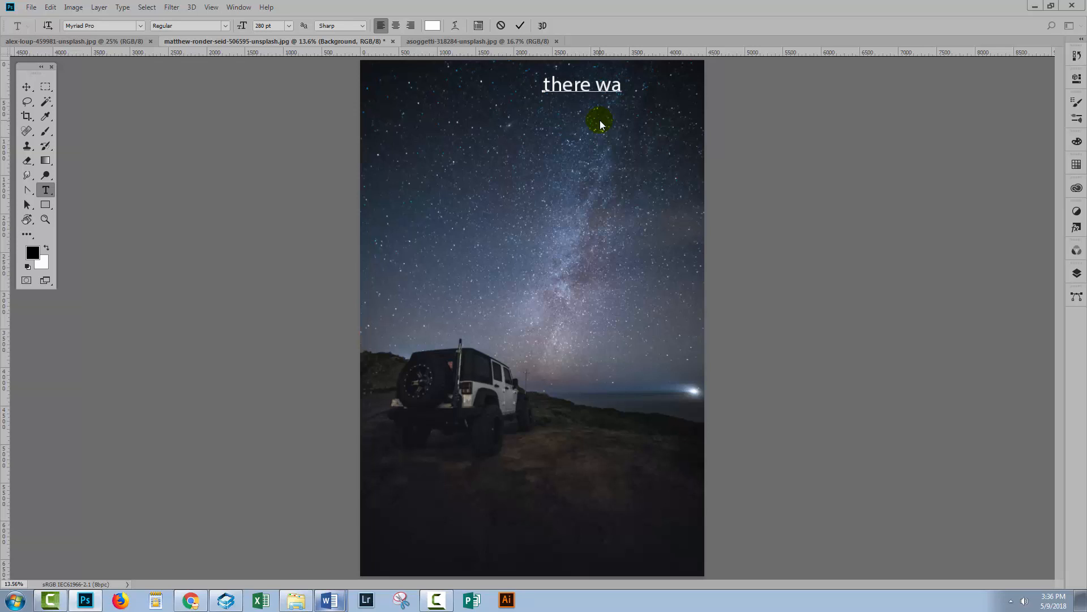
pyautogui.write('s')
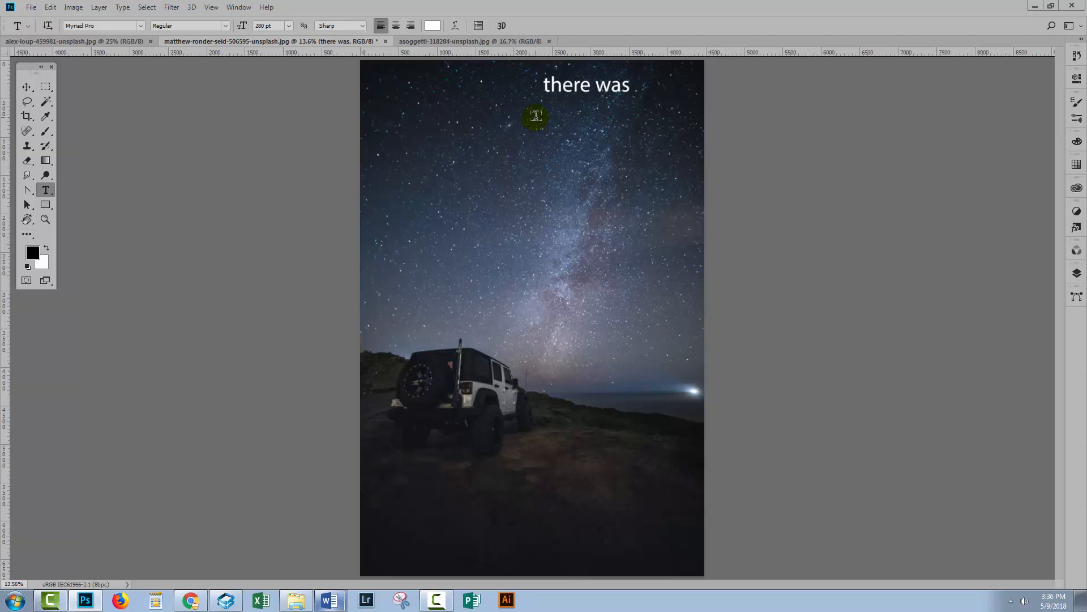
pyautogui.click(1076, 270)
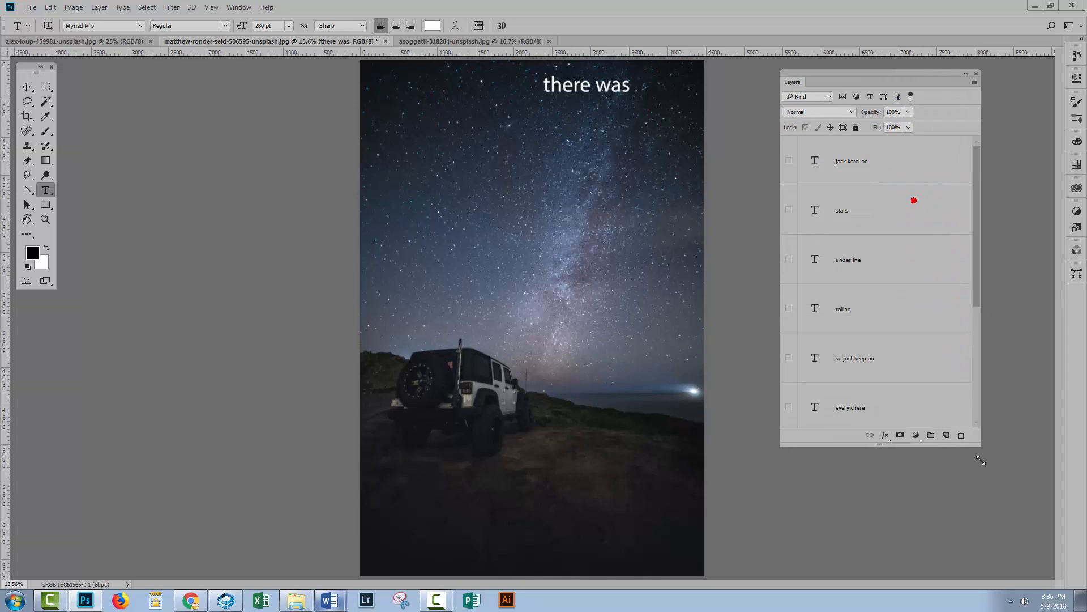
# - Restyle nowhere, everywhere, rolling and stars in Lemon Tuesday script at 500 pt
pyautogui.scroll(-3)
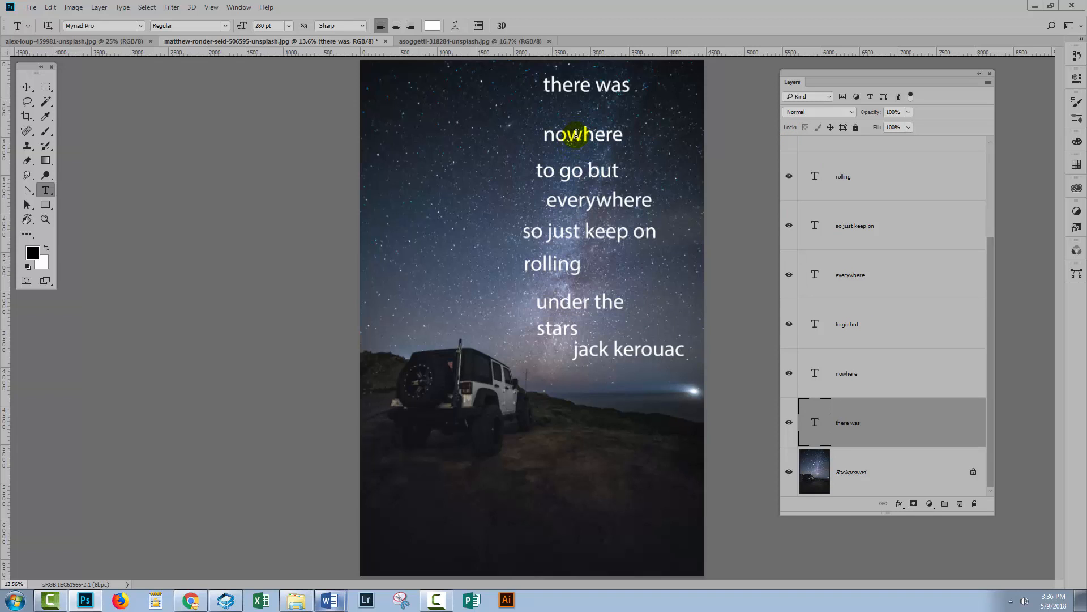
pyautogui.click(847, 374)
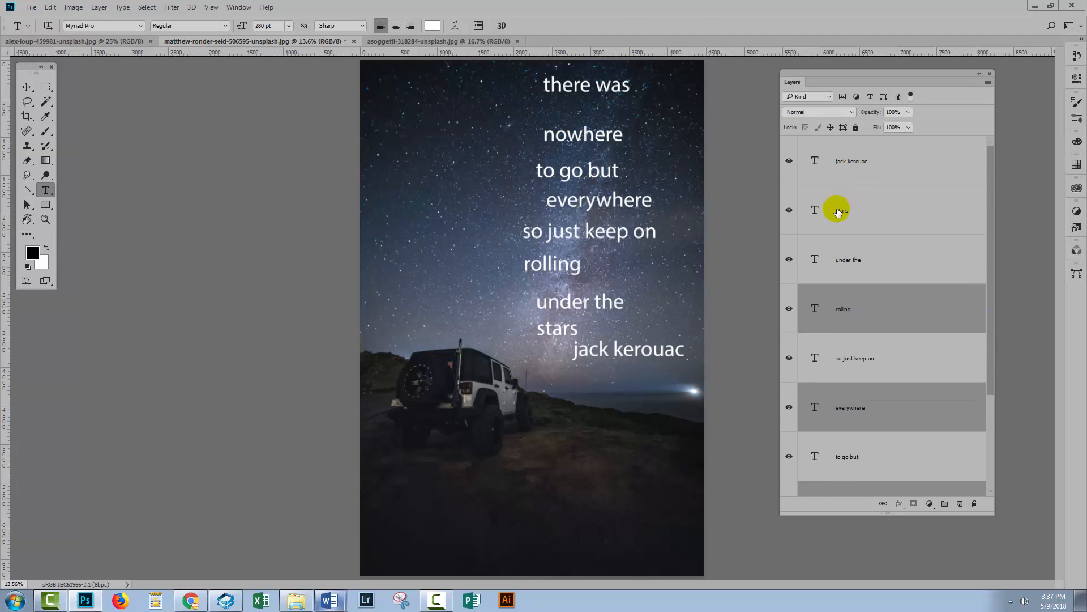
pyautogui.click(841, 210)
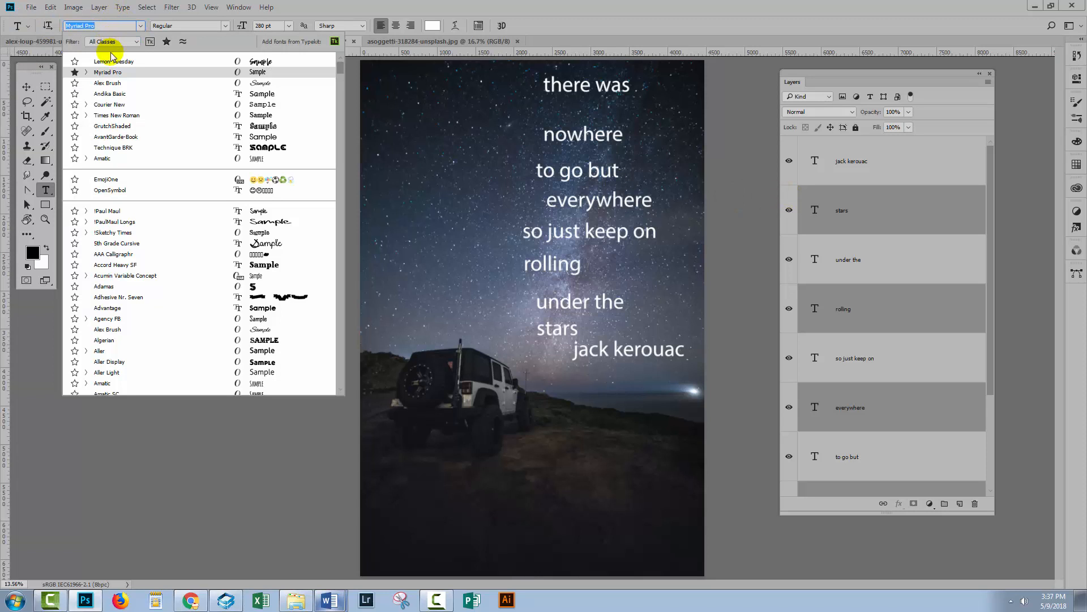
pyautogui.click(114, 61)
pyautogui.write('500')
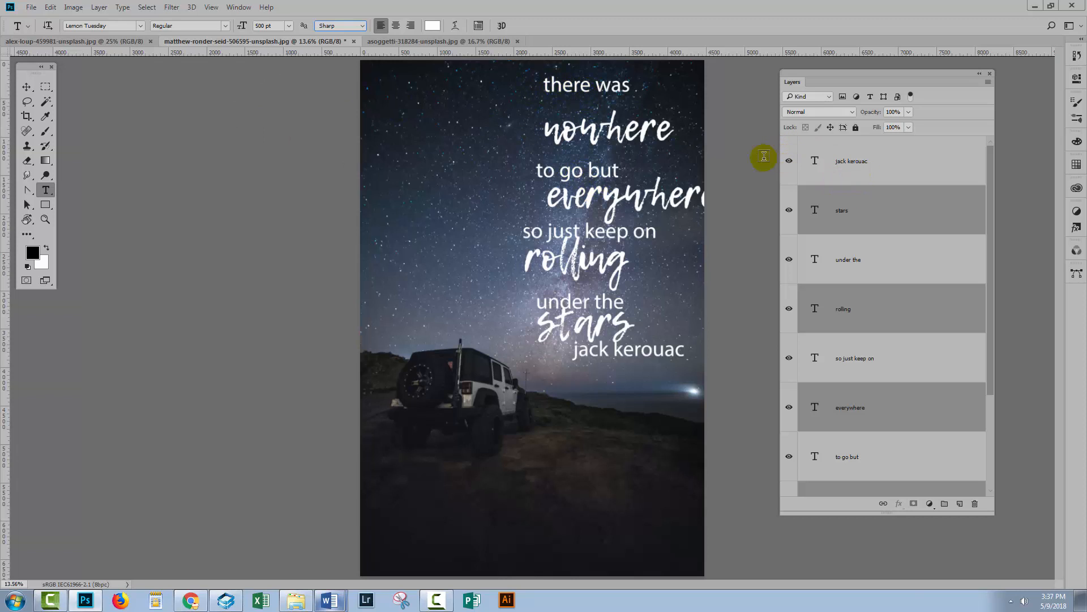
pyautogui.moveTo(618, 164)
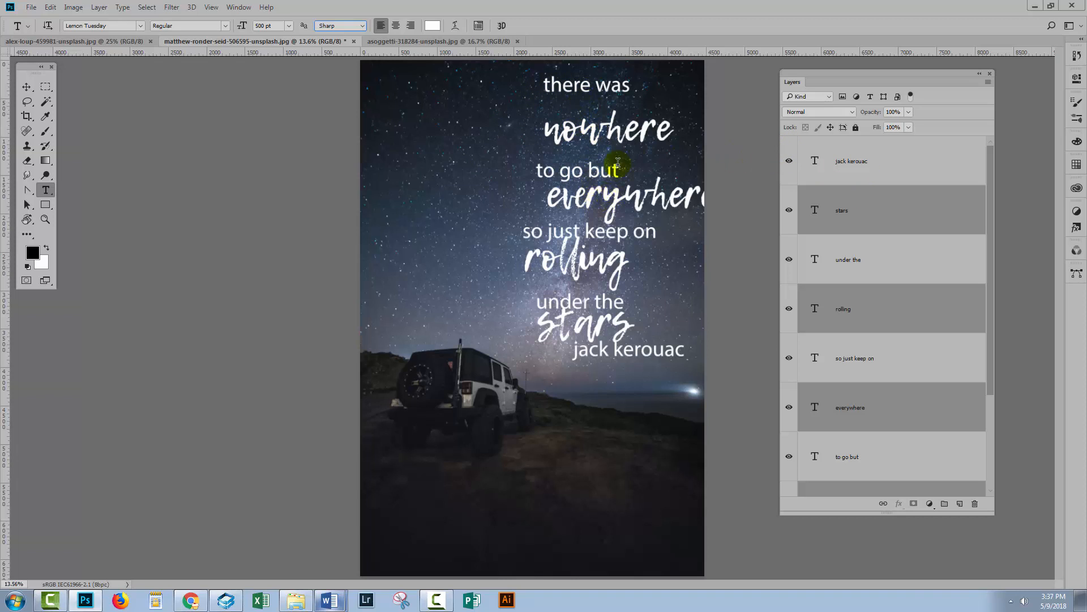
pyautogui.moveTo(569, 144)
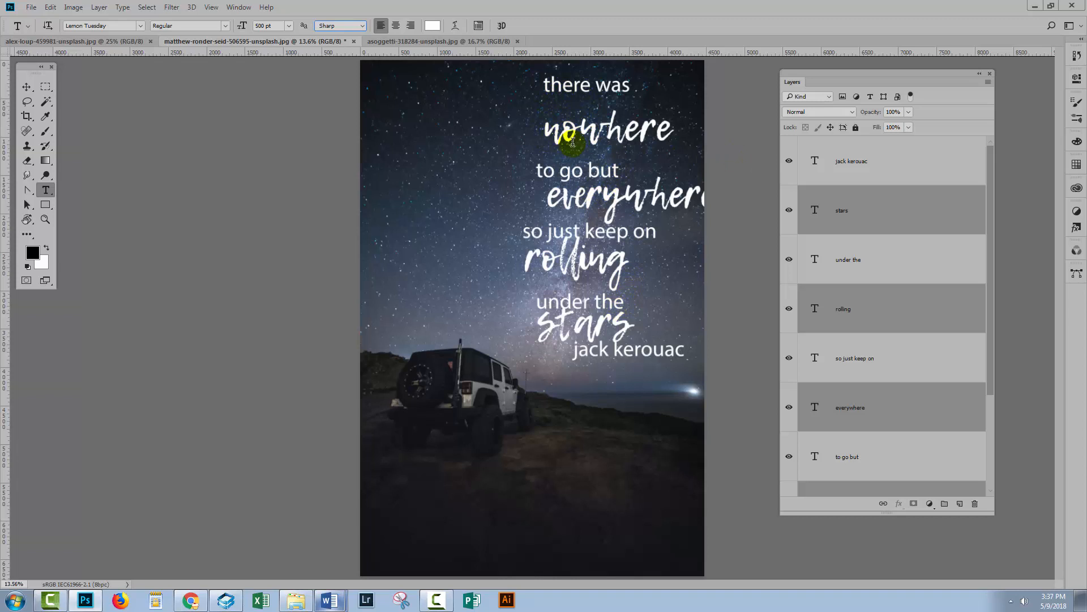
pyautogui.click(852, 160)
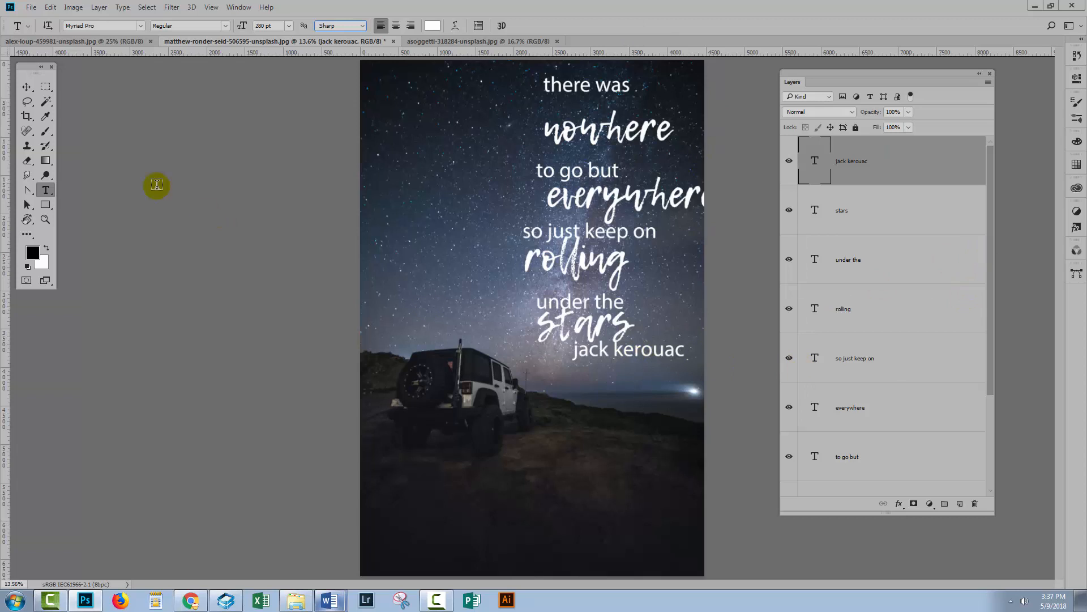
# - Shrink the jack kerouac credit to 120 pt and distribute the quote lines evenly
pyautogui.click(26, 86)
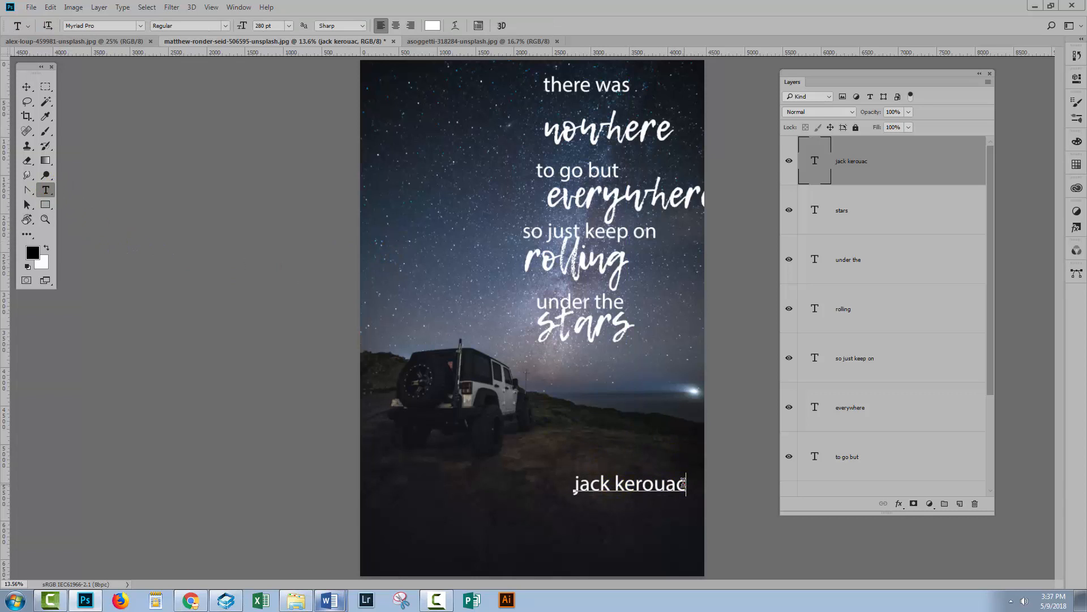
pyautogui.tripleClick(628, 483)
pyautogui.write('120')
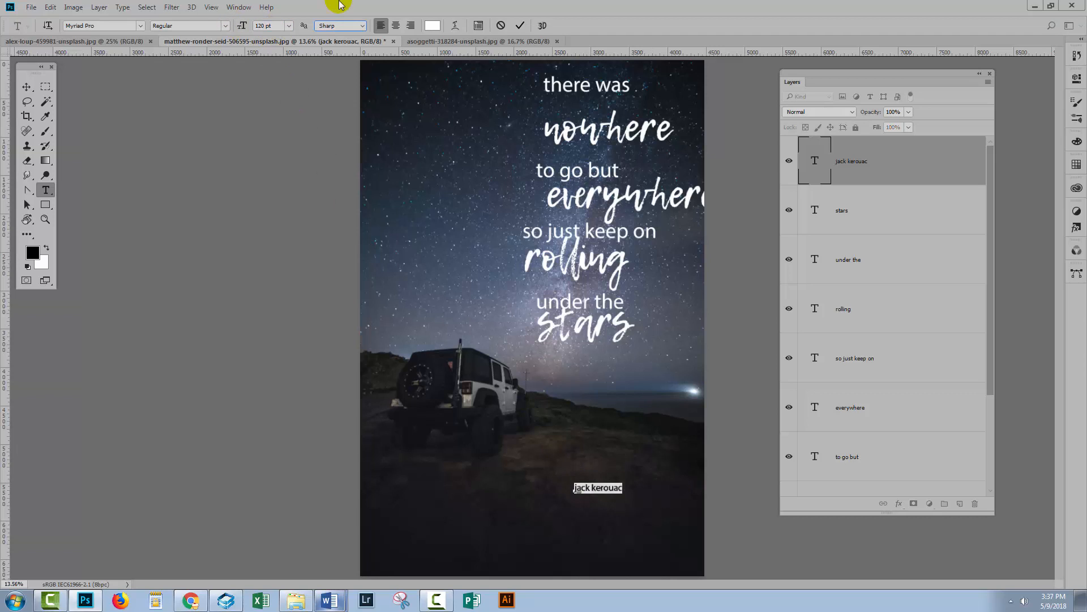
pyautogui.click(26, 86)
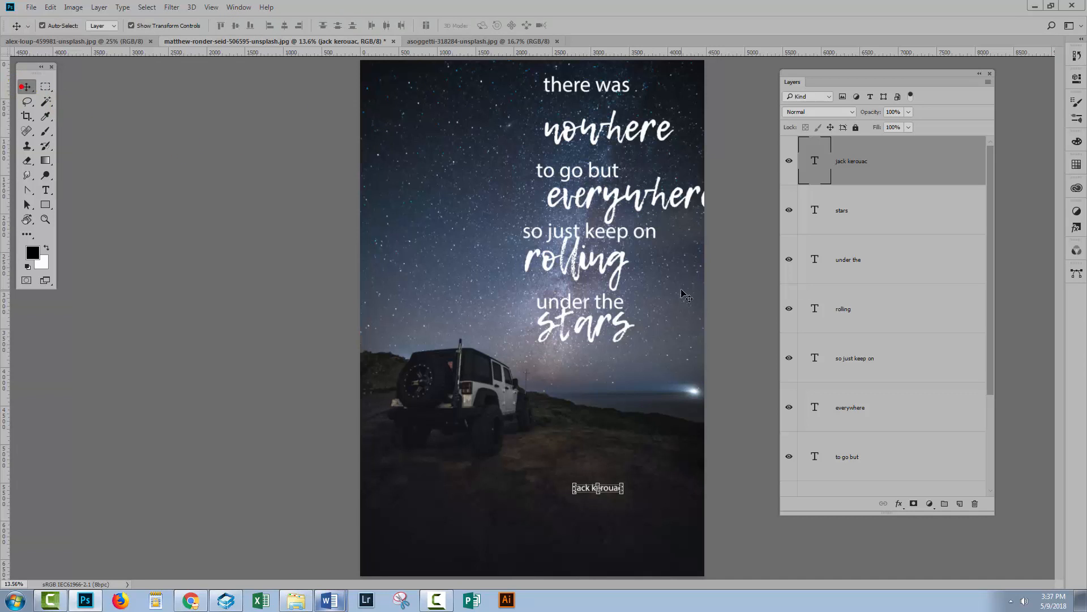
pyautogui.scroll(-3)
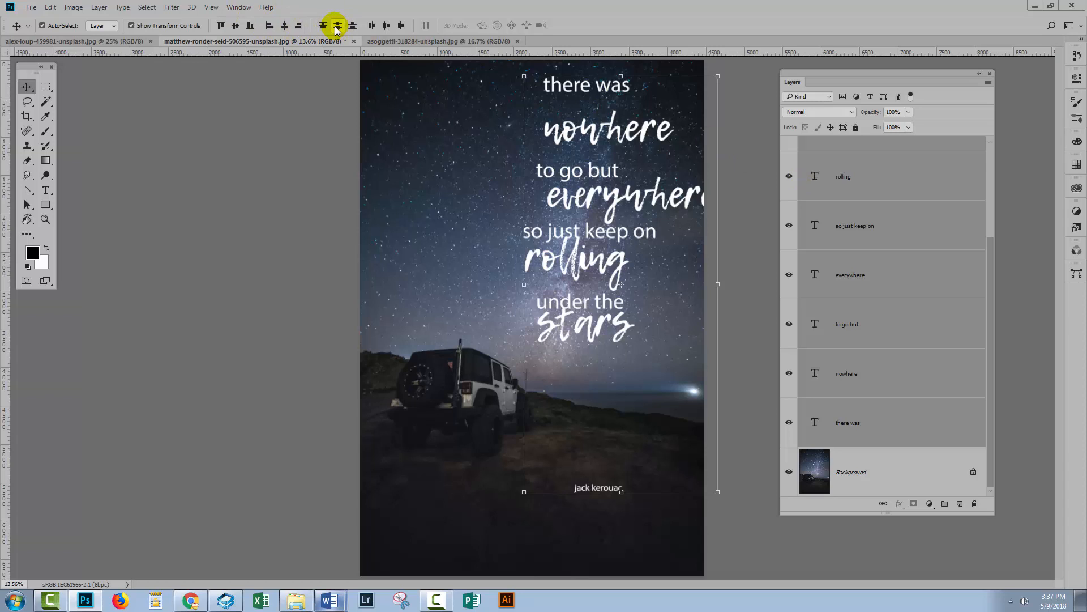
pyautogui.moveTo(336, 26)
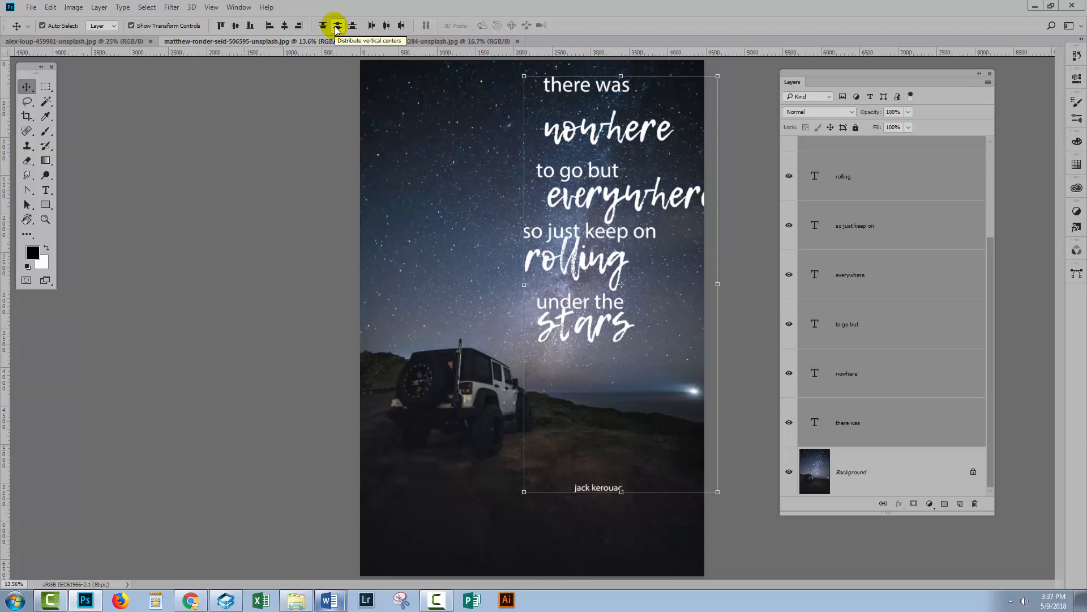
pyautogui.click(337, 26)
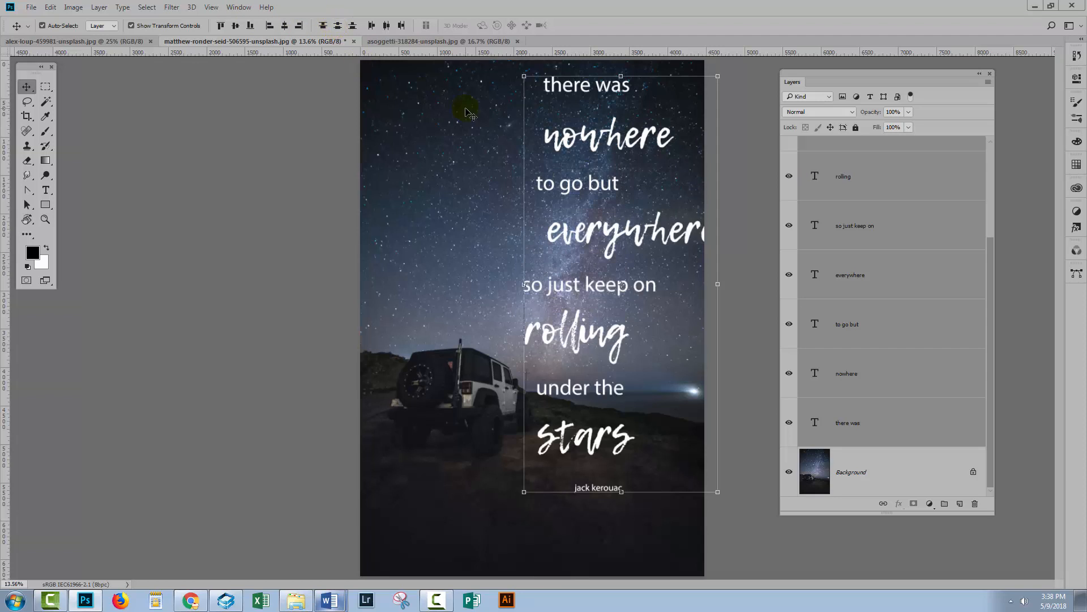
pyautogui.moveTo(571, 124)
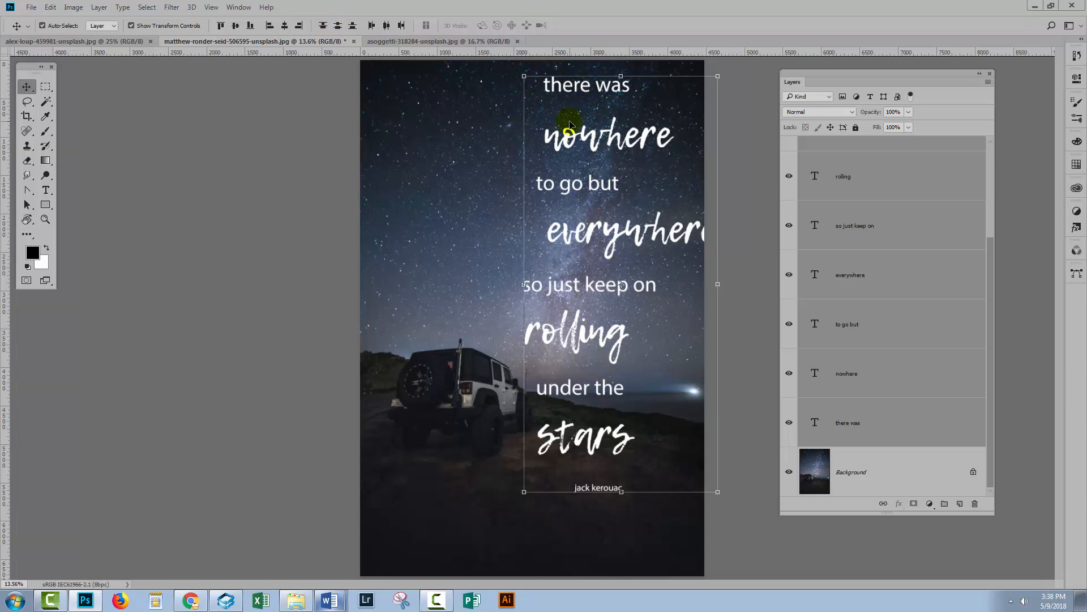
pyautogui.moveTo(631, 423)
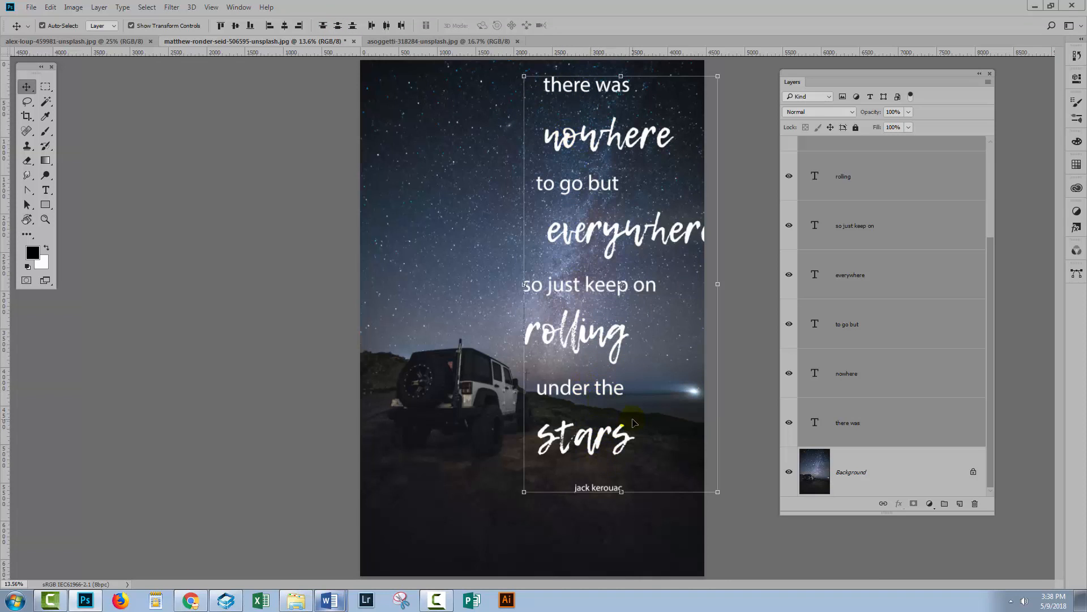
pyautogui.moveTo(565, 326)
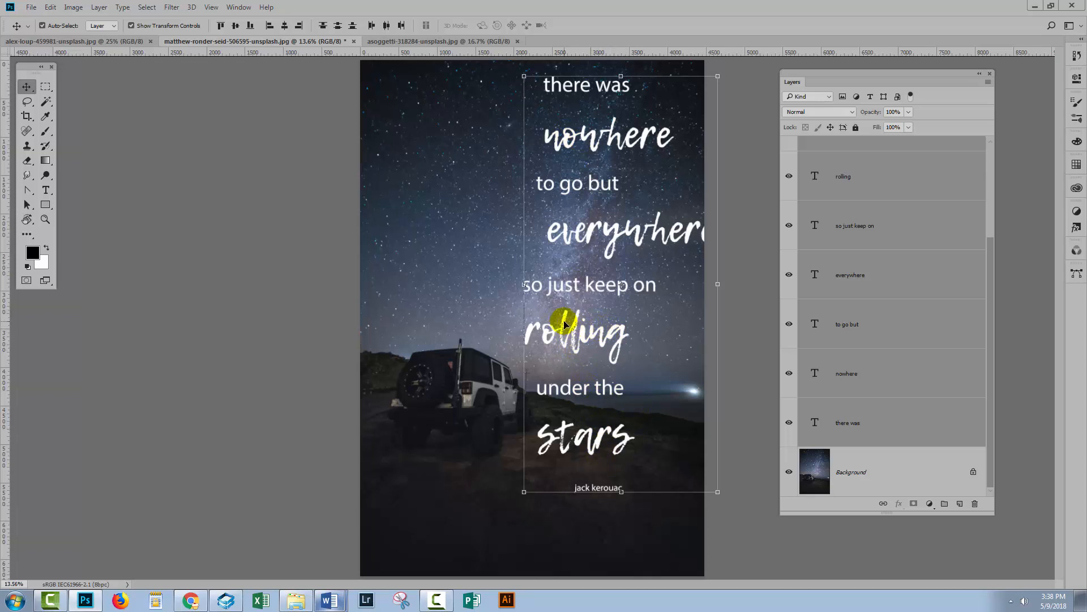
pyautogui.moveTo(676, 433)
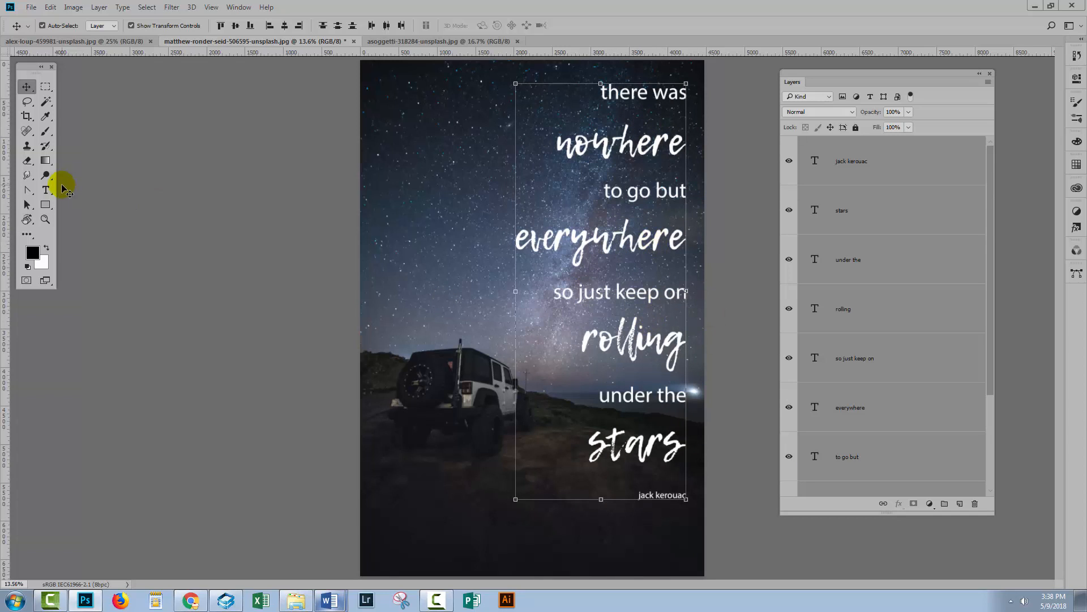
# - Add a comma after 'everywhere' and commit the text edit
pyautogui.click(45, 190)
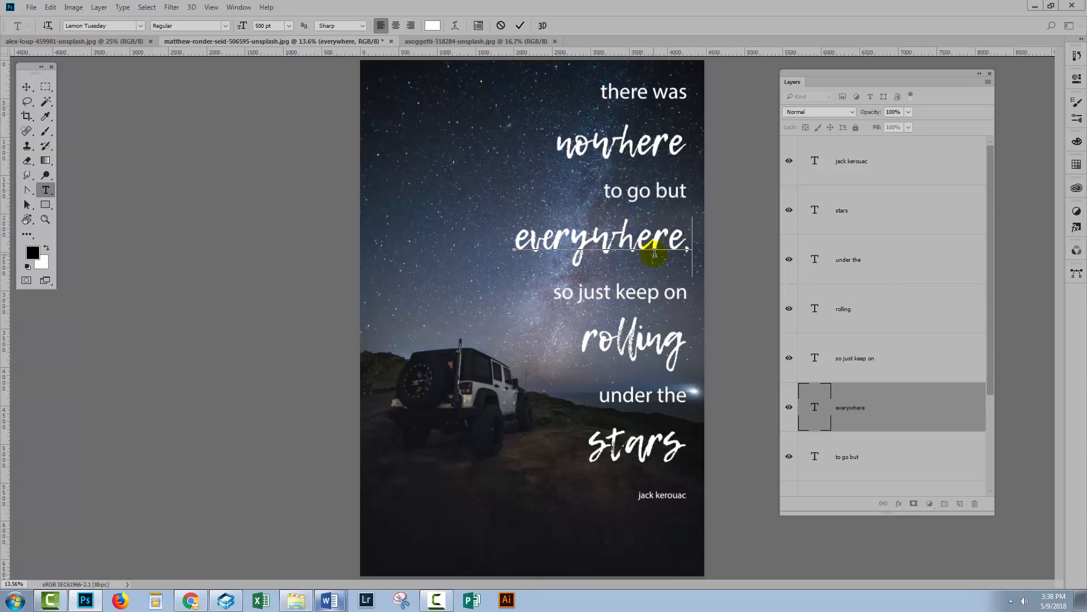
pyautogui.moveTo(670, 224)
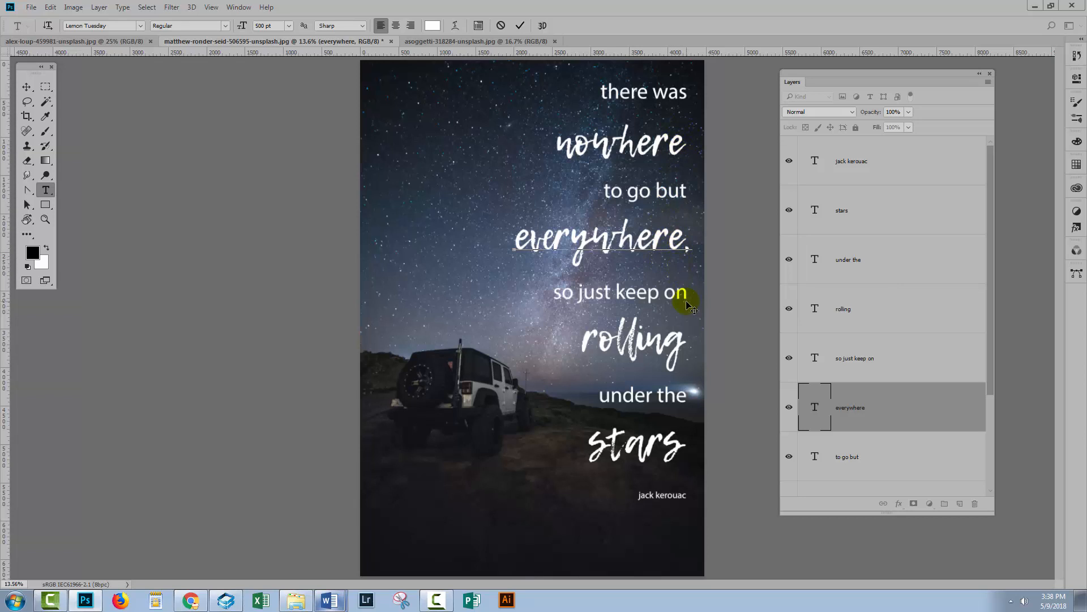
pyautogui.moveTo(689, 265)
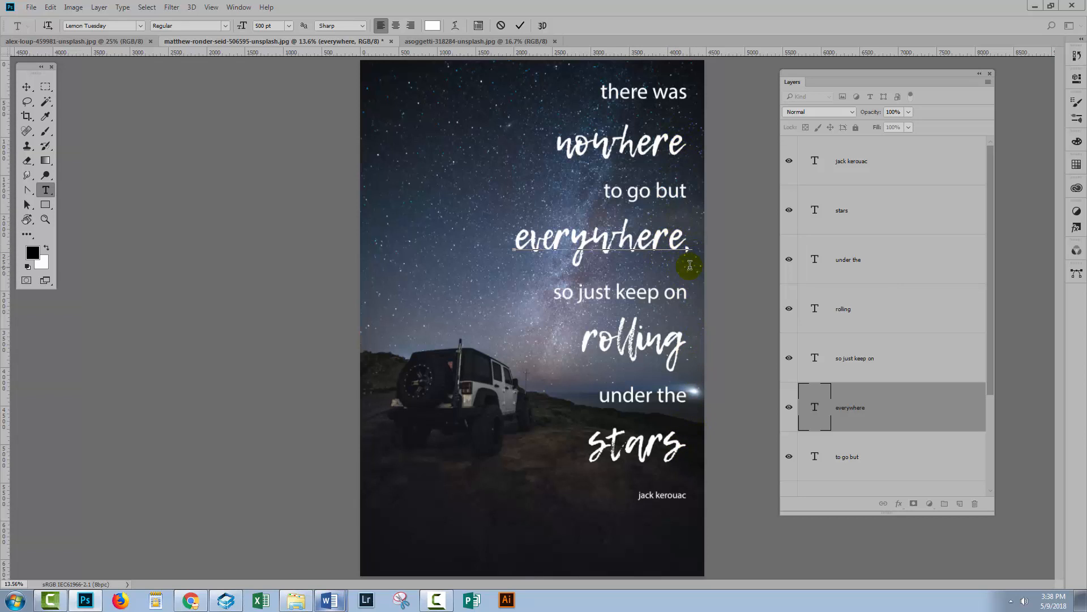
pyautogui.click(519, 25)
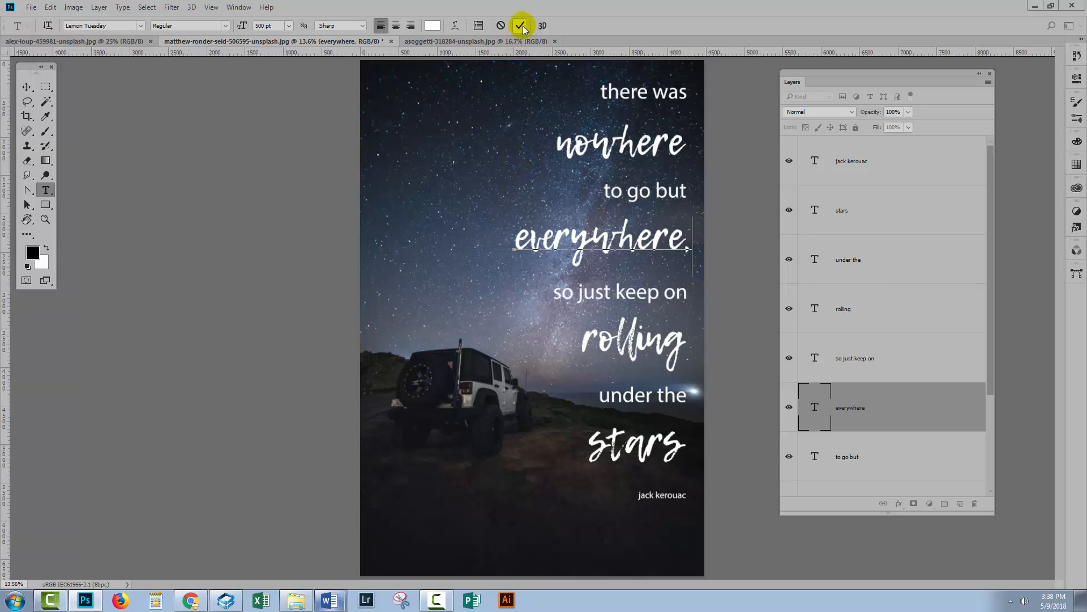
pyautogui.click(521, 26)
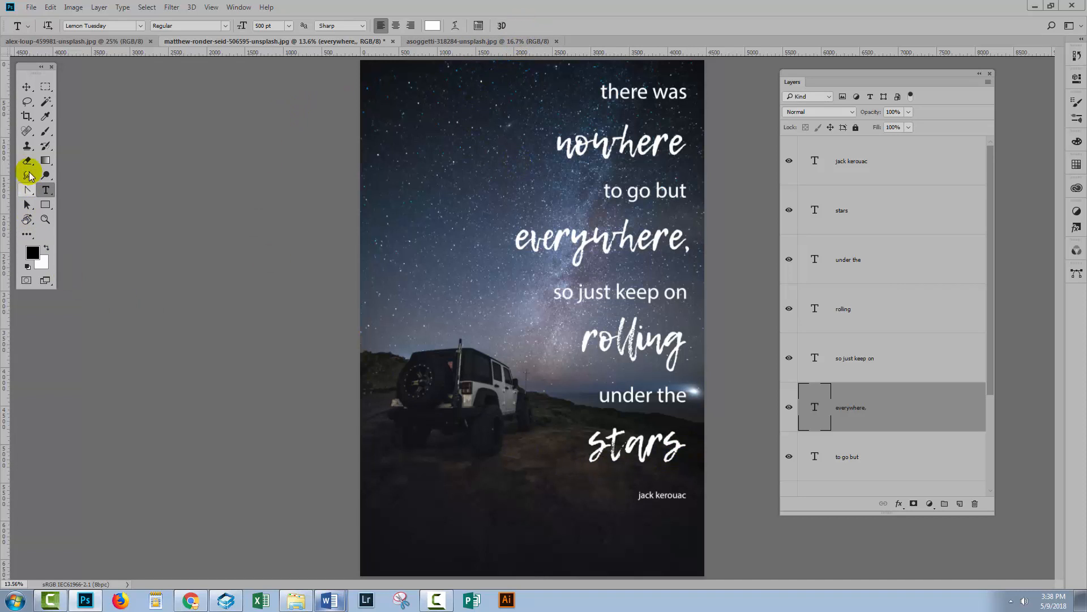
# - Load the Legacy Brushes set and choose the star brush for the Brush tool
pyautogui.click(28, 130)
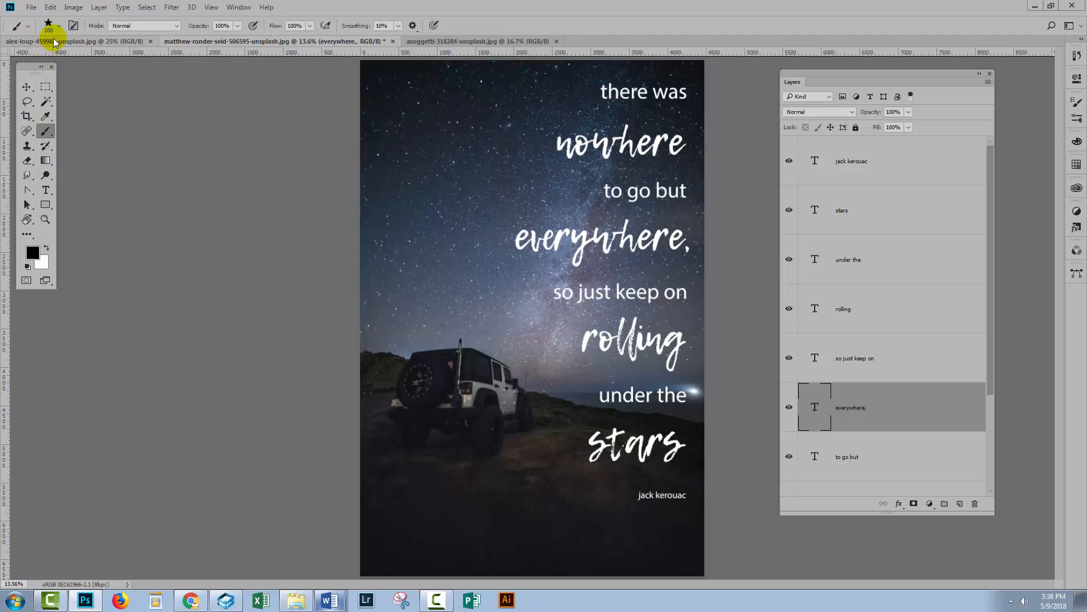
pyautogui.click(34, 26)
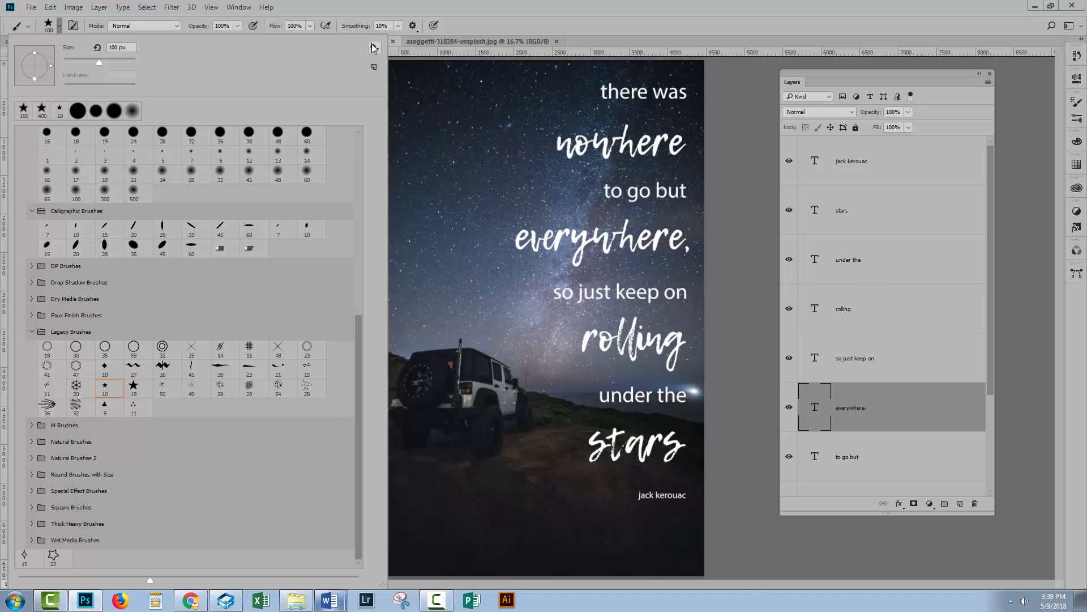
pyautogui.click(373, 47)
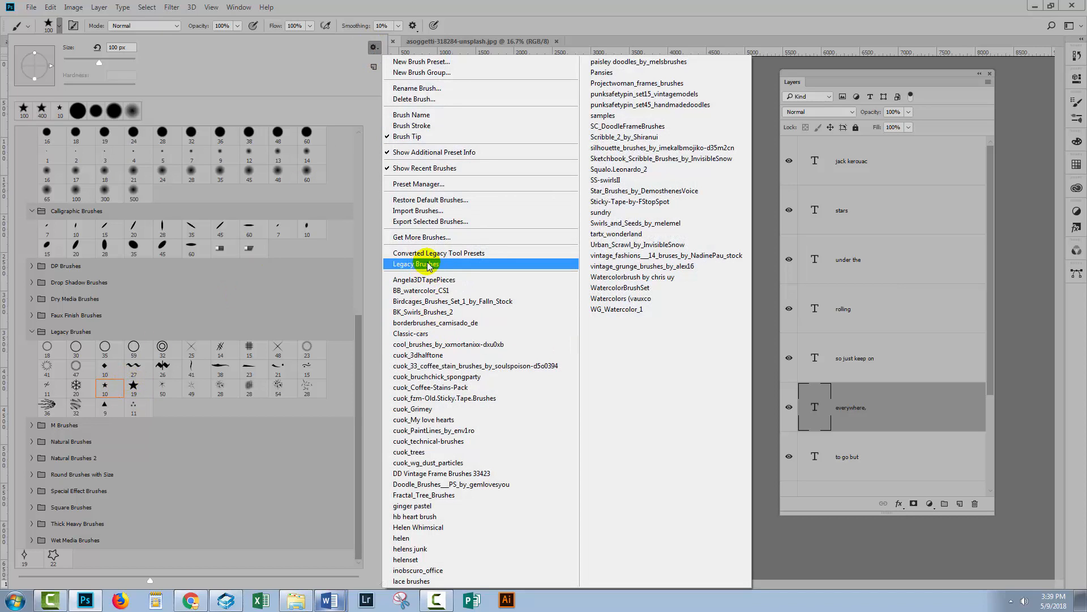
pyautogui.click(418, 263)
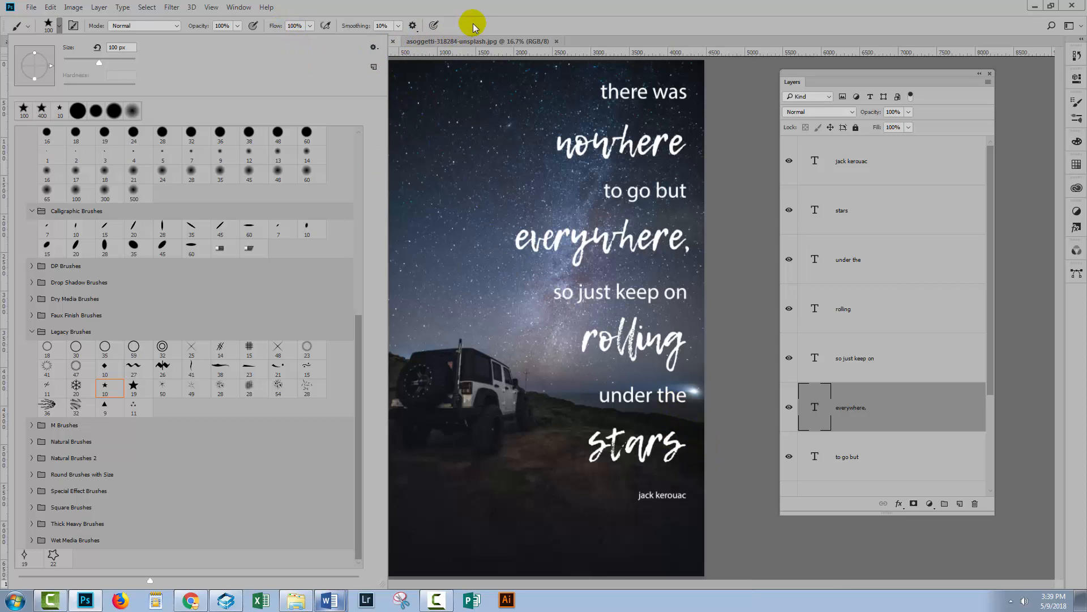
pyautogui.click(59, 110)
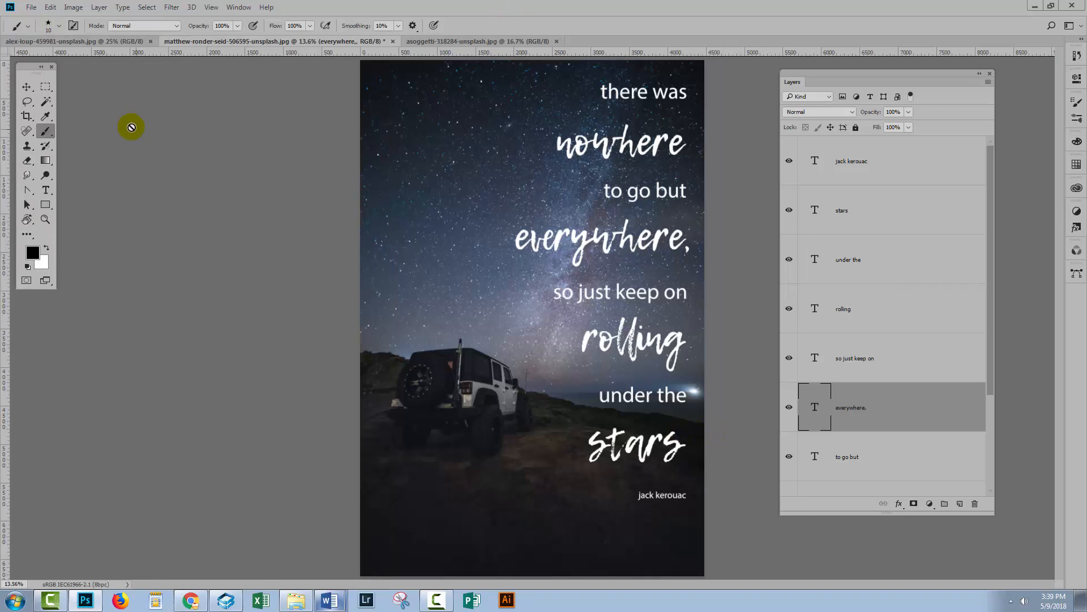
pyautogui.moveTo(990, 374)
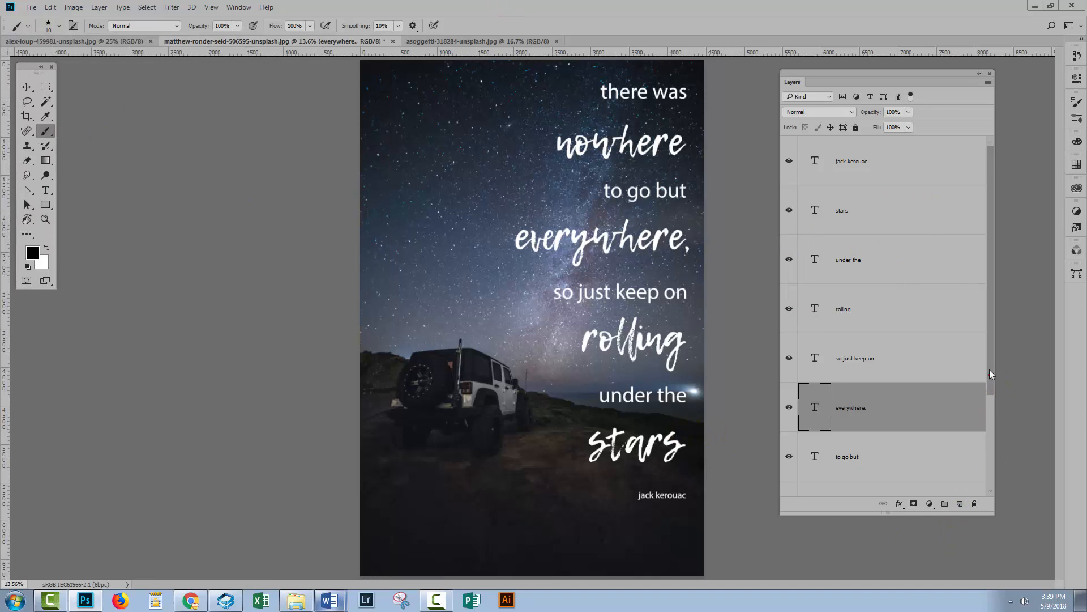
# - On a new layer above jack kerouac, stamp a white star just after 'stars'
pyautogui.click(850, 160)
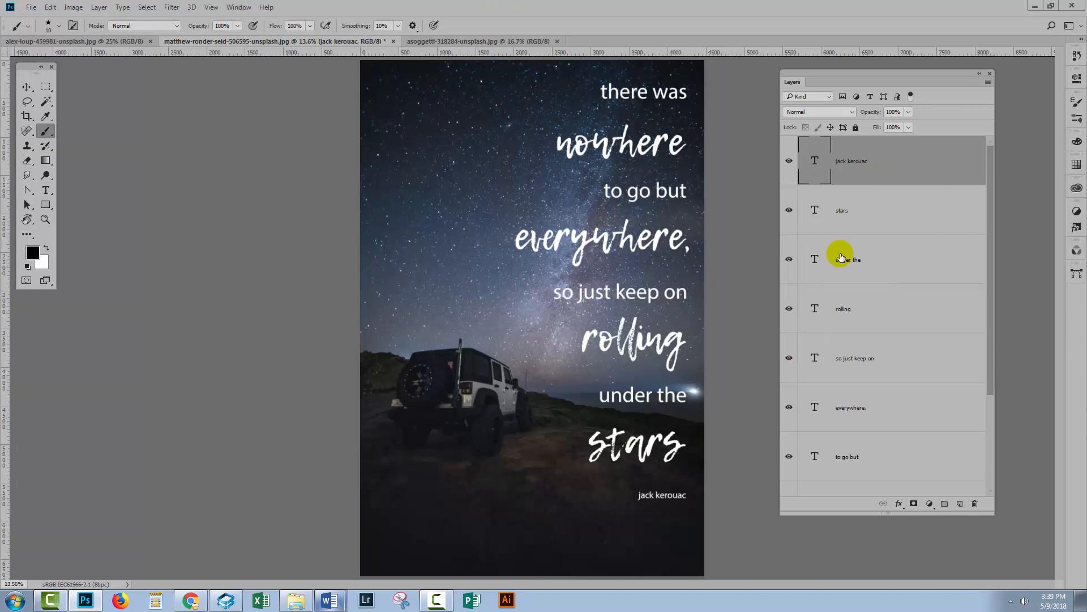
pyautogui.click(959, 504)
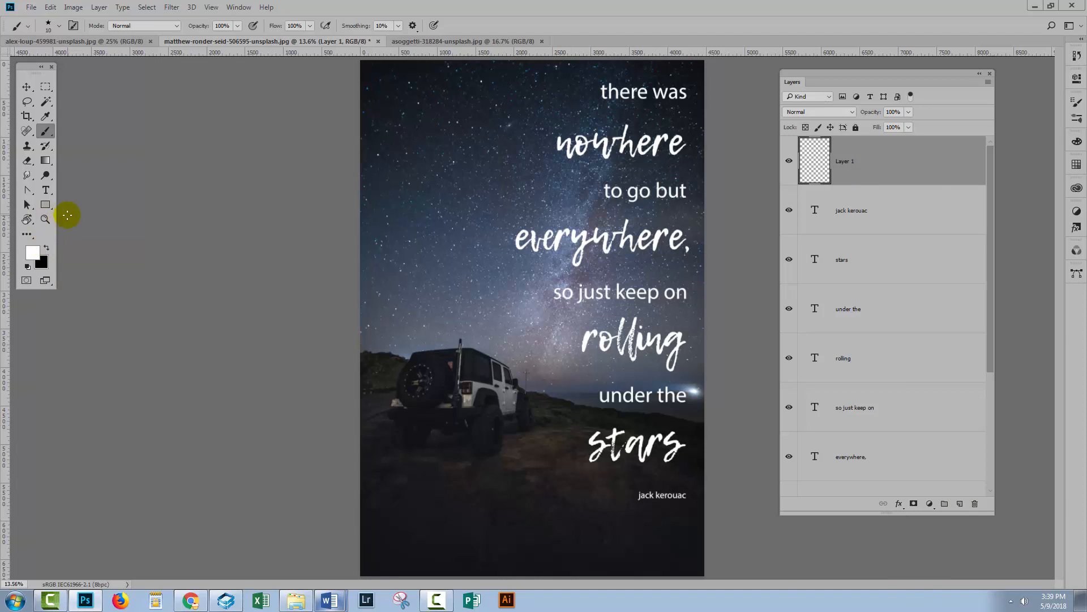
pyautogui.moveTo(686, 445)
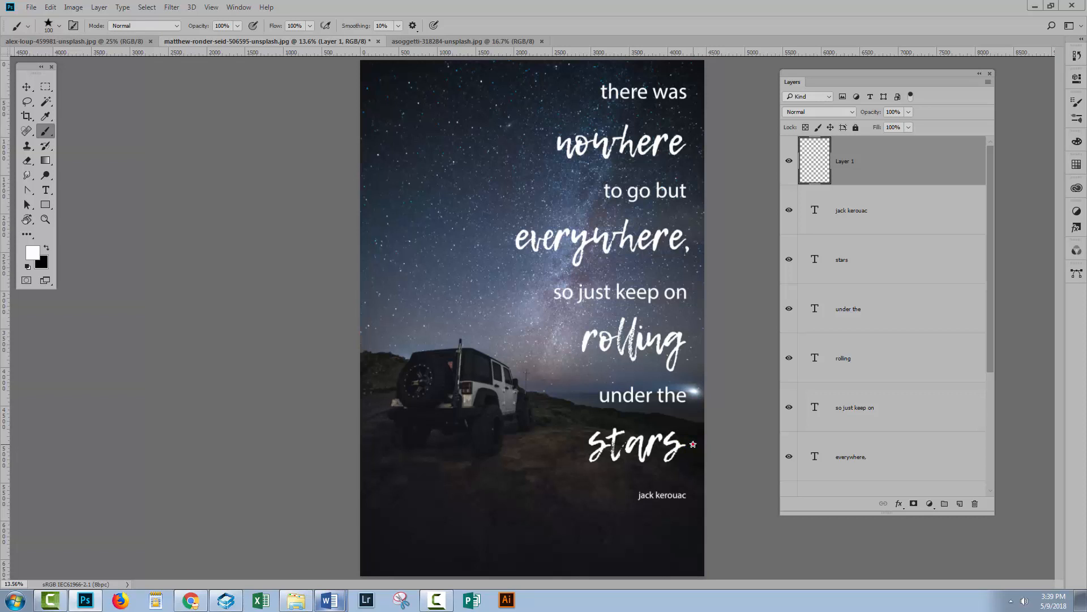
pyautogui.click(669, 442)
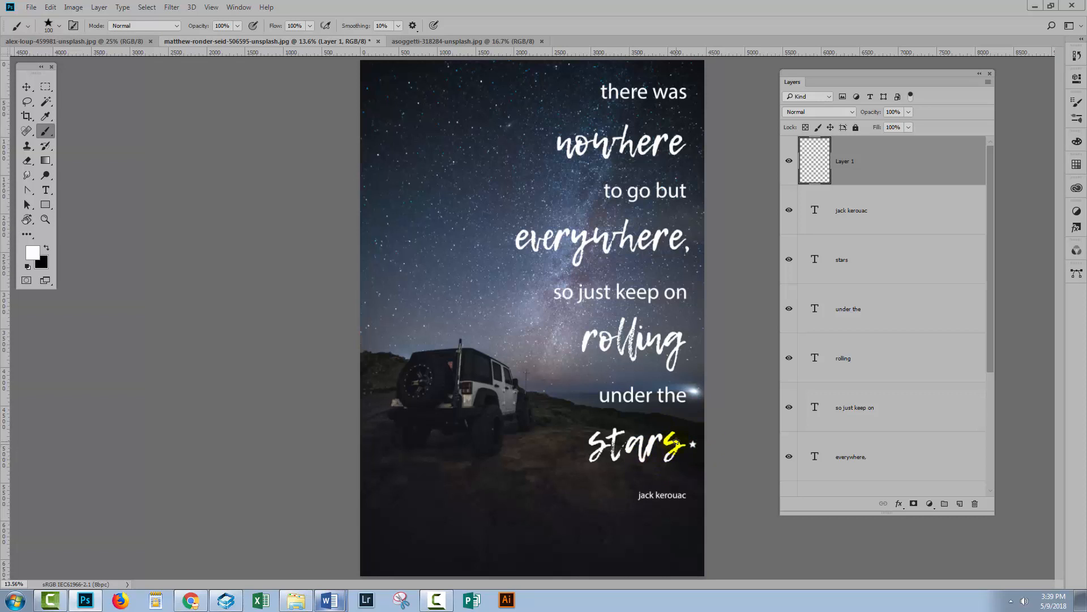
pyautogui.scroll(-3)
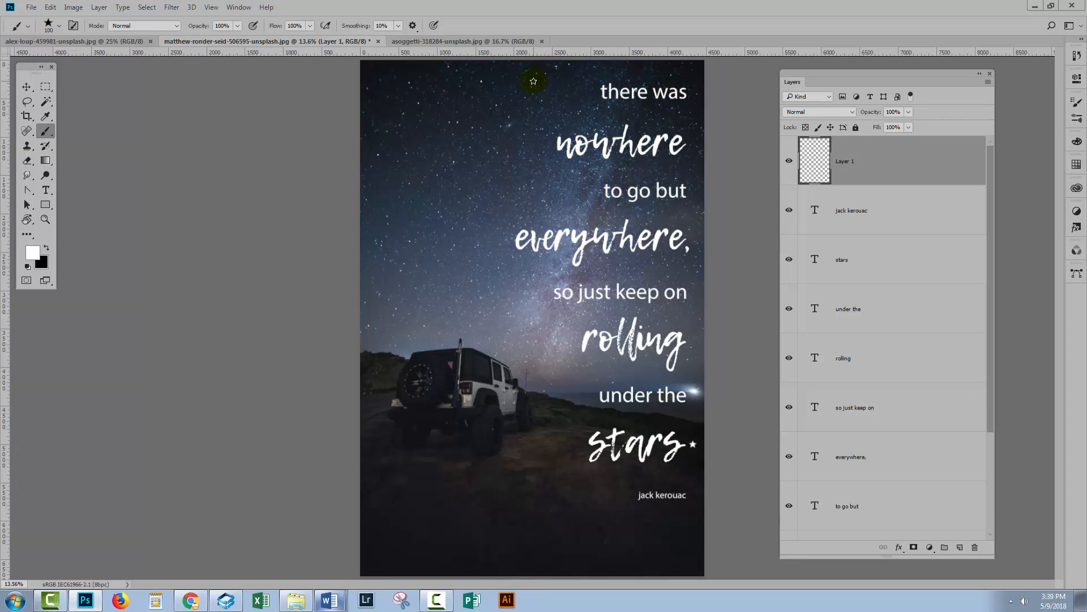
pyautogui.moveTo(614, 457)
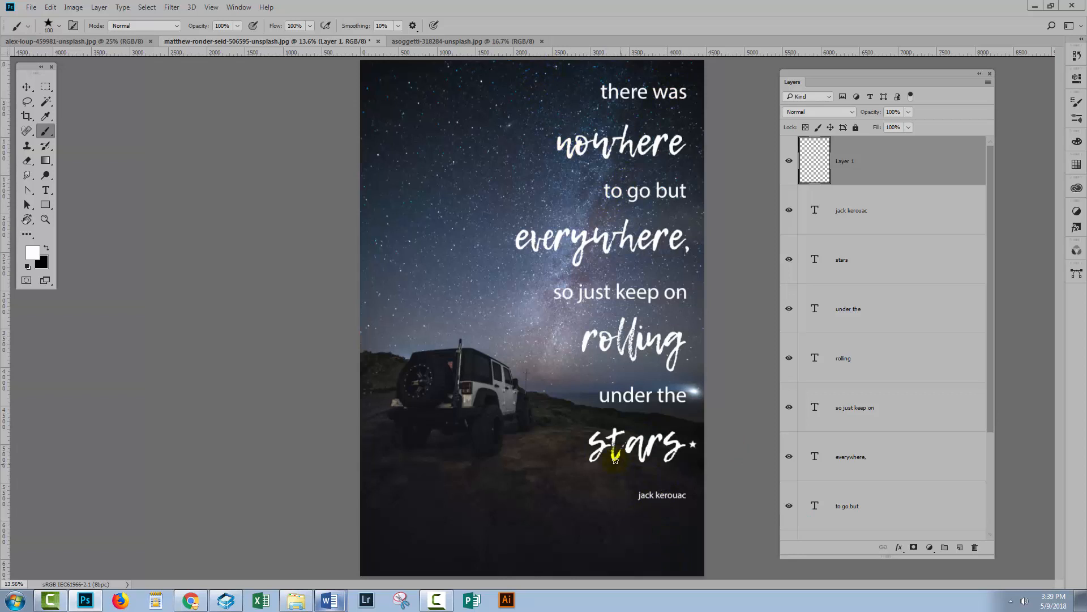
pyautogui.moveTo(955, 412)
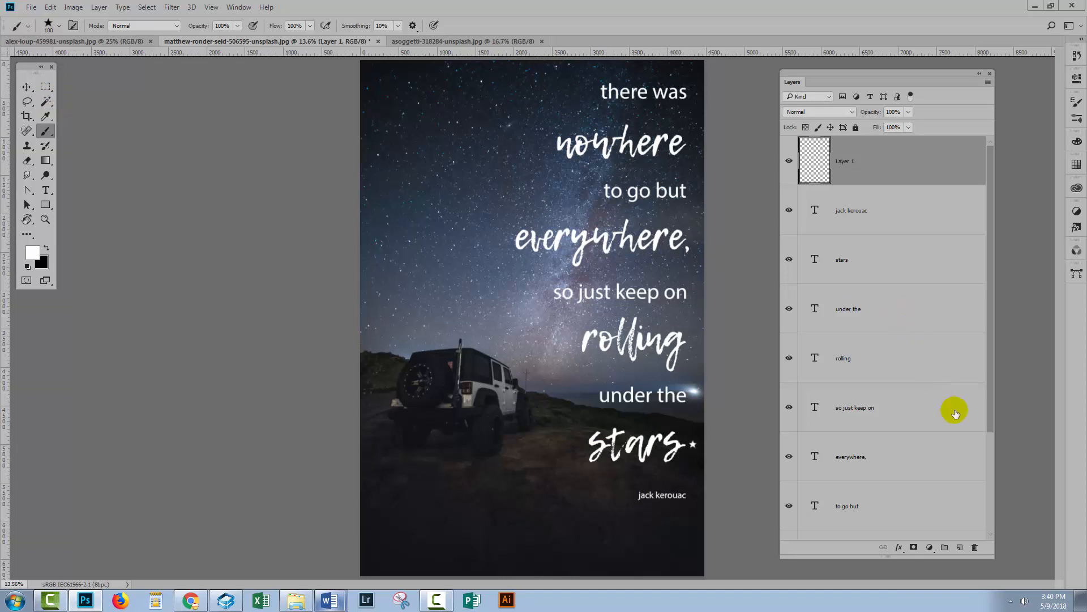
# - Add Layer 2, marquee the photo's right side, and reset to black-and-white colors
pyautogui.click(945, 546)
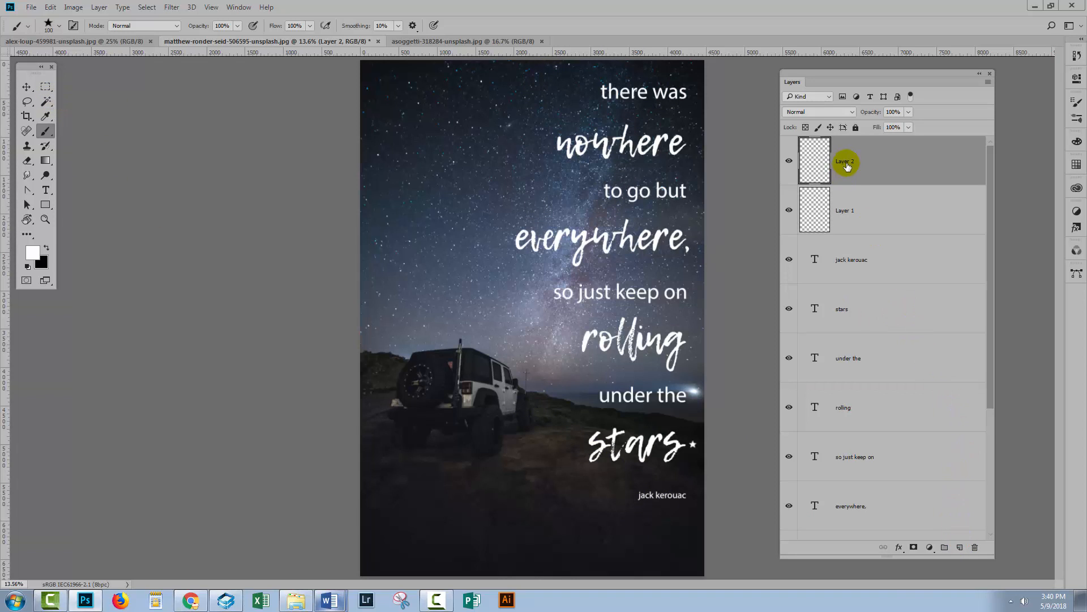
pyautogui.click(46, 86)
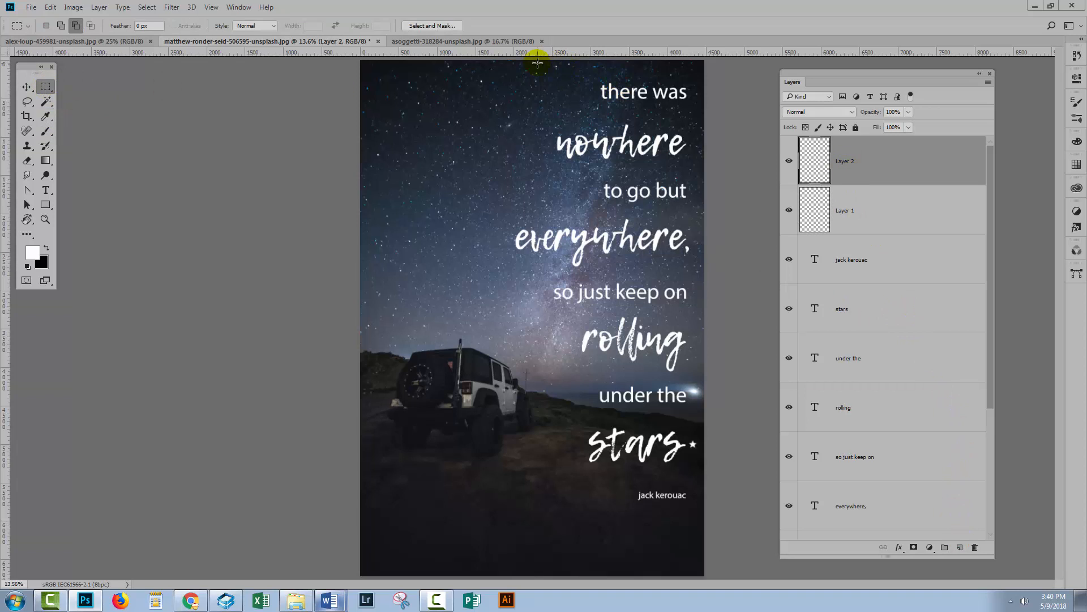
pyautogui.moveTo(483, 61)
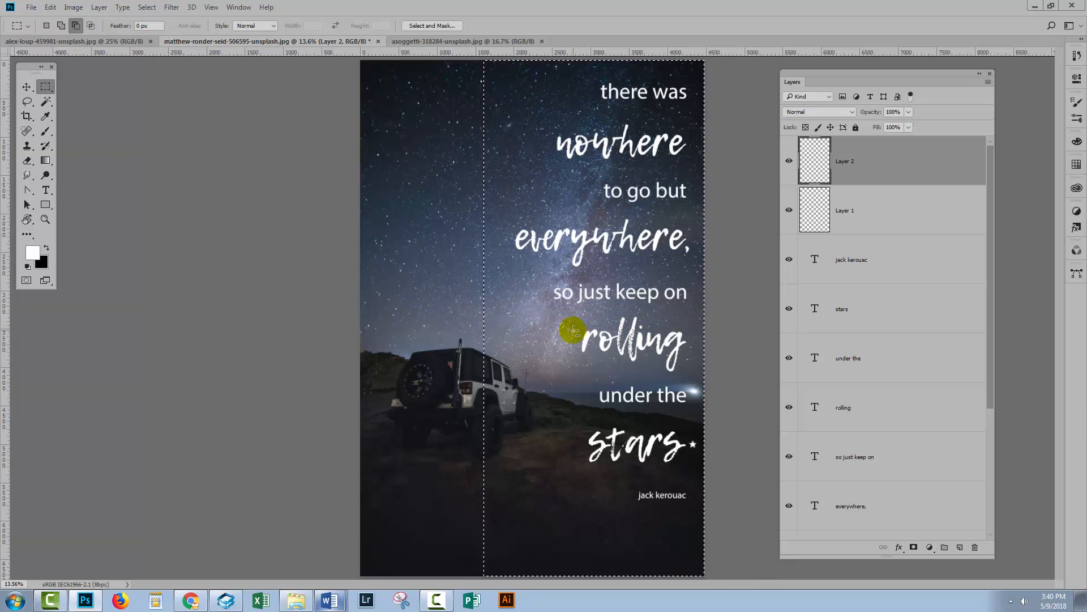
pyautogui.moveTo(564, 355)
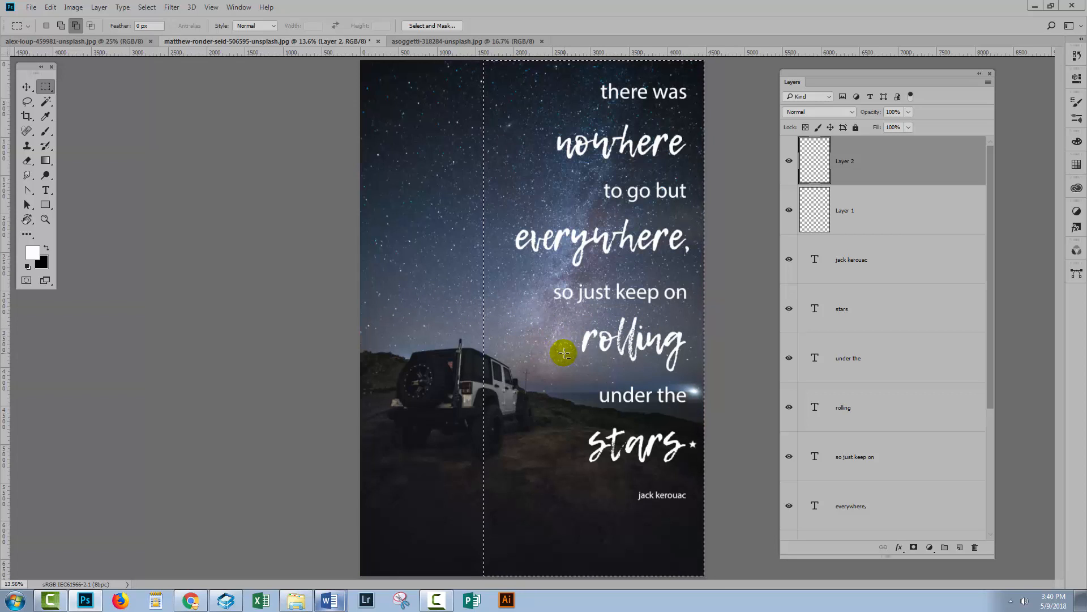
pyautogui.moveTo(48, 247)
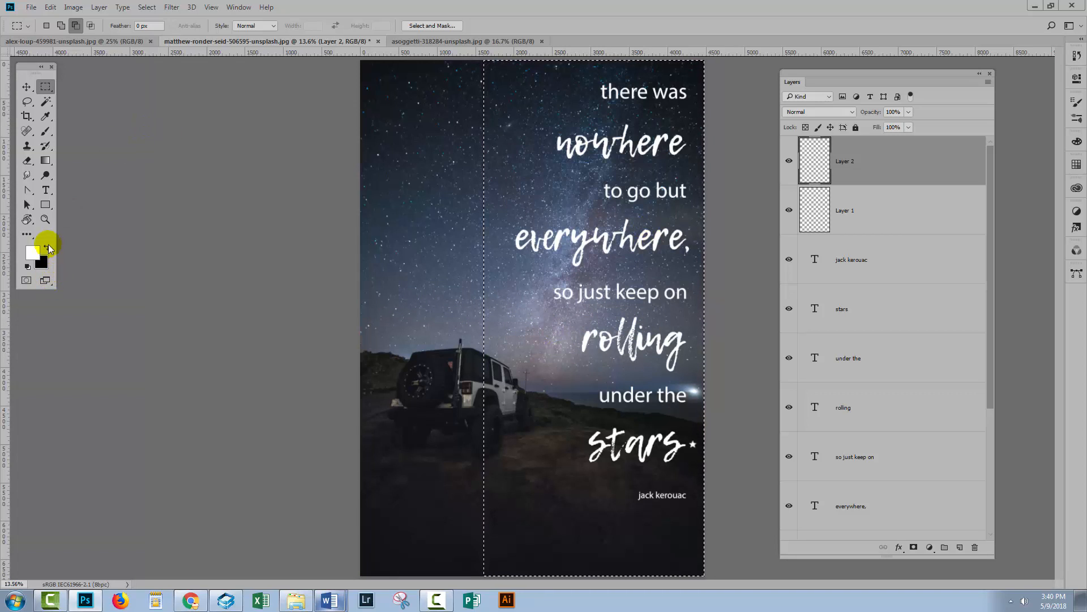
pyautogui.click(32, 253)
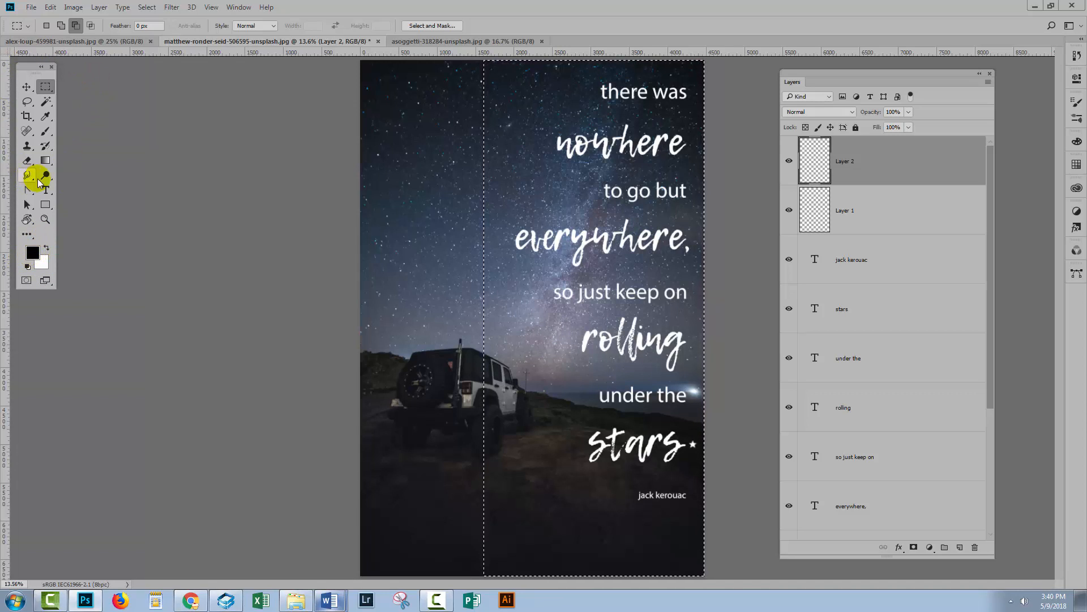
pyautogui.click(46, 175)
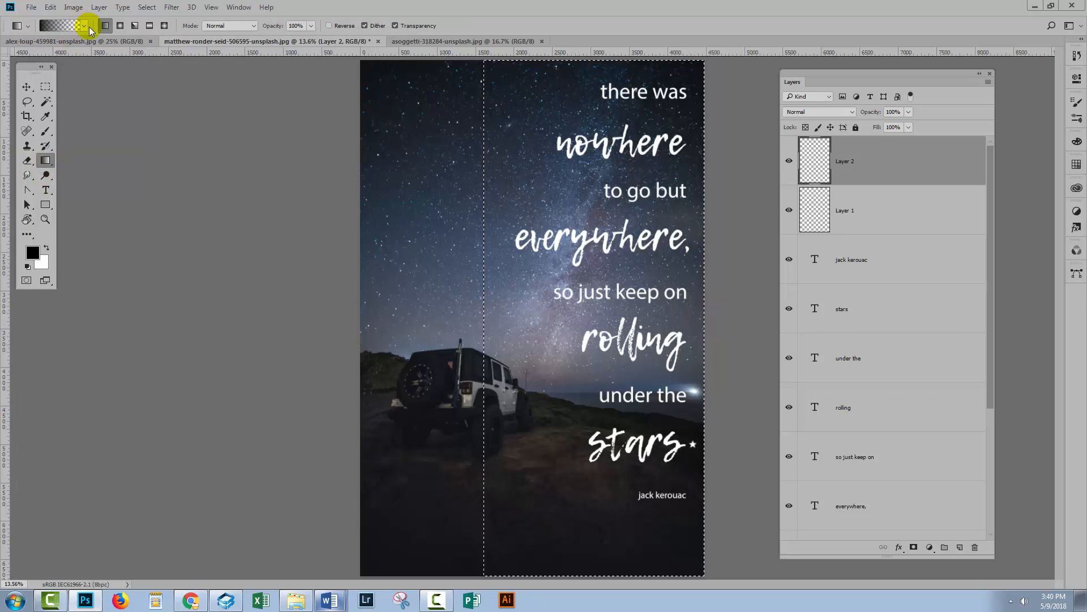
pyautogui.click(89, 26)
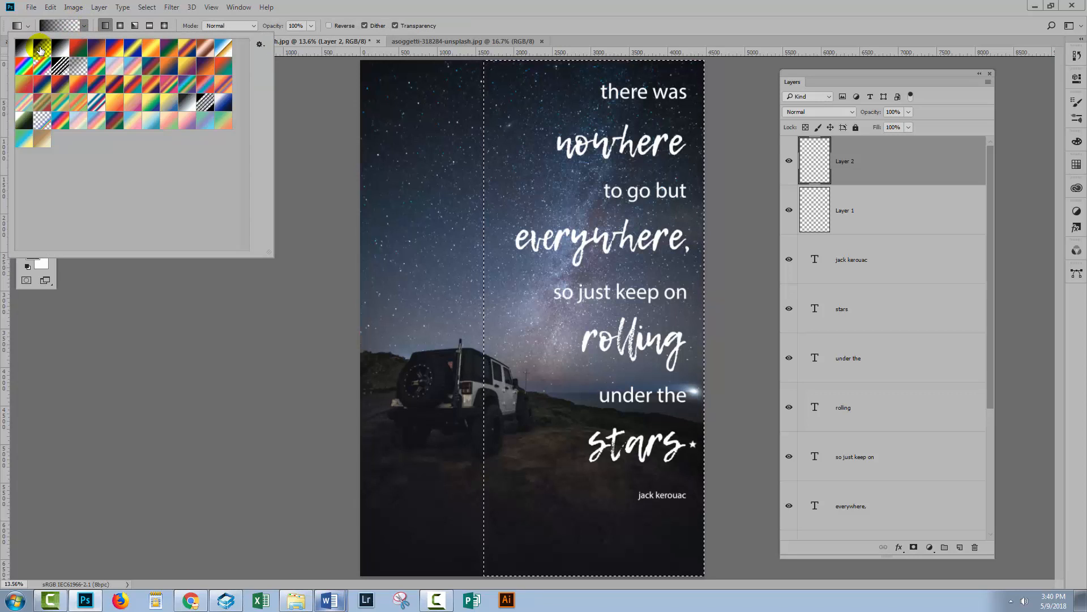
pyautogui.moveTo(39, 48)
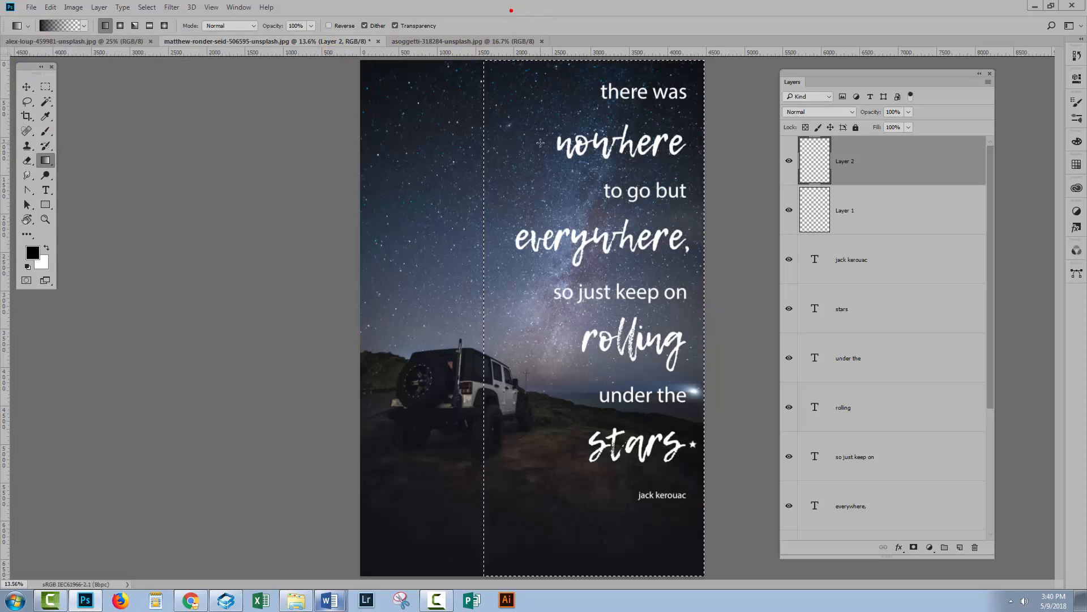
pyautogui.moveTo(483, 330)
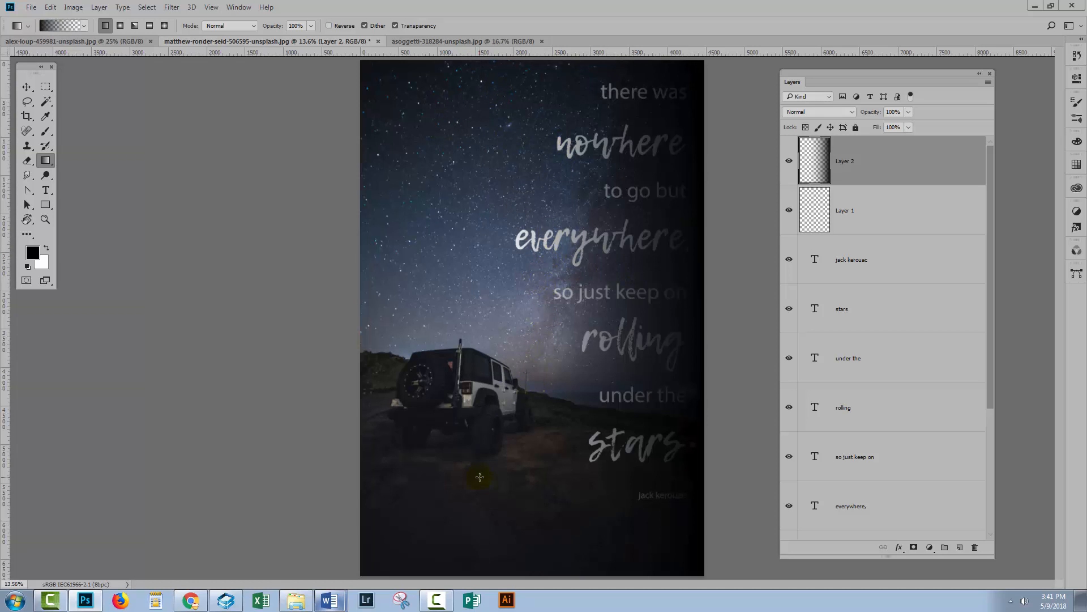
pyautogui.moveTo(546, 191)
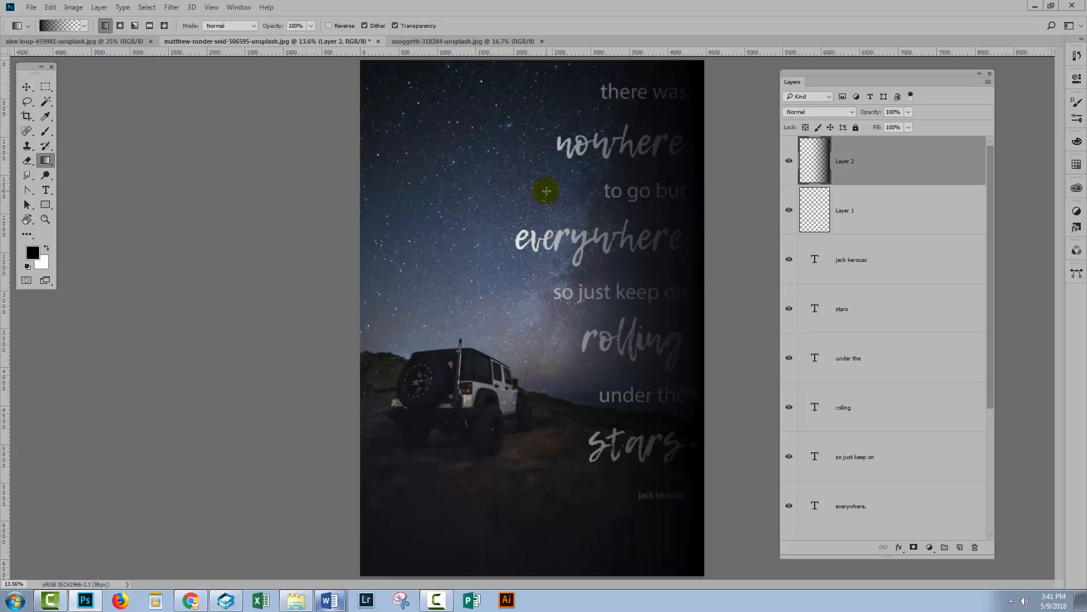
# - Move the gradient Layer 2 down to sit just above Background
pyautogui.click(851, 506)
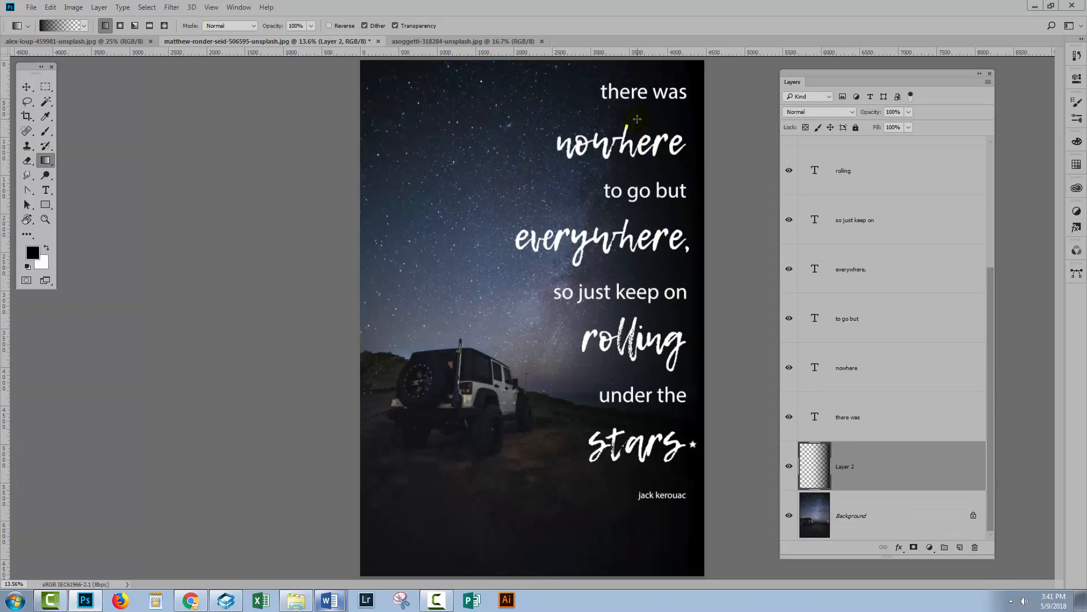
pyautogui.moveTo(613, 81)
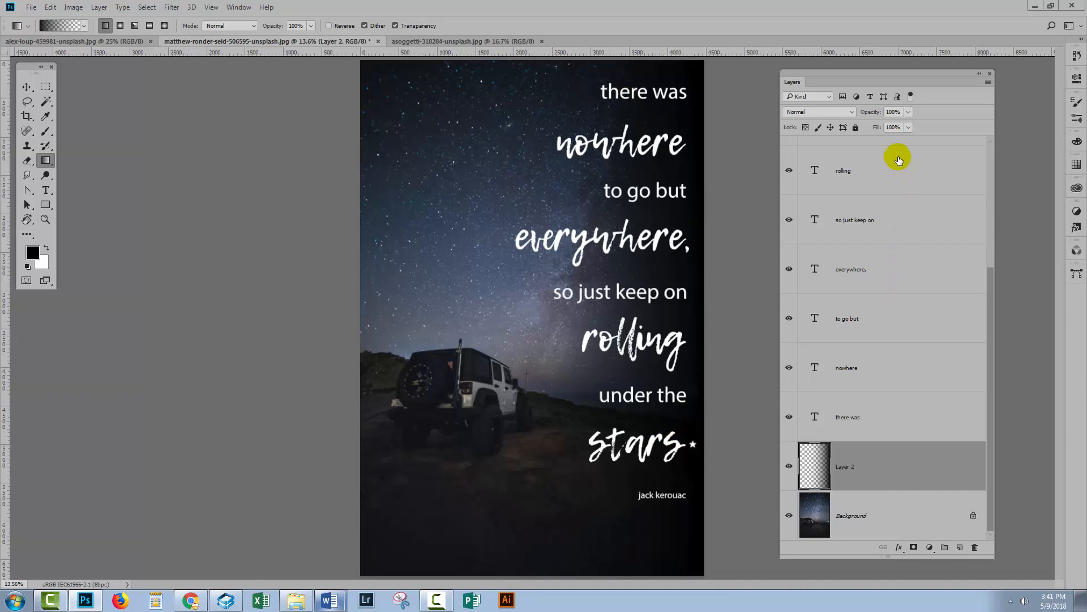
pyautogui.moveTo(894, 96)
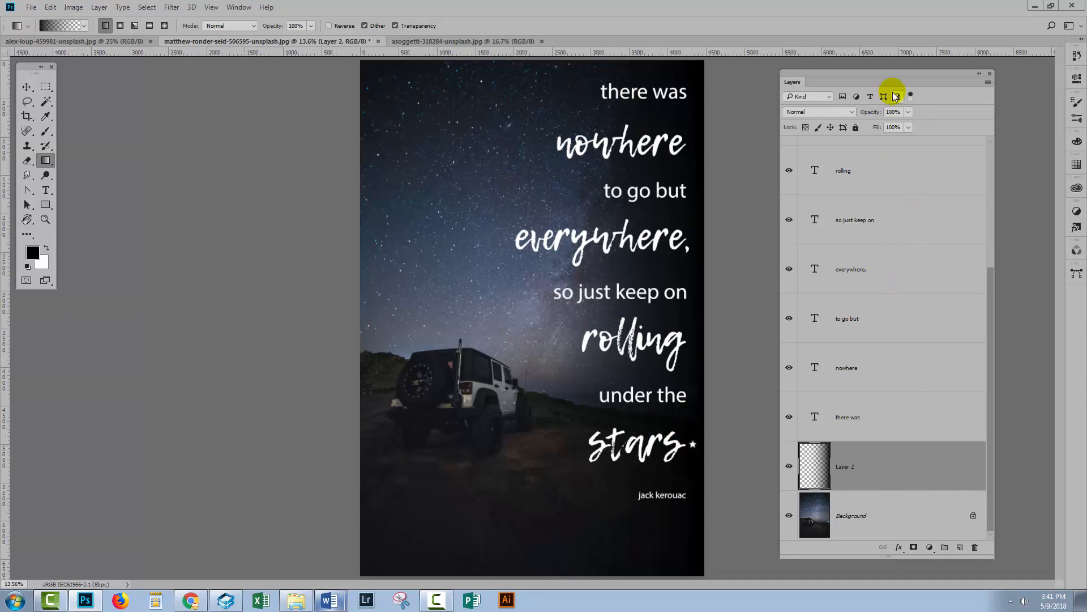
# - Set Layer 2 to 73% opacity, then switch to the coffee cup photo document
pyautogui.tripleClick(893, 112)
pyautogui.write('85')
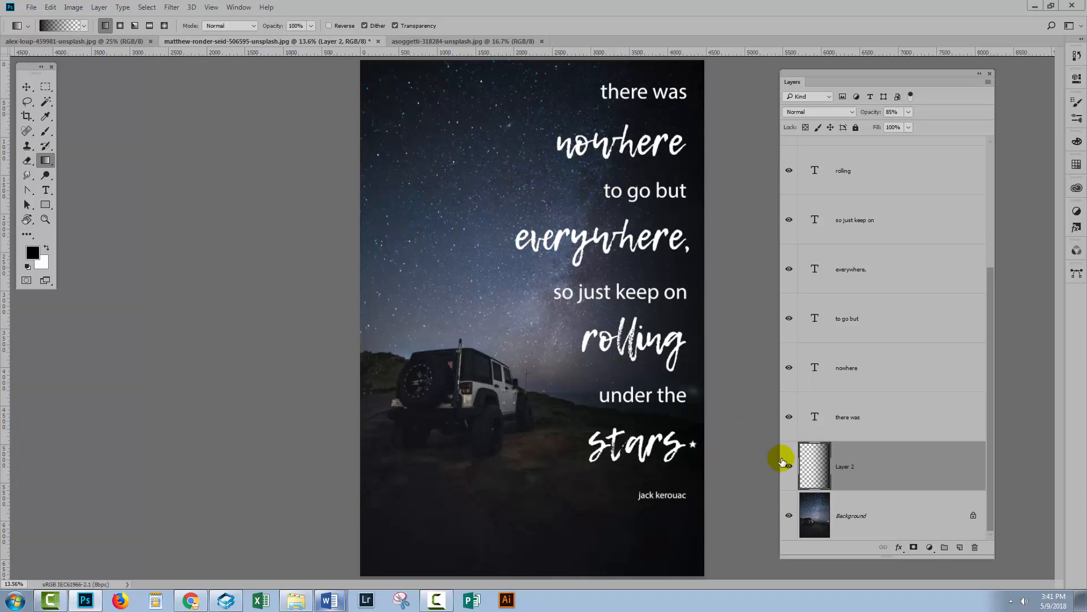
pyautogui.click(788, 467)
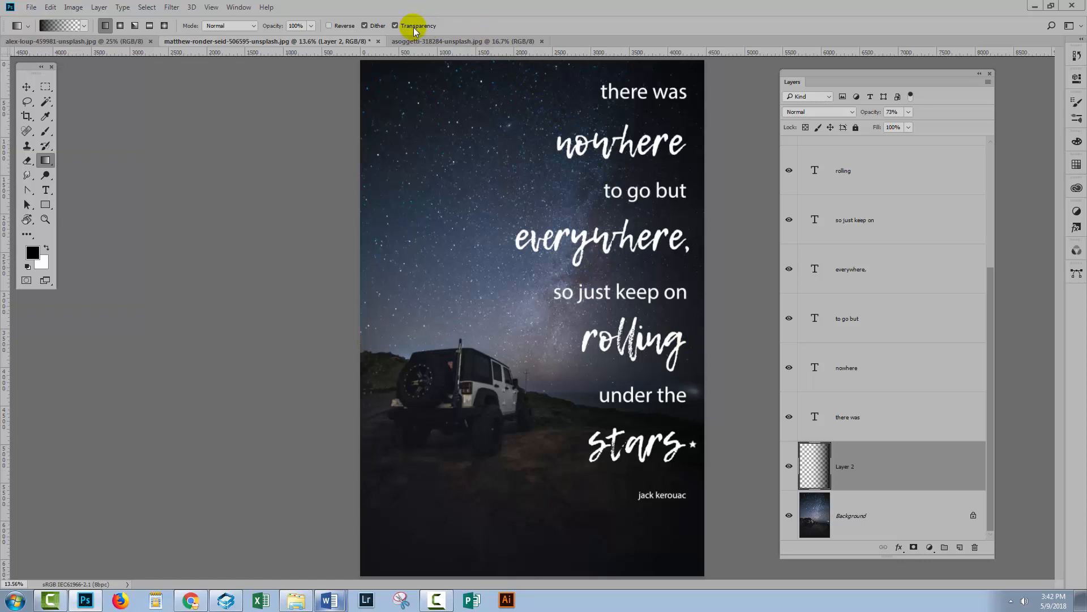
pyautogui.click(465, 41)
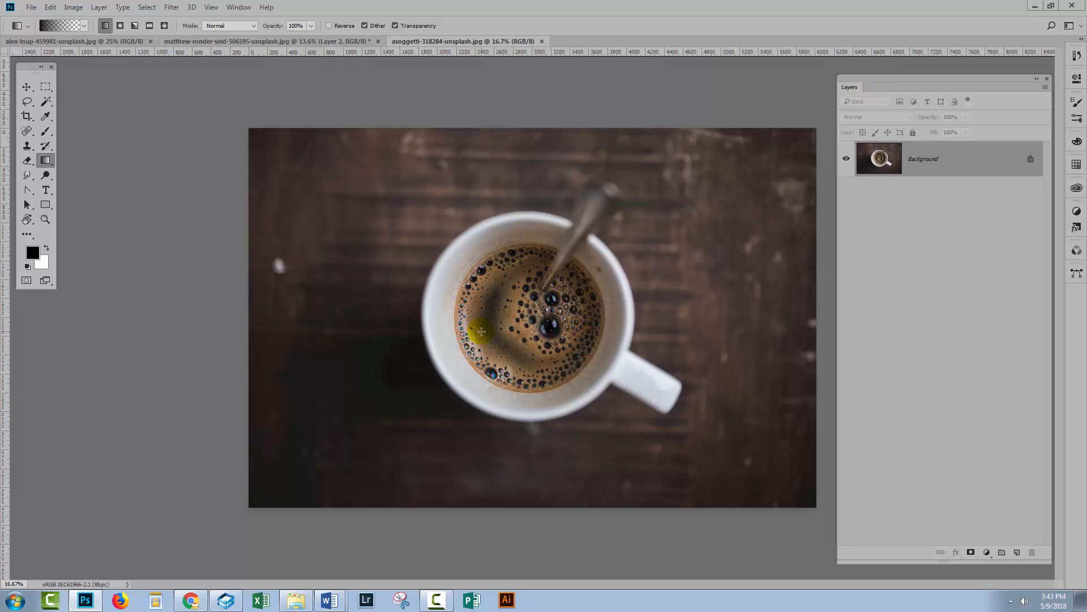
# - Copy the Steven Wright instant-coffee quote in Word, then minimize Word
pyautogui.click(328, 600)
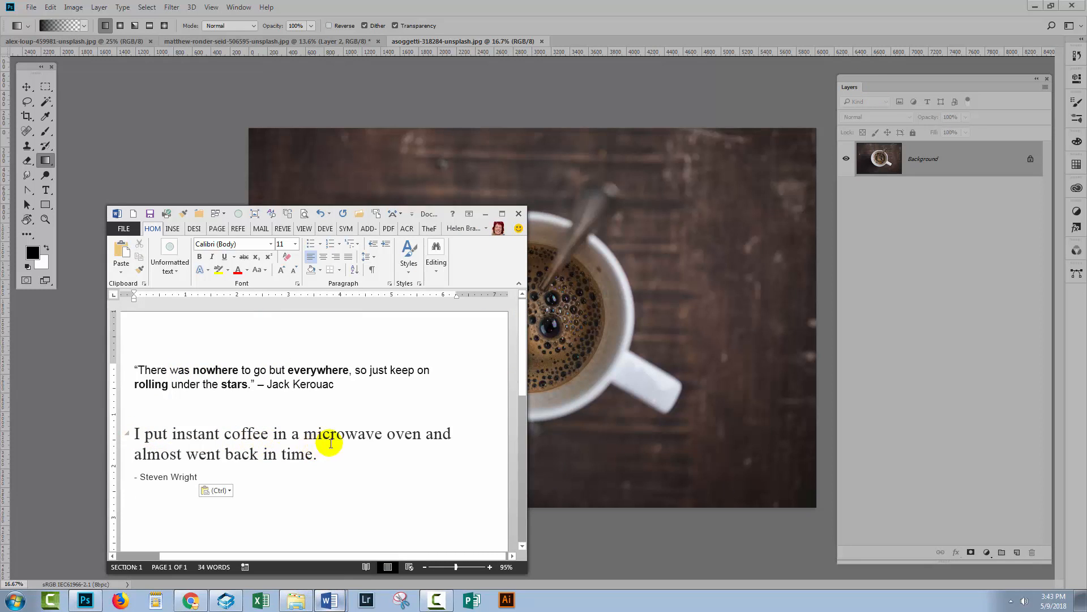
pyautogui.moveTo(321, 472)
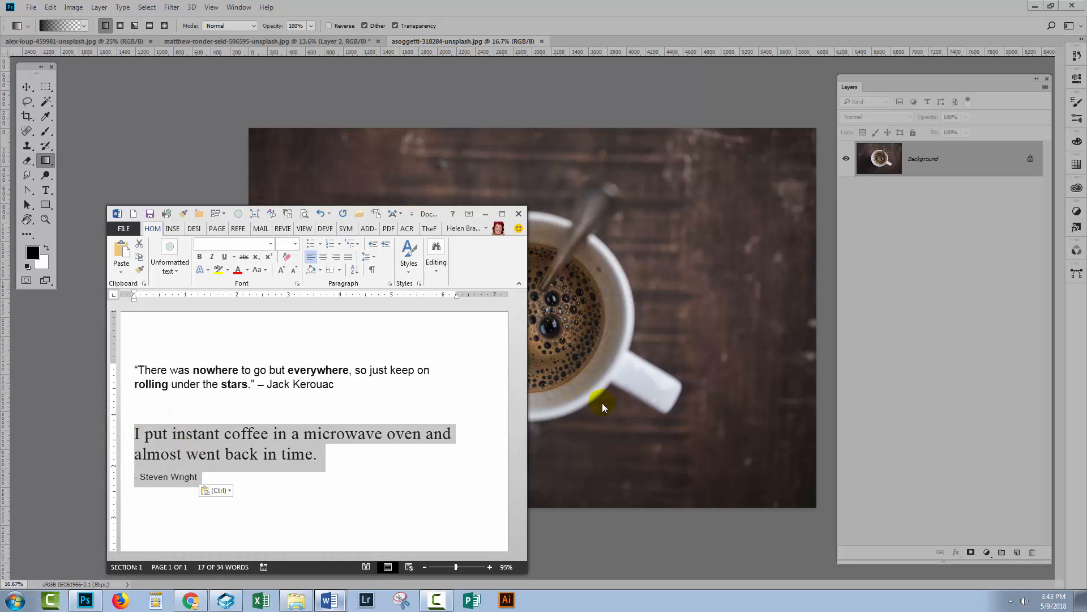
pyautogui.moveTo(616, 396)
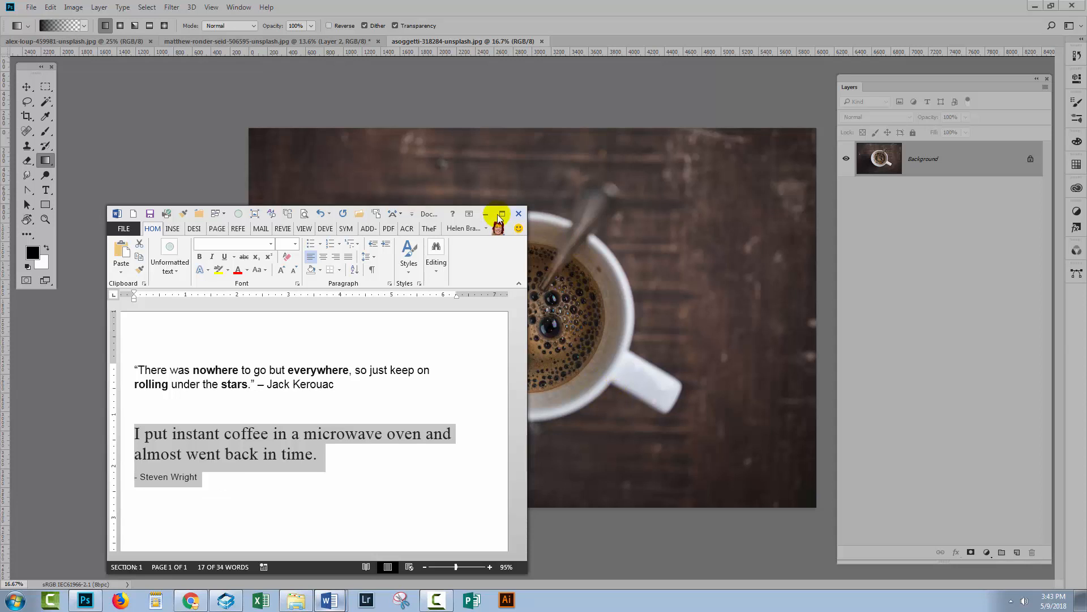
pyautogui.click(519, 213)
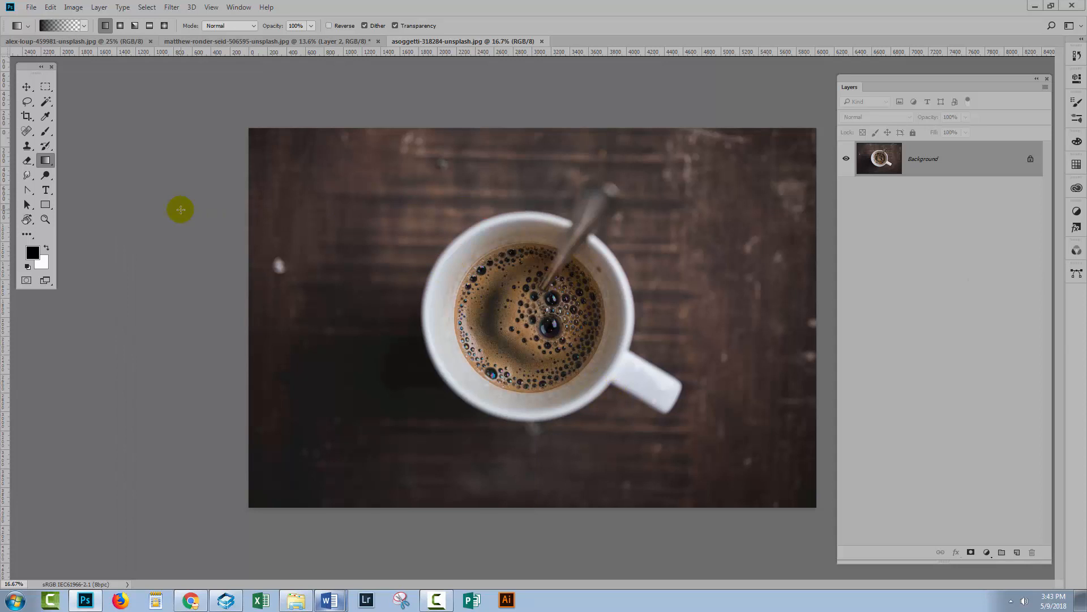
# - Select the Type tool and set the text colour to white
pyautogui.click(46, 191)
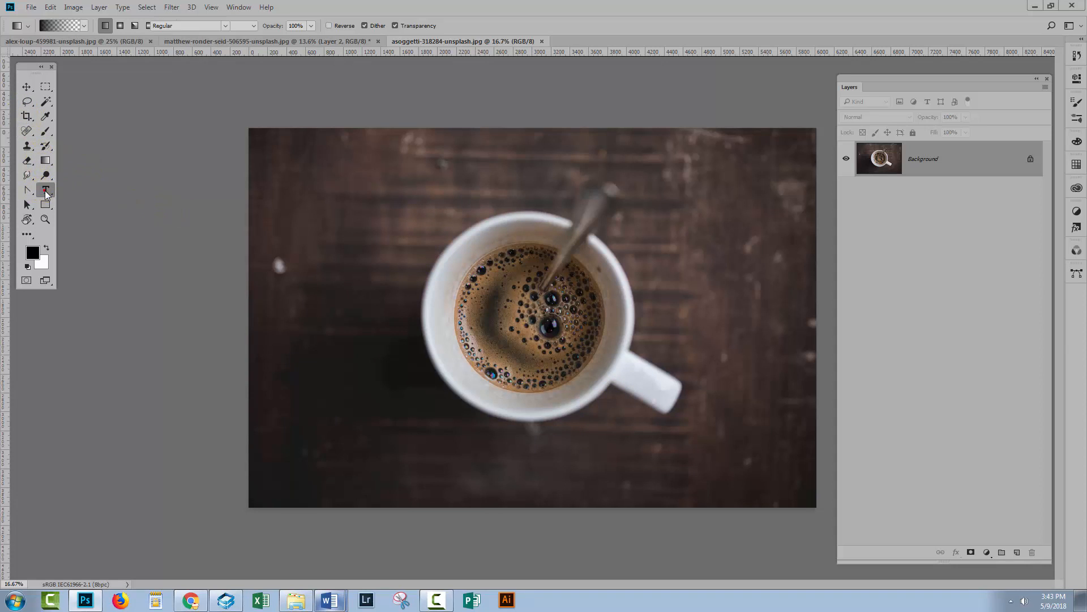
pyautogui.click(46, 190)
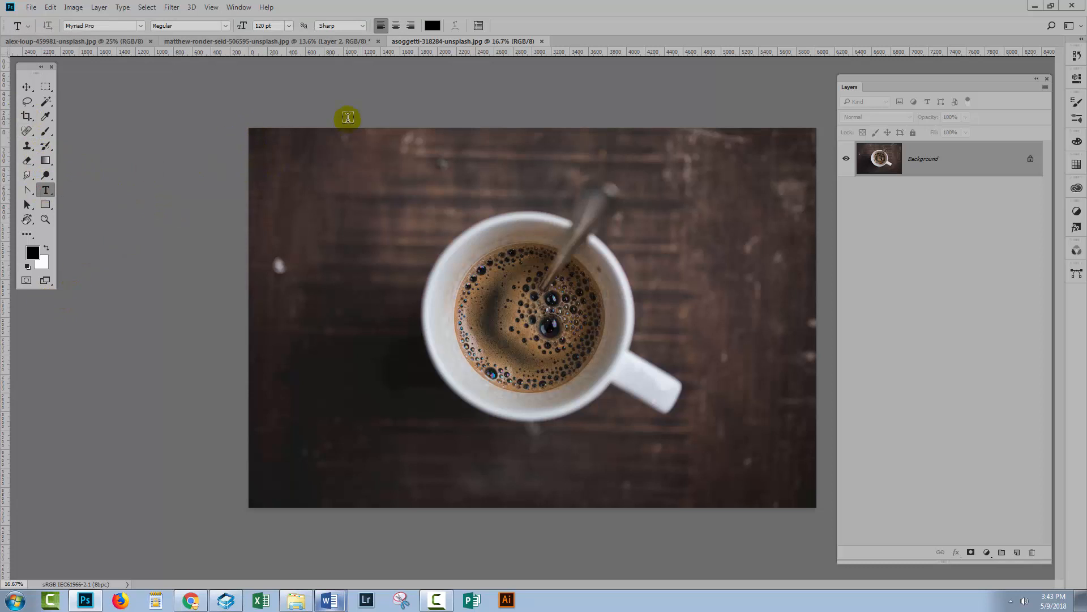
pyautogui.click(432, 25)
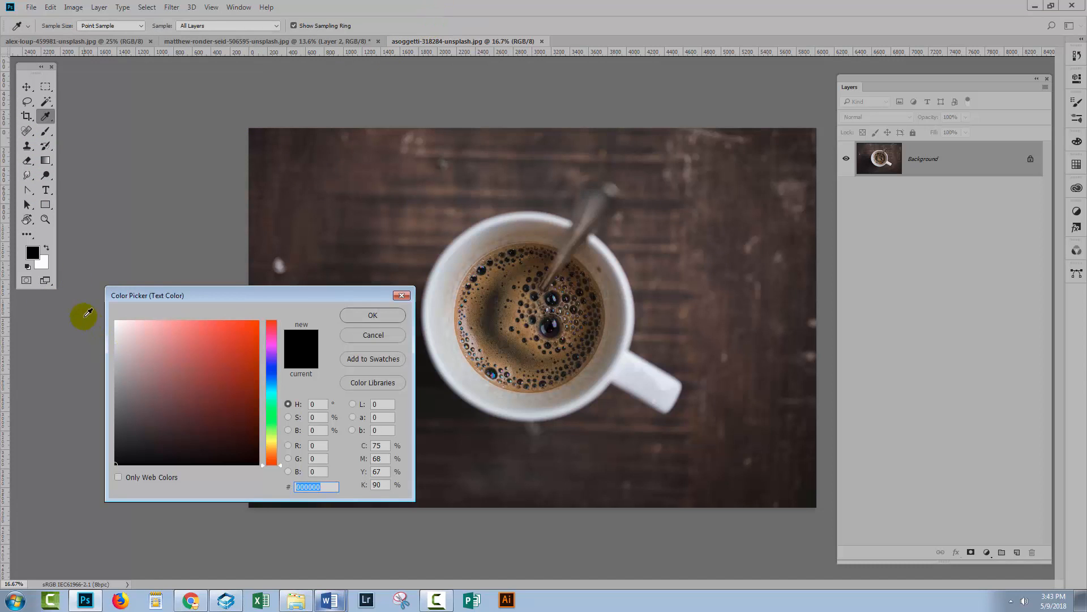
pyautogui.click(117, 321)
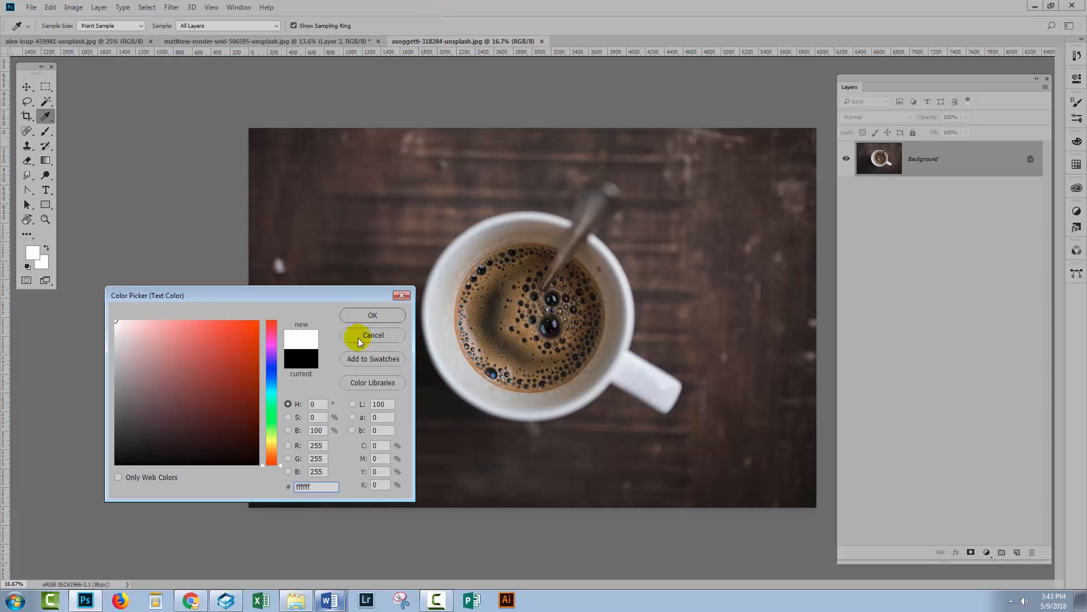
pyautogui.click(373, 334)
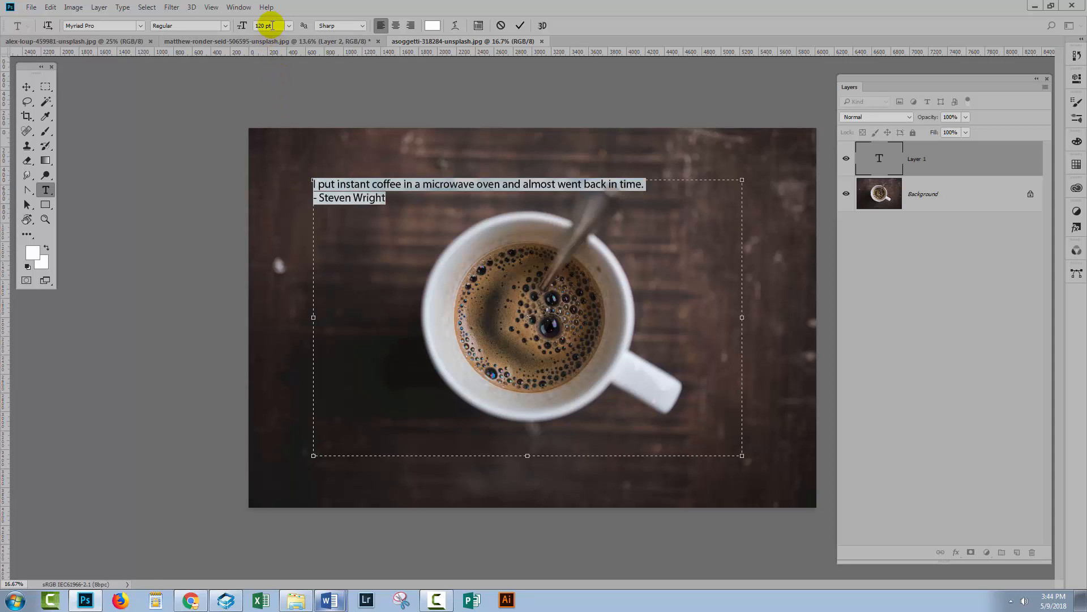
# - Enlarge the pasted Steven Wright quote to 300 pt and commit the text layer
pyautogui.tripleClick(269, 26)
pyautogui.write('250')
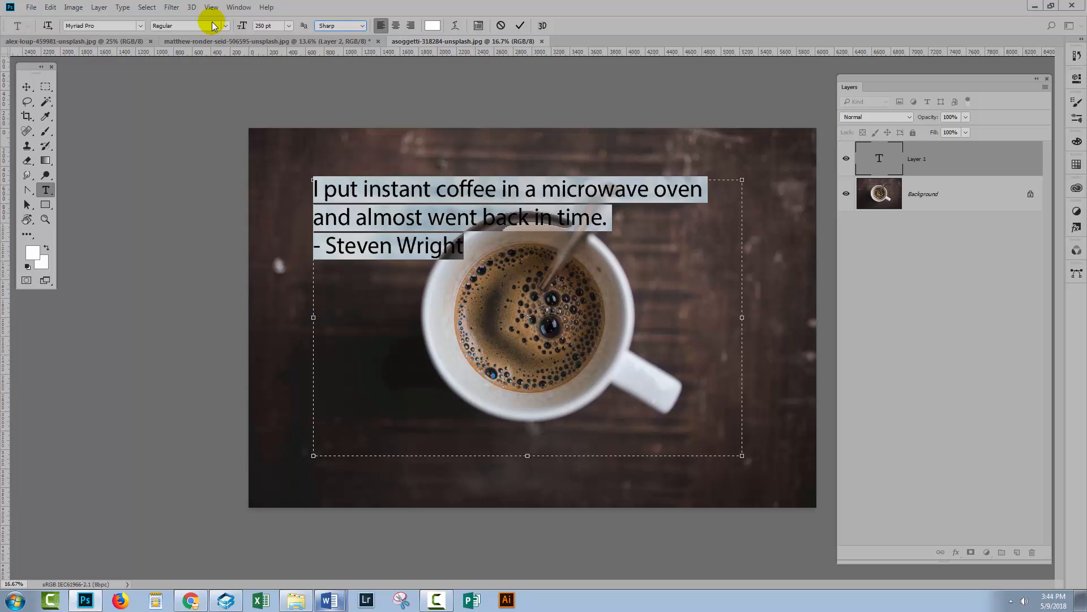
pyautogui.tripleClick(267, 25)
pyautogui.write('300')
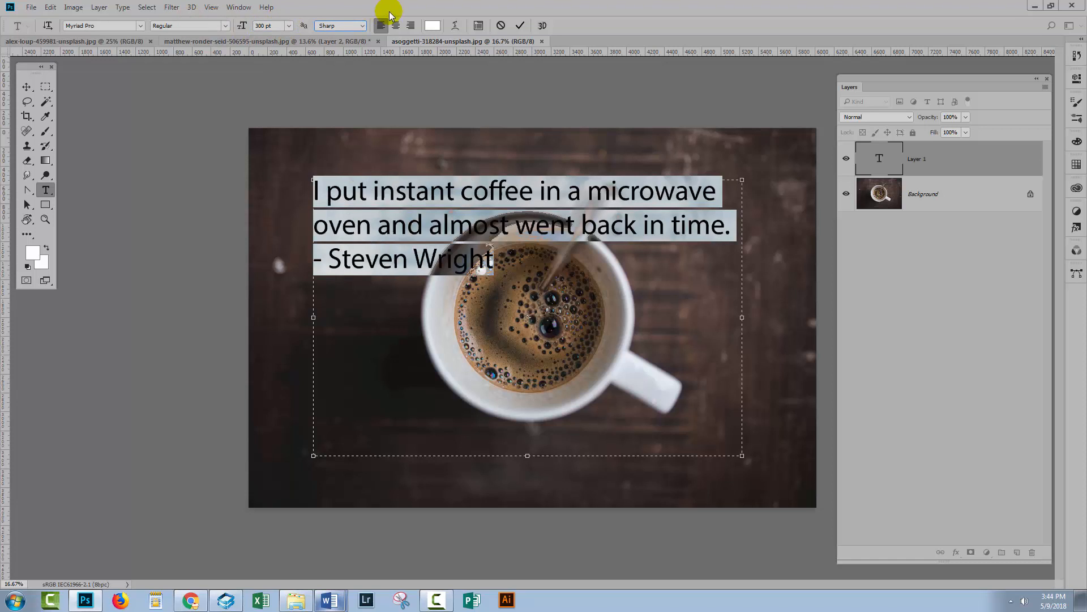
pyautogui.click(520, 25)
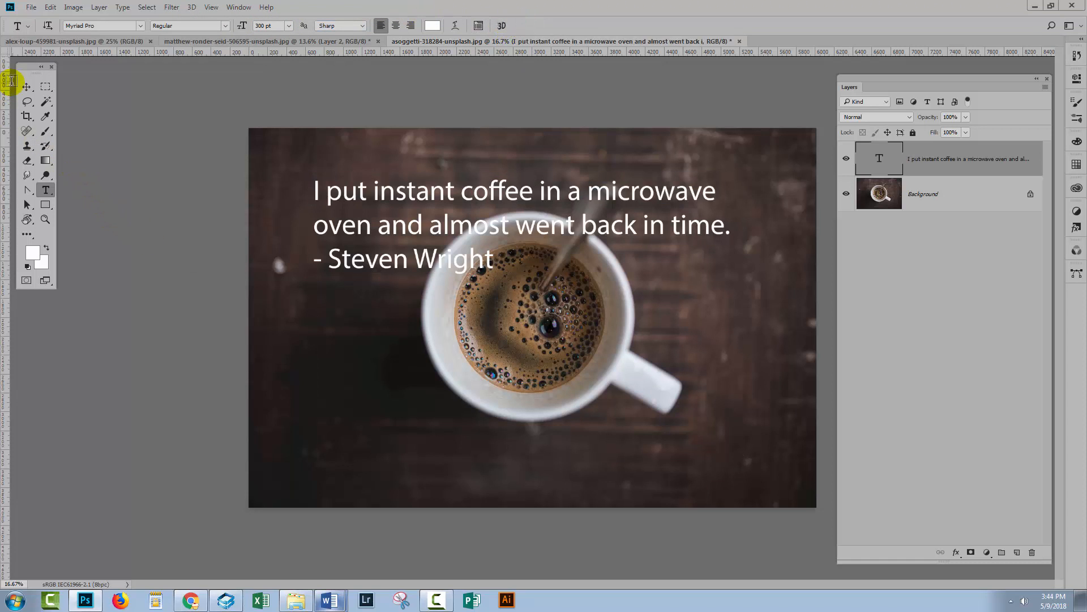
pyautogui.click(27, 86)
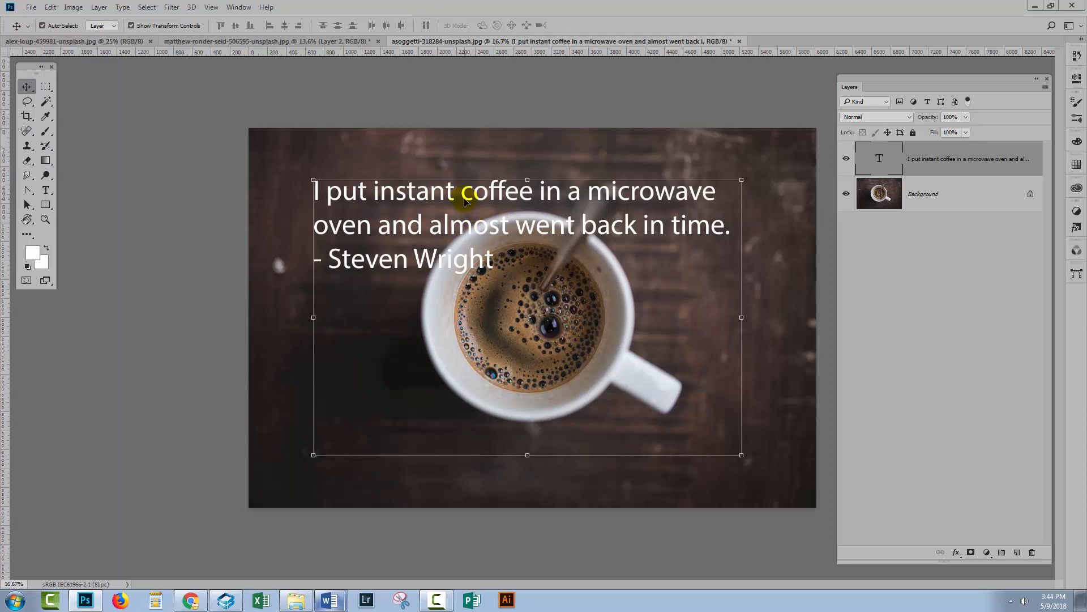
pyautogui.moveTo(398, 235)
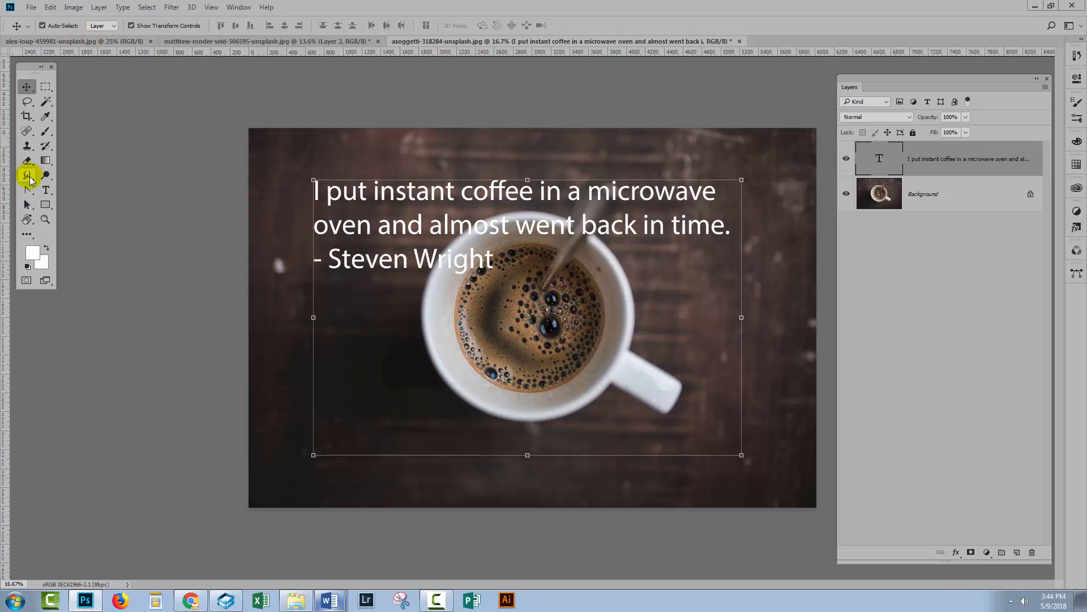
# - Make 'instant coffee' bold in the quote
pyautogui.click(45, 189)
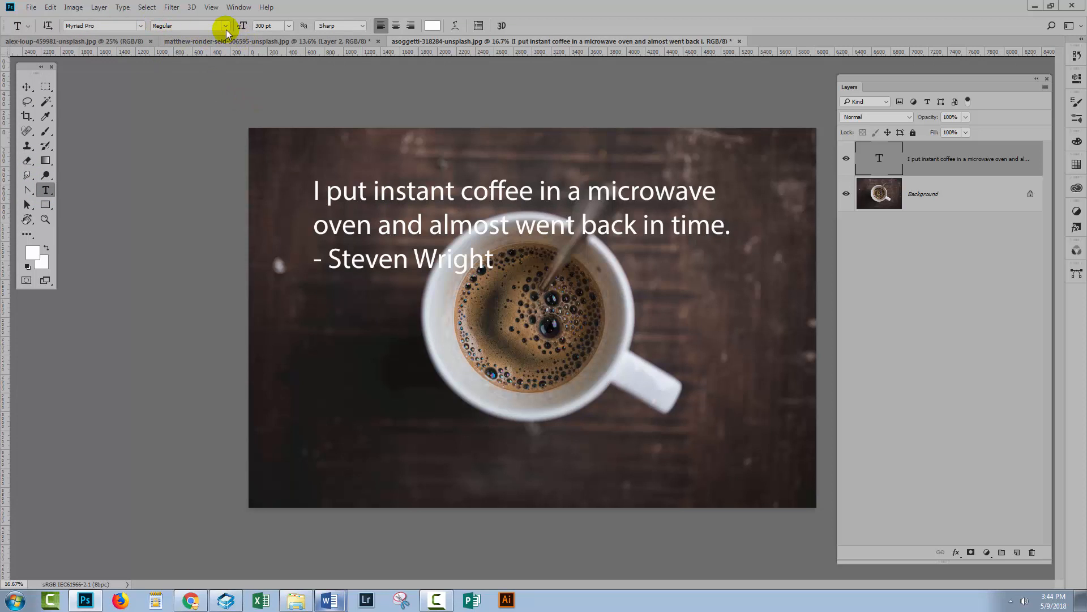
pyautogui.click(225, 26)
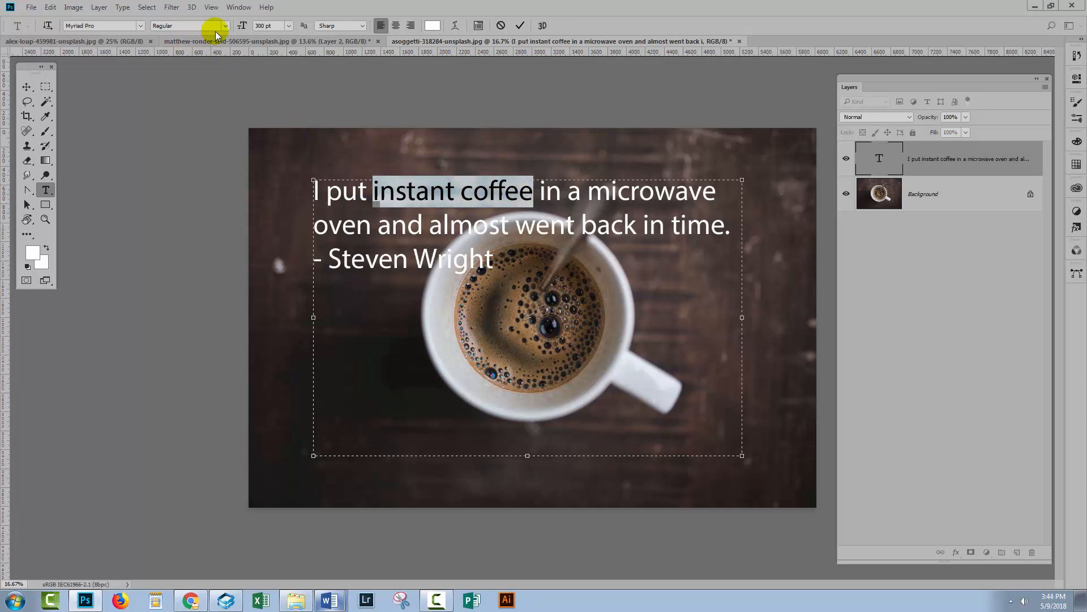
pyautogui.click(224, 25)
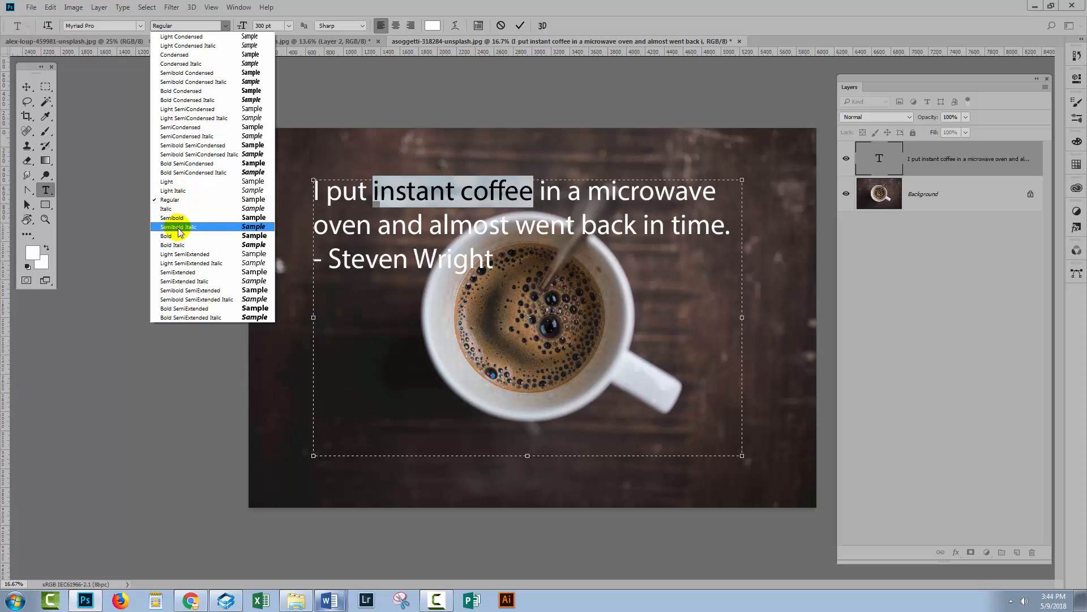
pyautogui.click(166, 235)
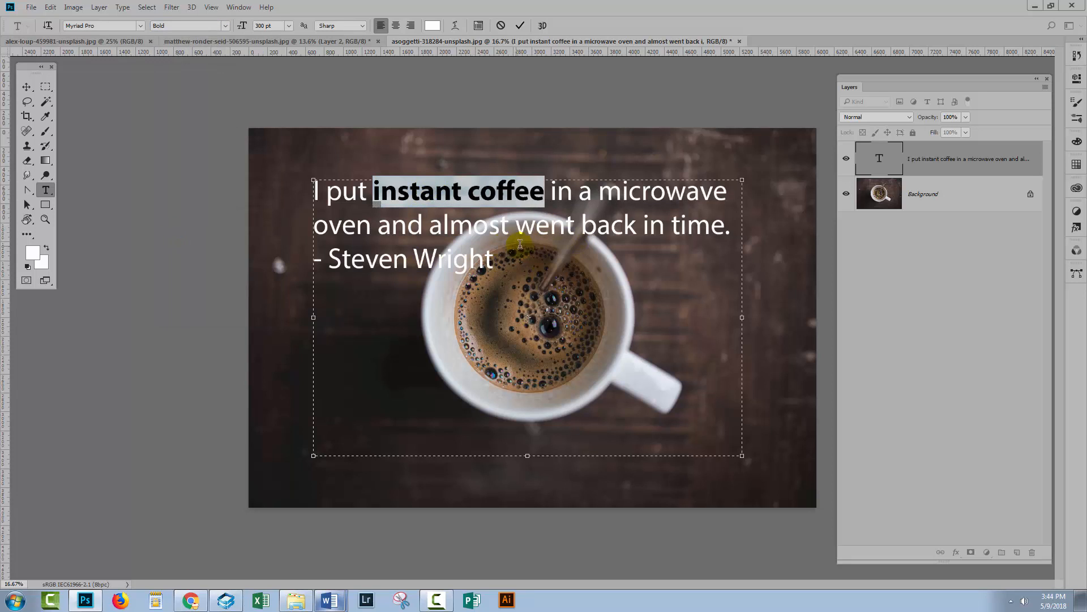
# - Make 'microwave' bold, then resume editing the quote for 'back in time'
pyautogui.doubleClick(651, 191)
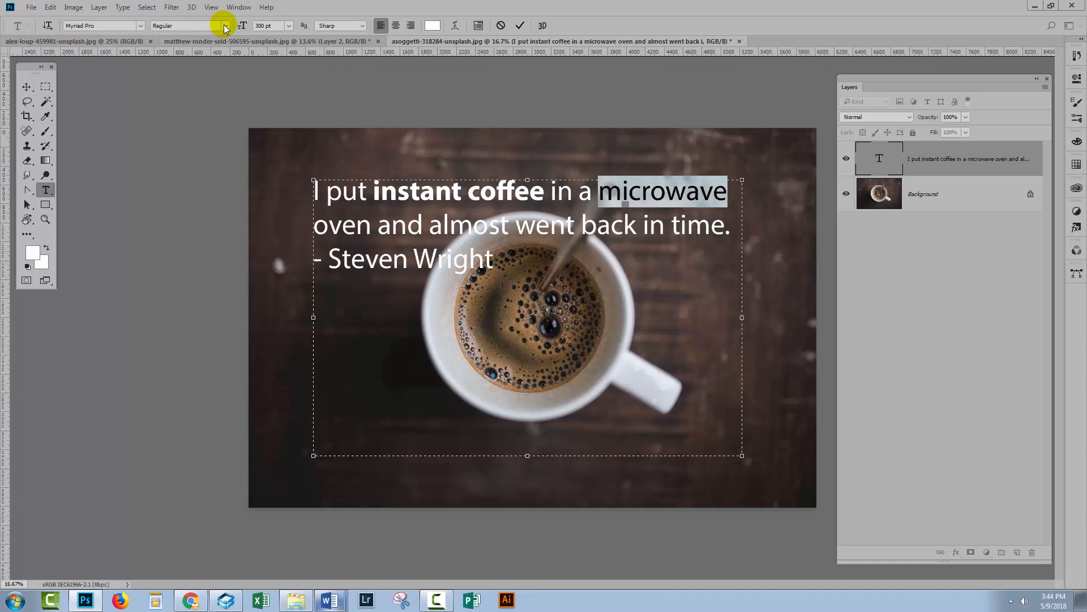
pyautogui.click(223, 26)
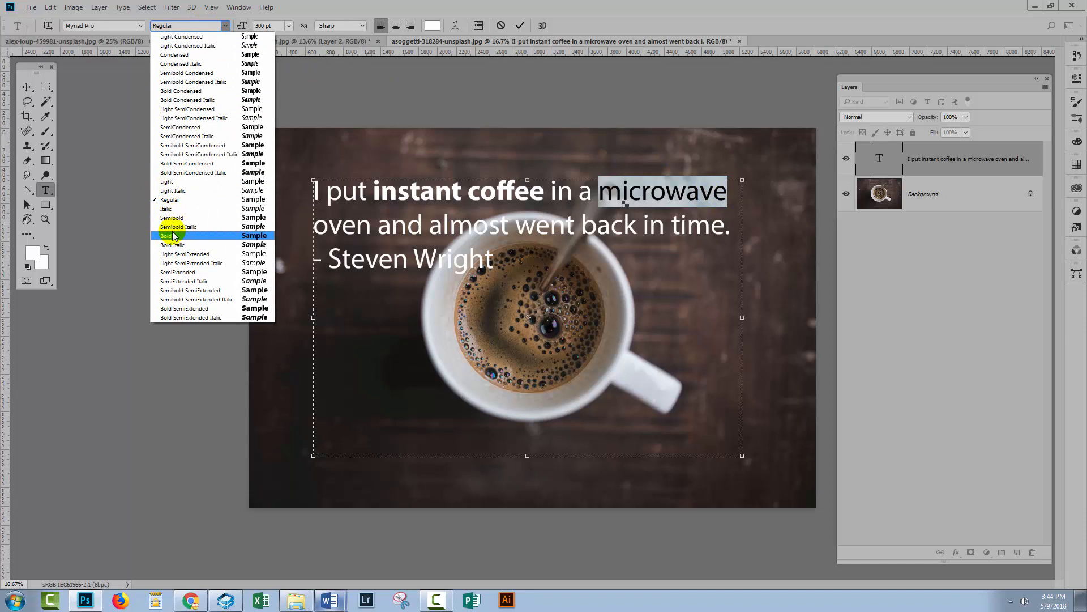
pyautogui.click(166, 235)
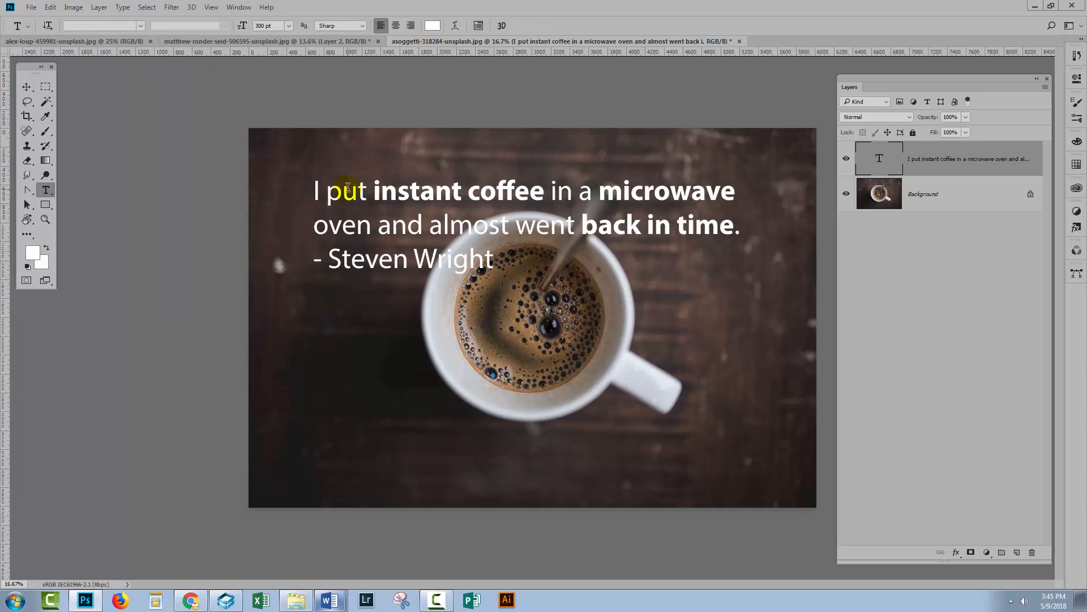
pyautogui.click(347, 190)
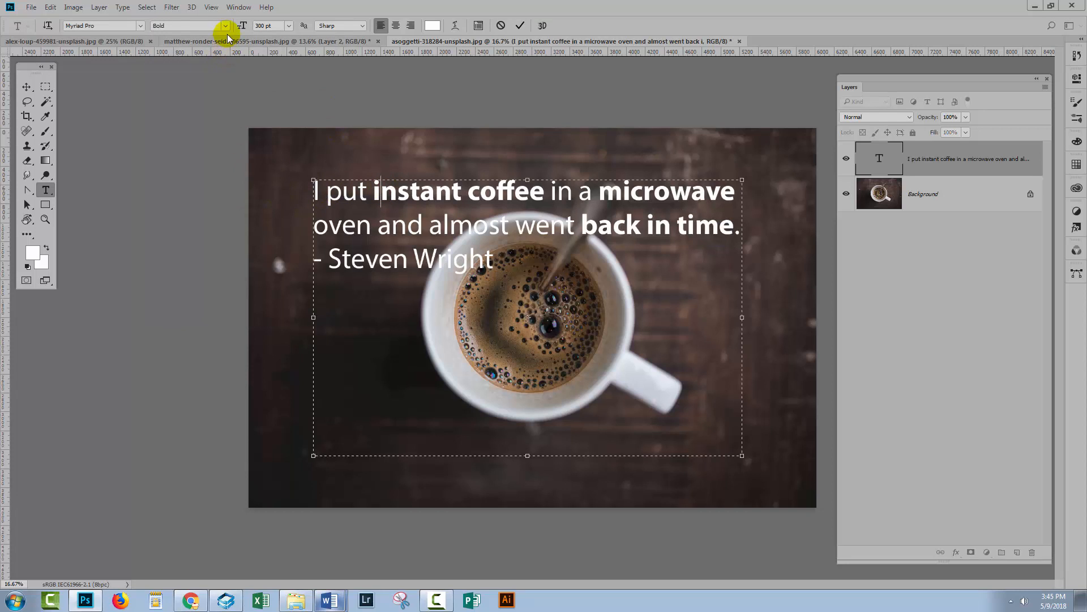
pyautogui.click(225, 25)
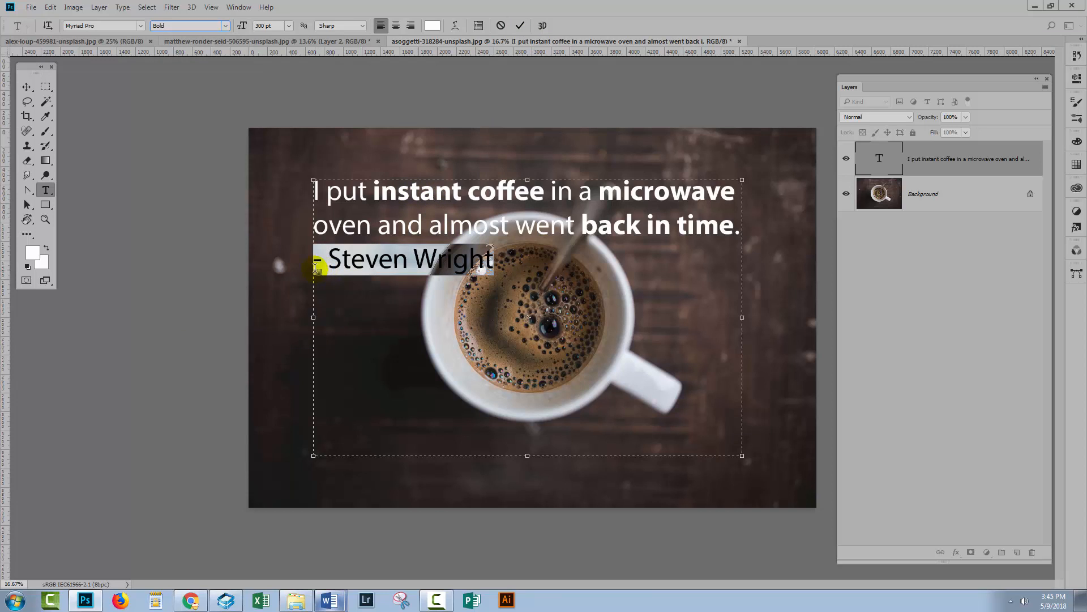
# - Raise the quote to 350 pt and resize its text box to wrap onto four lines
pyautogui.click(409, 25)
pyautogui.write('120')
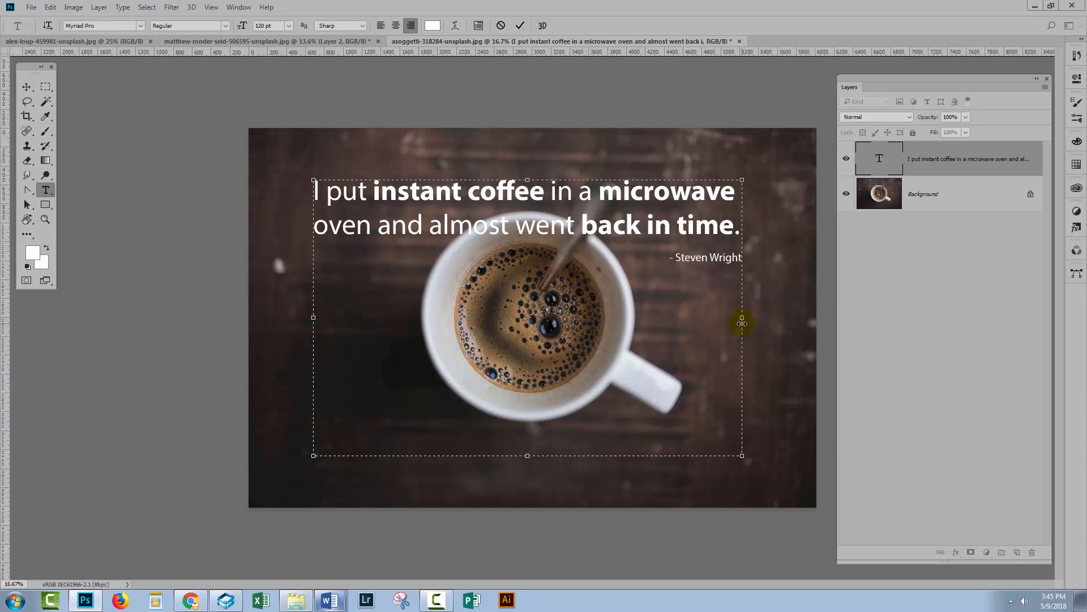
pyautogui.click(27, 86)
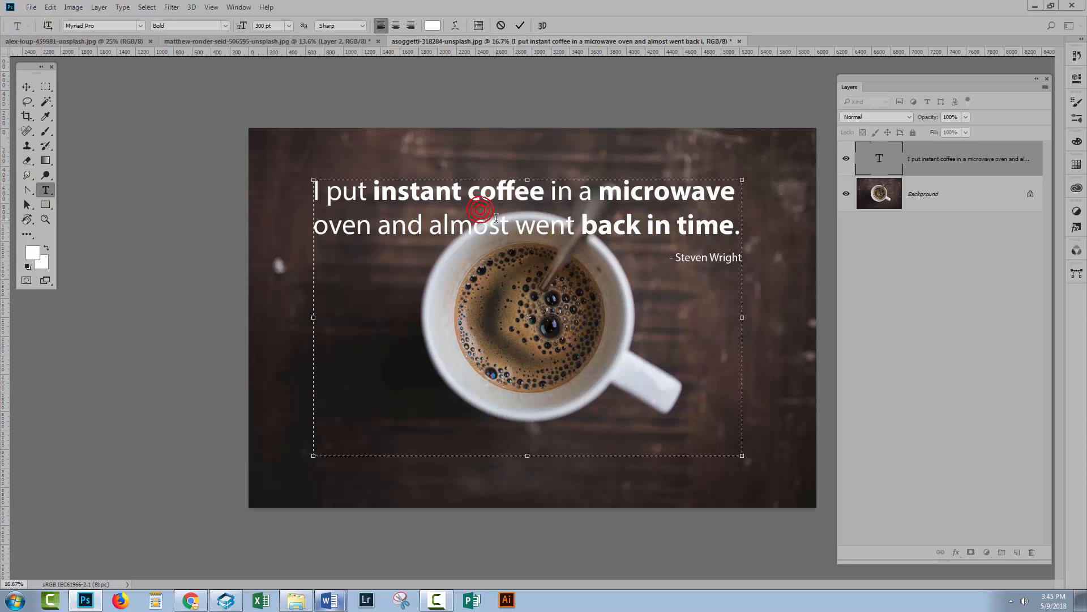
pyautogui.moveTo(728, 309)
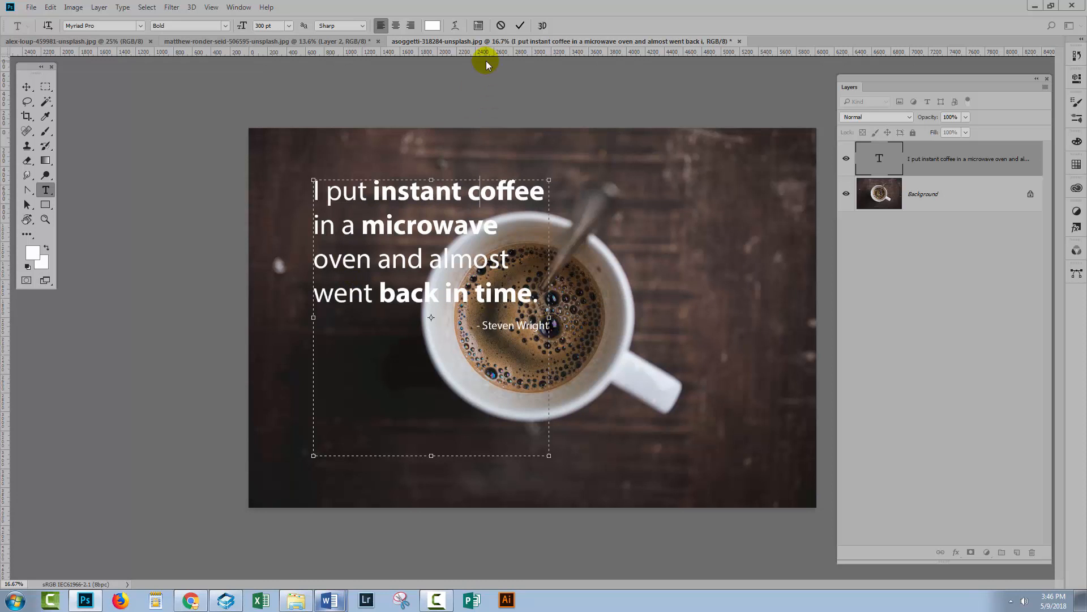
pyautogui.click(518, 26)
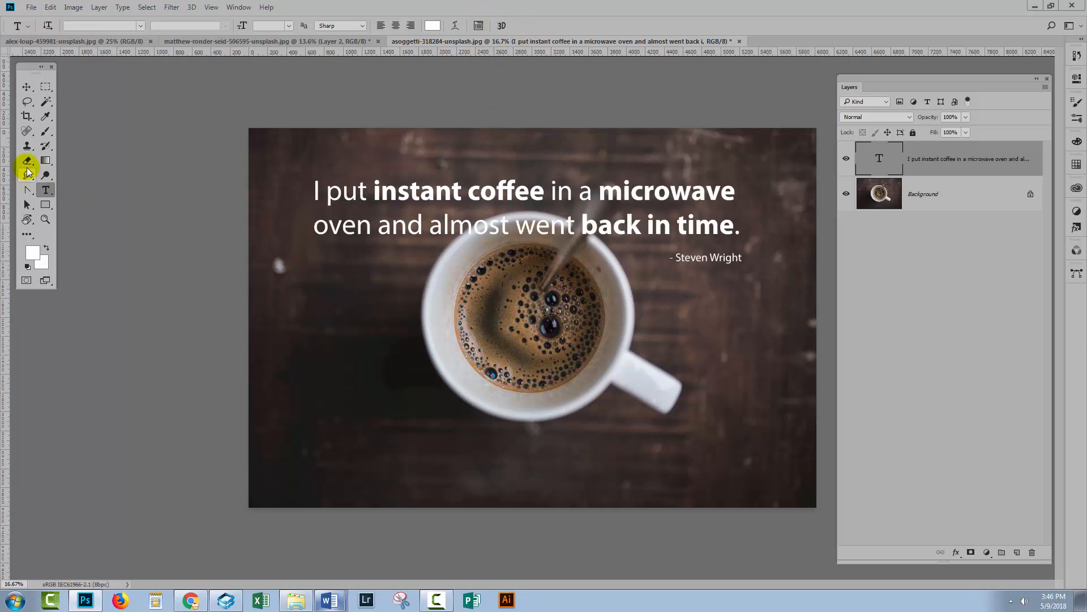
pyautogui.click(27, 86)
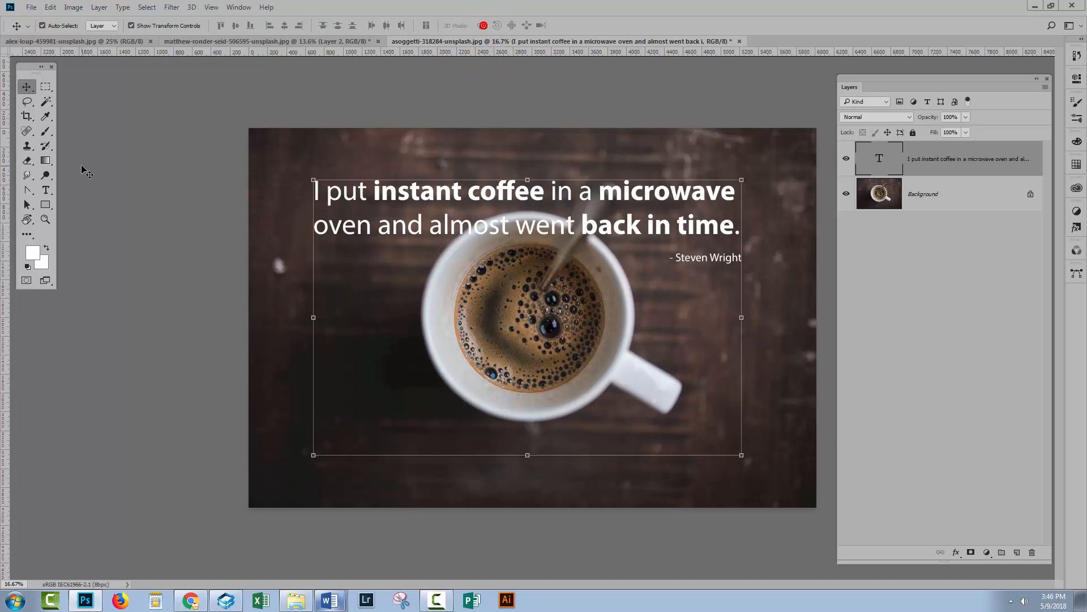
pyautogui.click(45, 190)
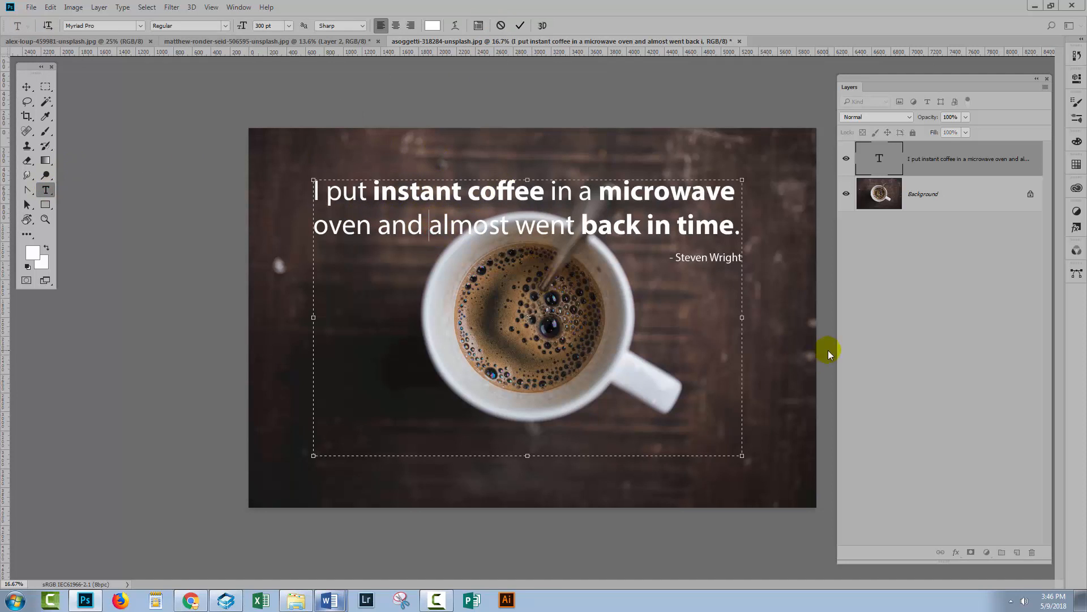
pyautogui.moveTo(743, 317)
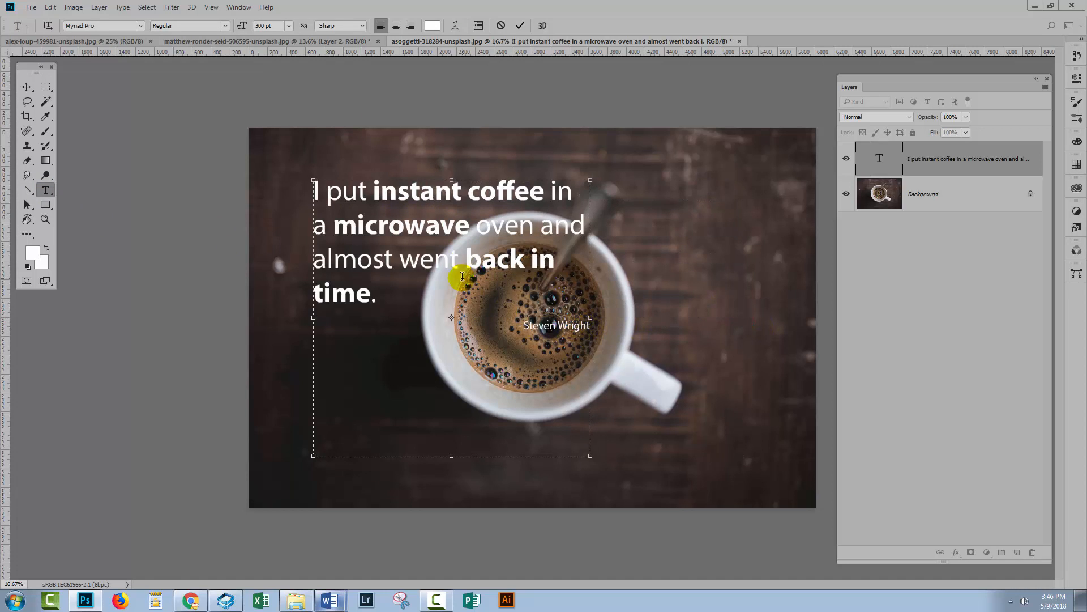
pyautogui.moveTo(451, 180); pyautogui.dragTo(451, 226)
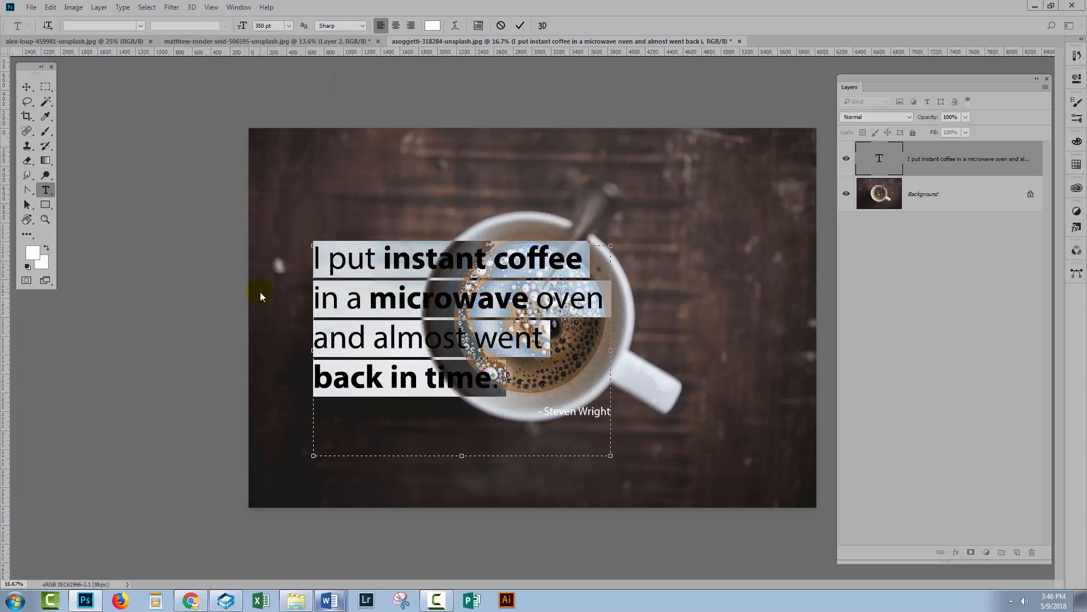
pyautogui.click(27, 86)
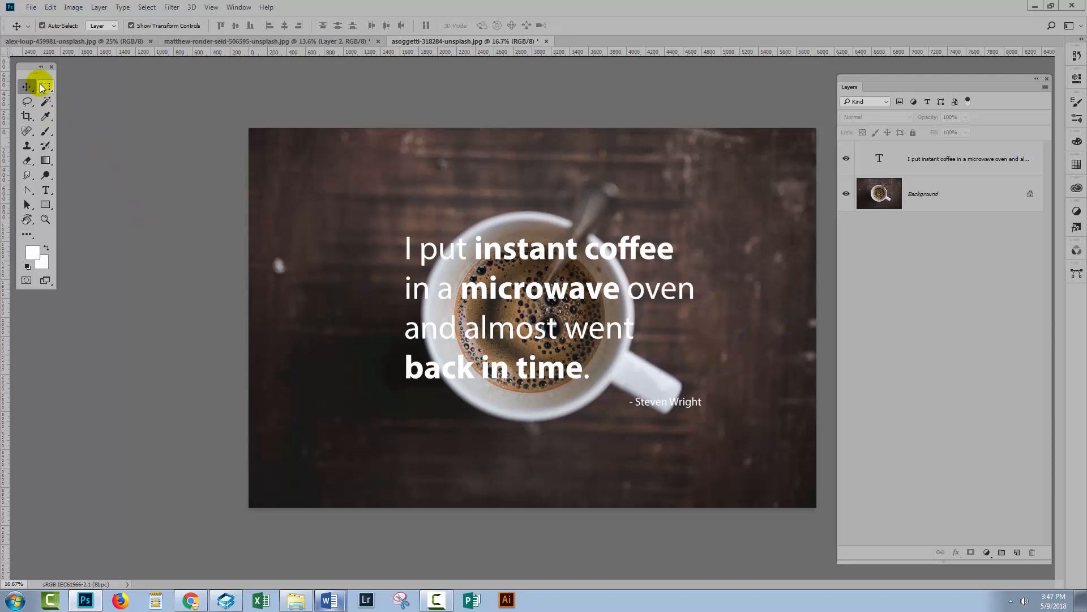
# - Marquee around the quote, add a new layer, and set foreground grey #a5a5a5
pyautogui.click(46, 86)
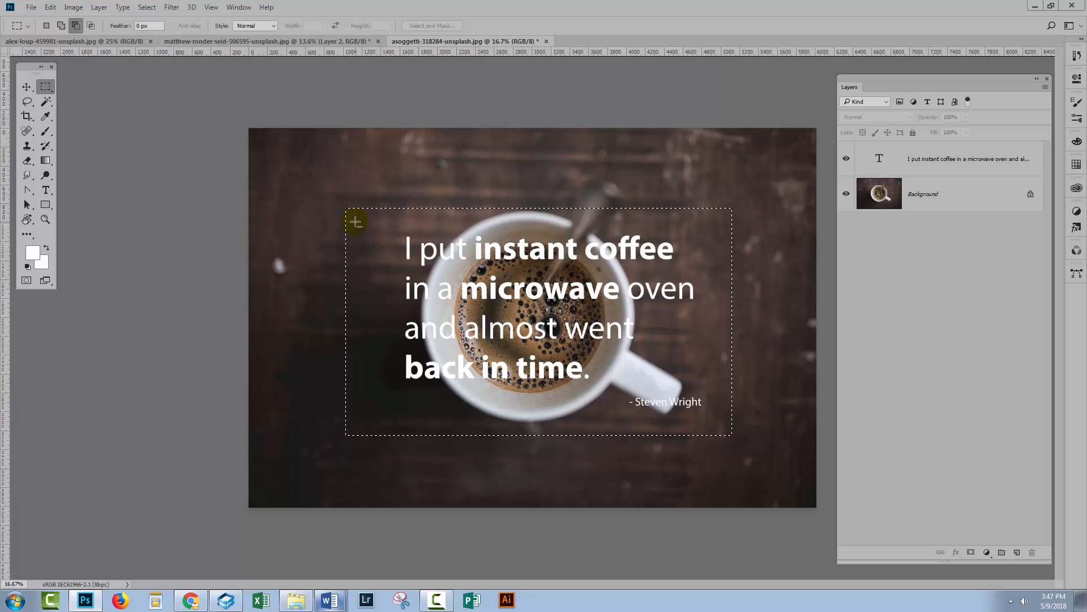
pyautogui.moveTo(620, 341)
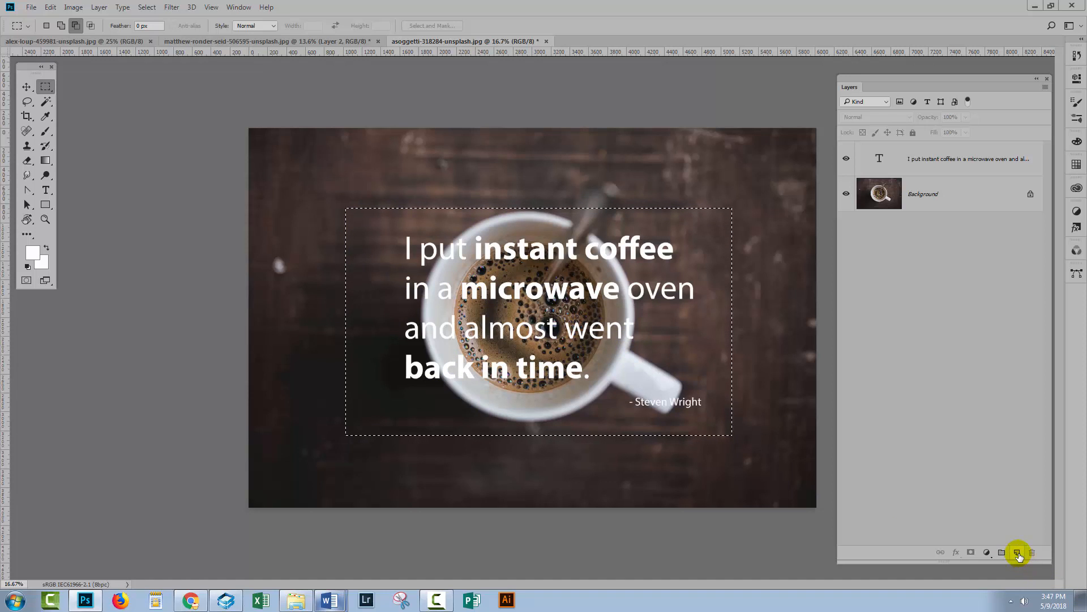
pyautogui.click(1017, 553)
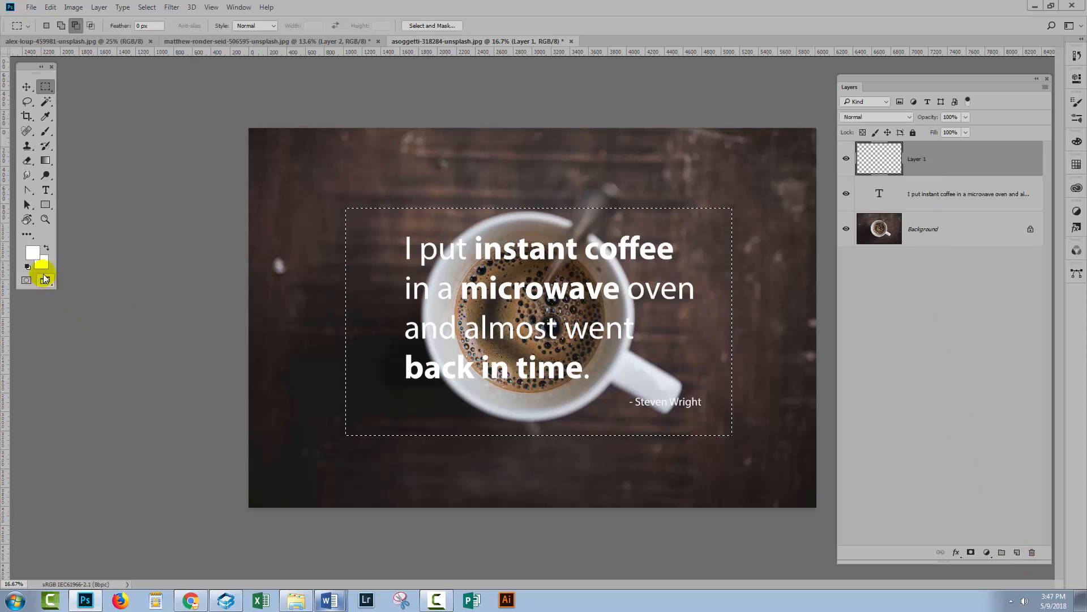
pyautogui.click(32, 252)
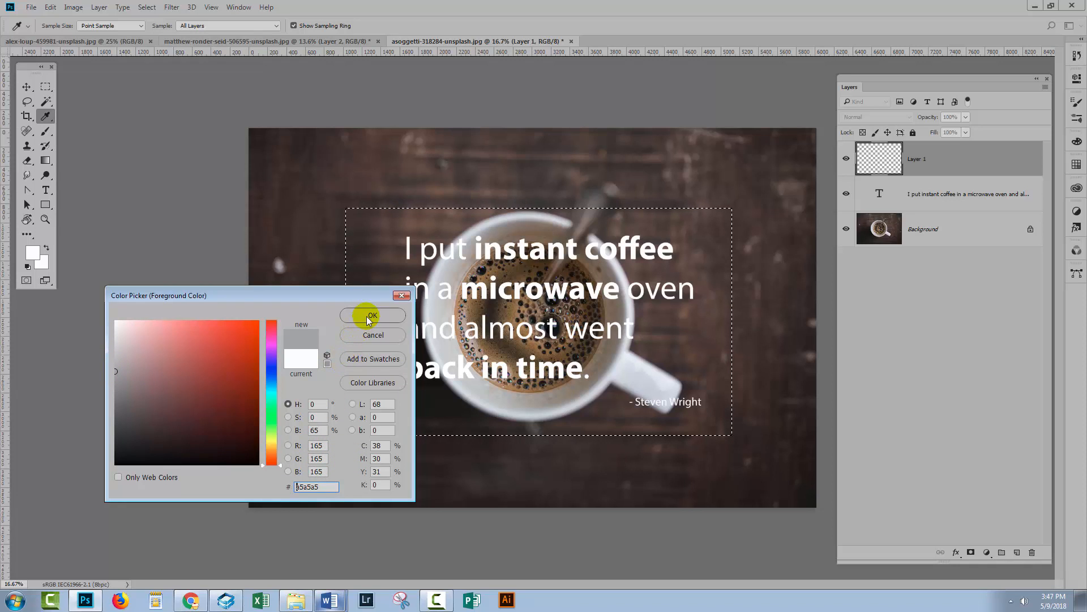
pyautogui.click(373, 315)
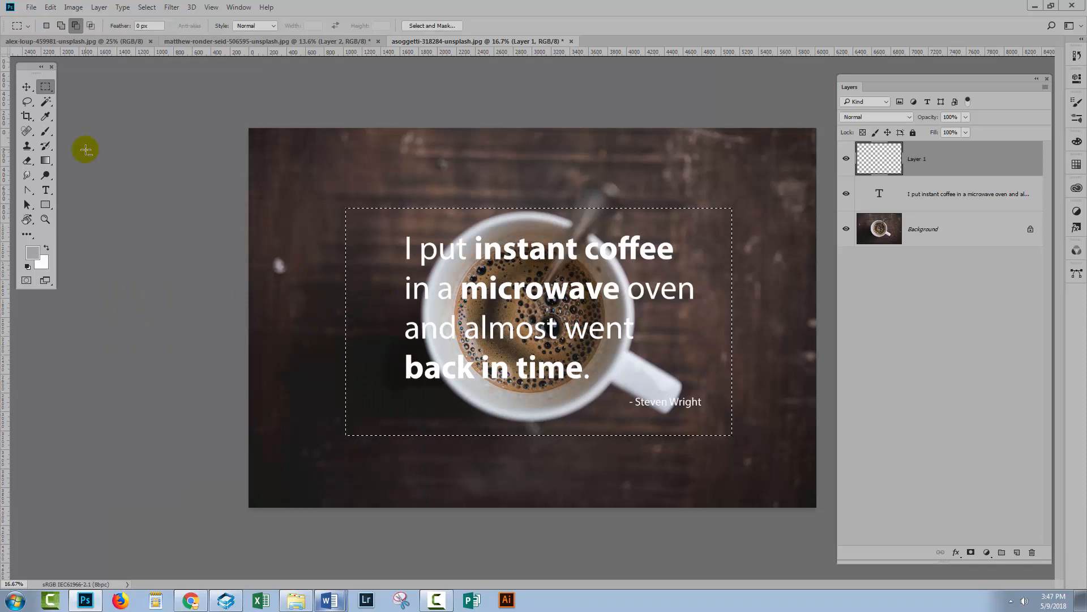
# - Stroke the selection with a 3 px inside grey border via Edit > Stroke
pyautogui.click(49, 7)
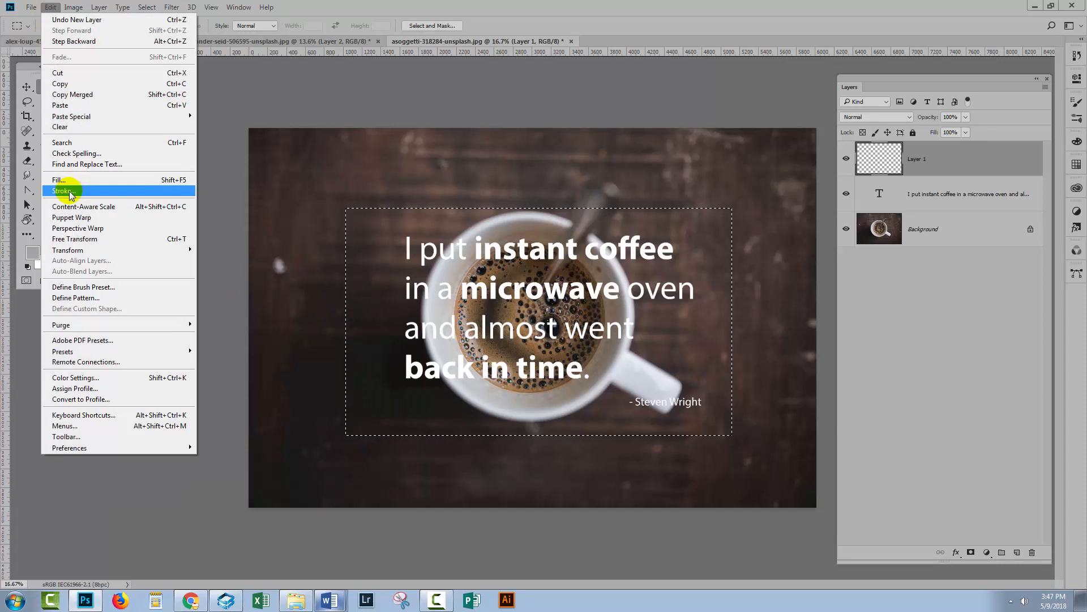
pyautogui.click(63, 191)
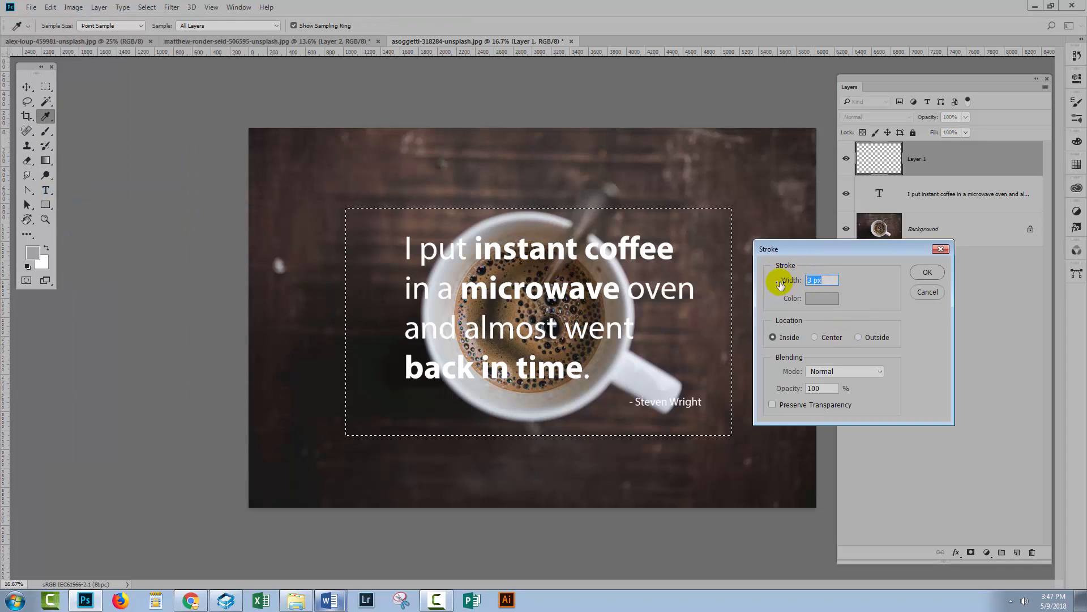
pyautogui.moveTo(395, 281)
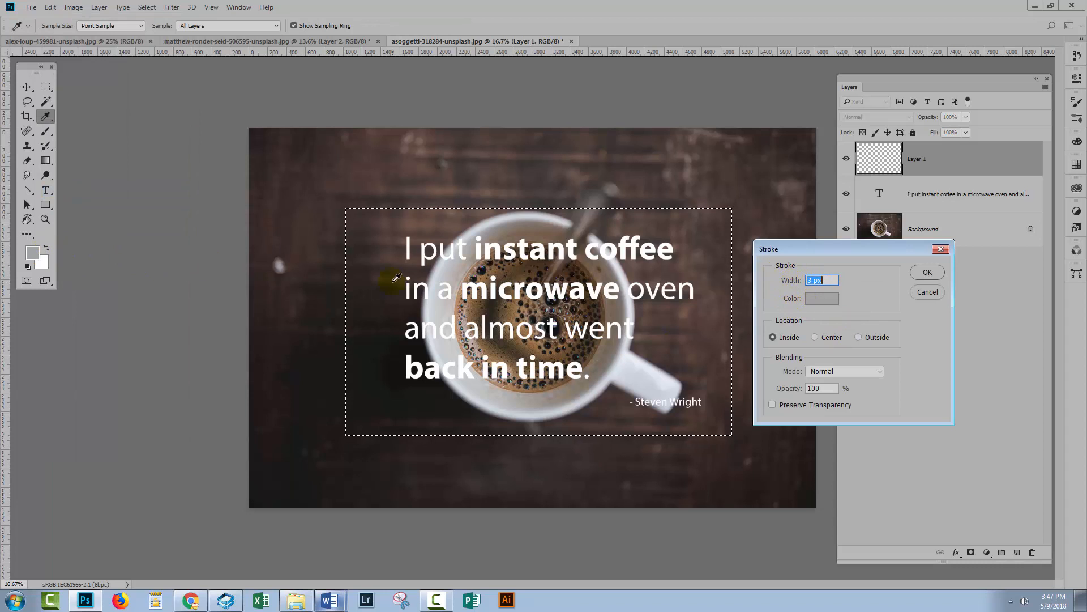
pyautogui.moveTo(886, 279)
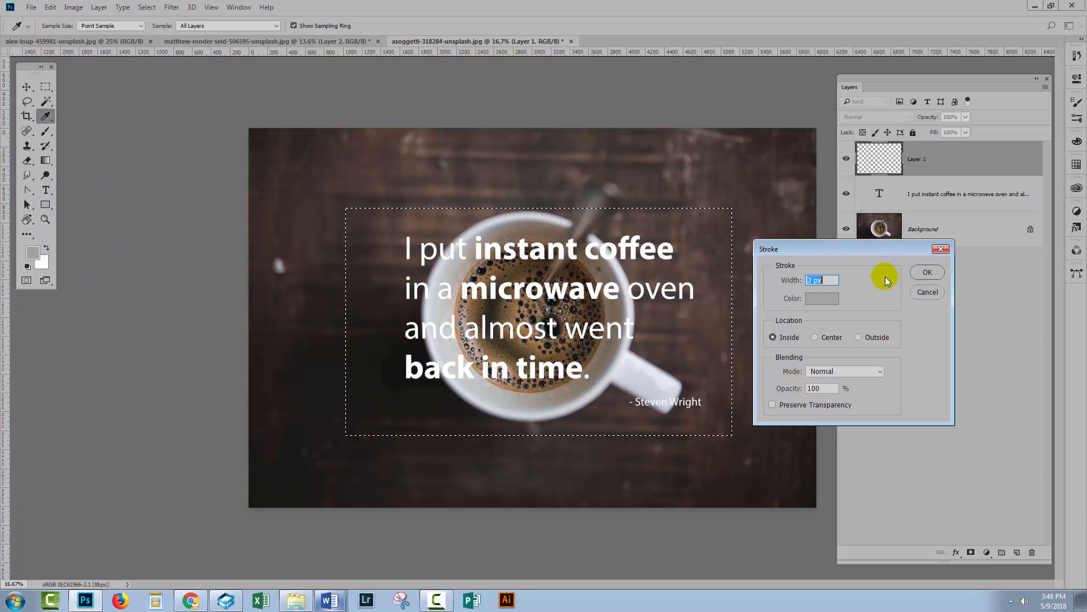
pyautogui.moveTo(902, 294)
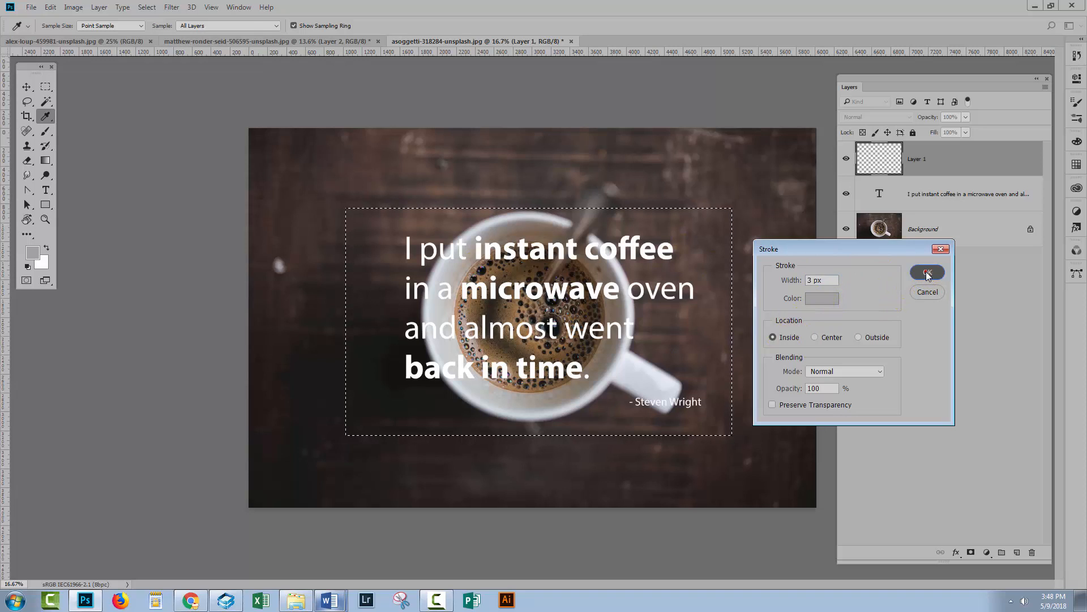
pyautogui.click(927, 271)
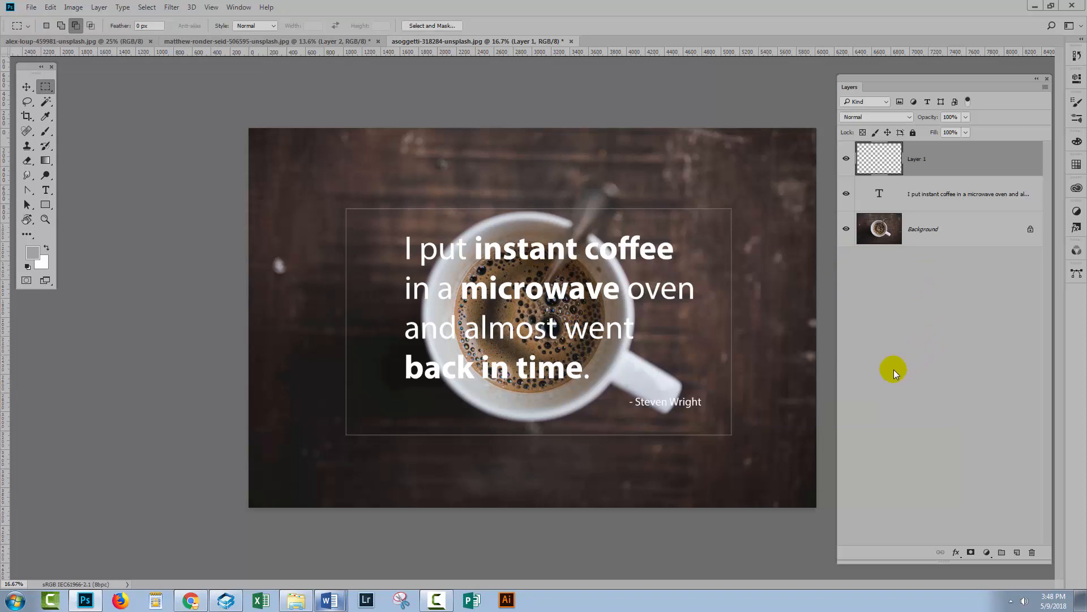
pyautogui.moveTo(469, 393)
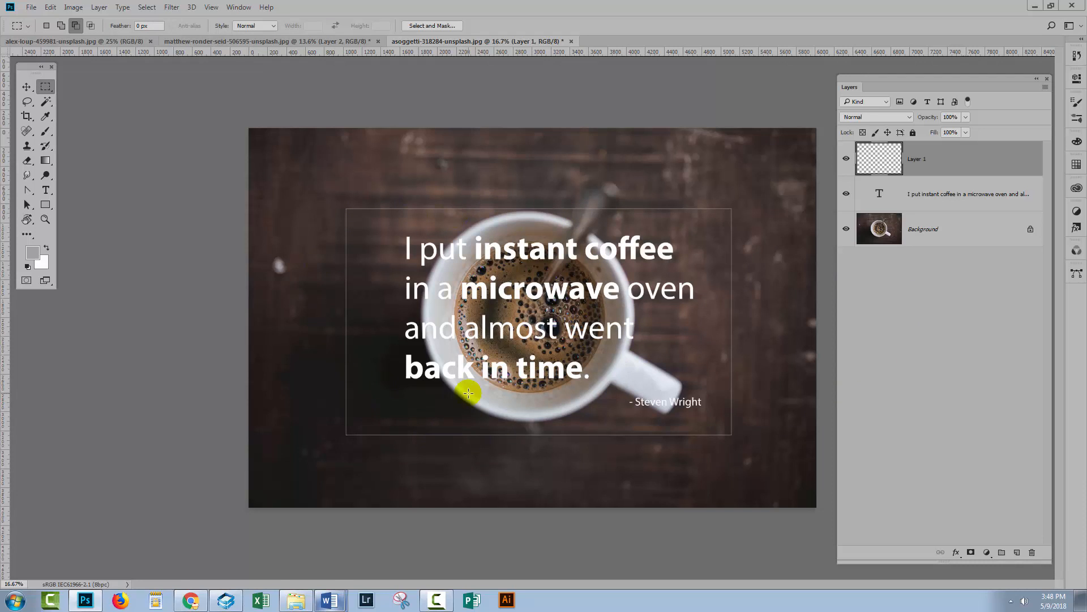
pyautogui.moveTo(691, 363)
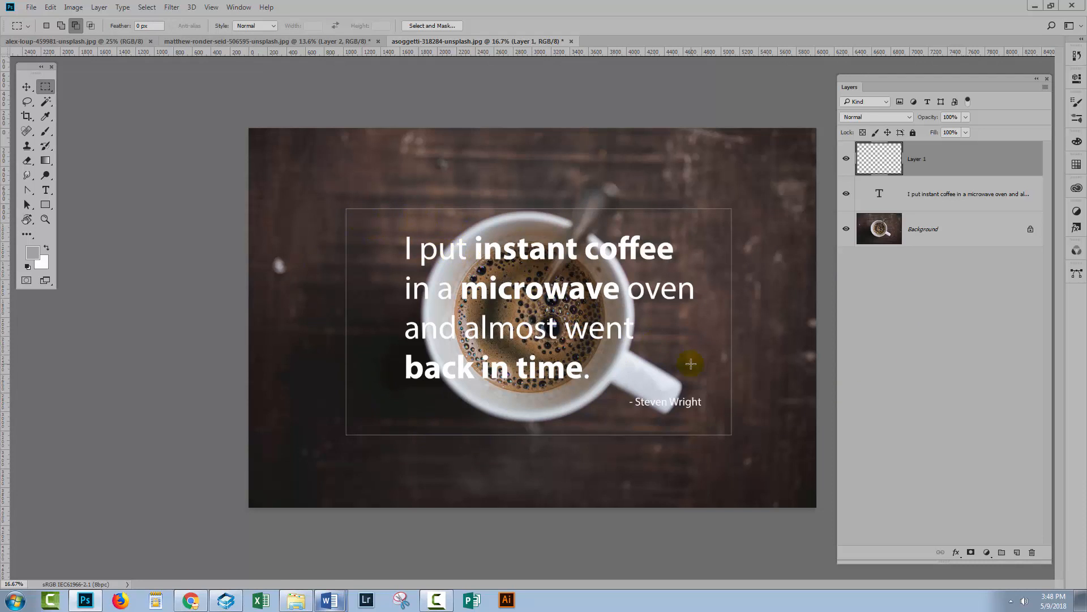
pyautogui.moveTo(768, 413)
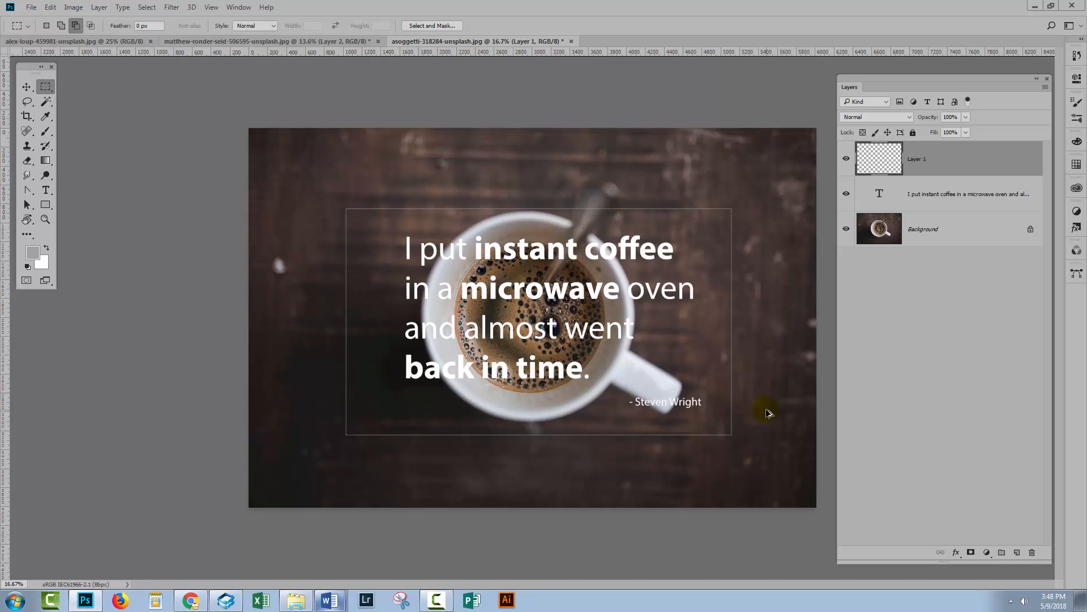
# - Contract the selection just inside the border and add a new Layer 2
pyautogui.click(146, 7)
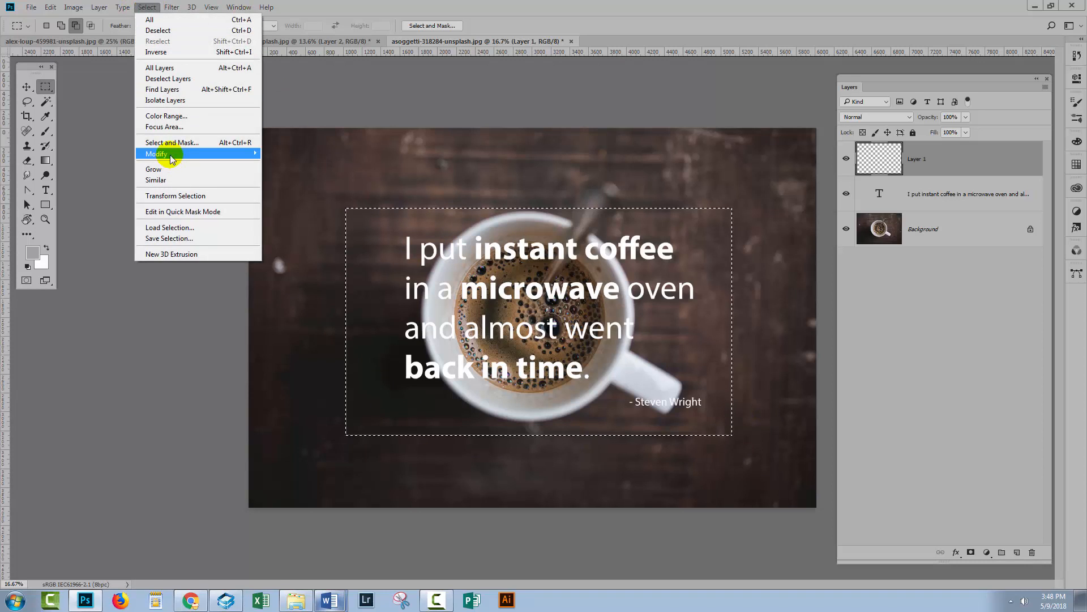
pyautogui.click(157, 153)
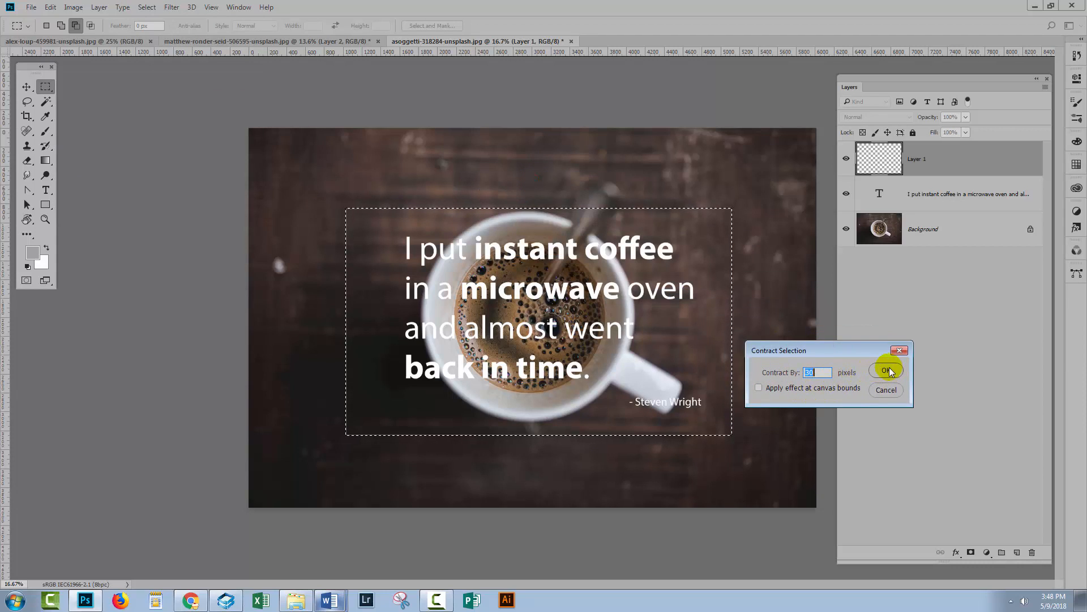
pyautogui.click(888, 371)
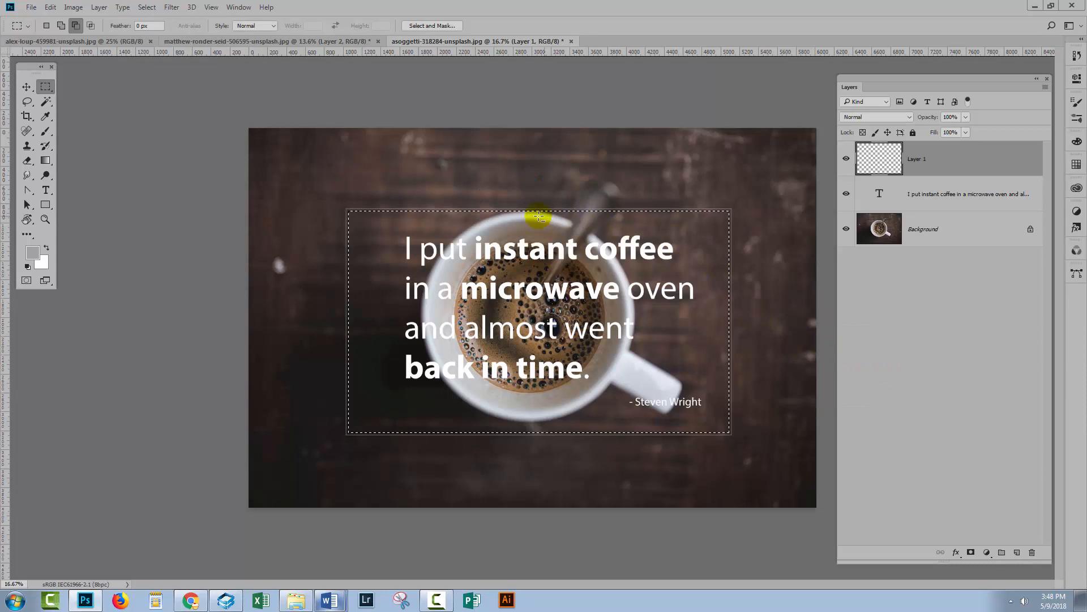
pyautogui.moveTo(679, 209)
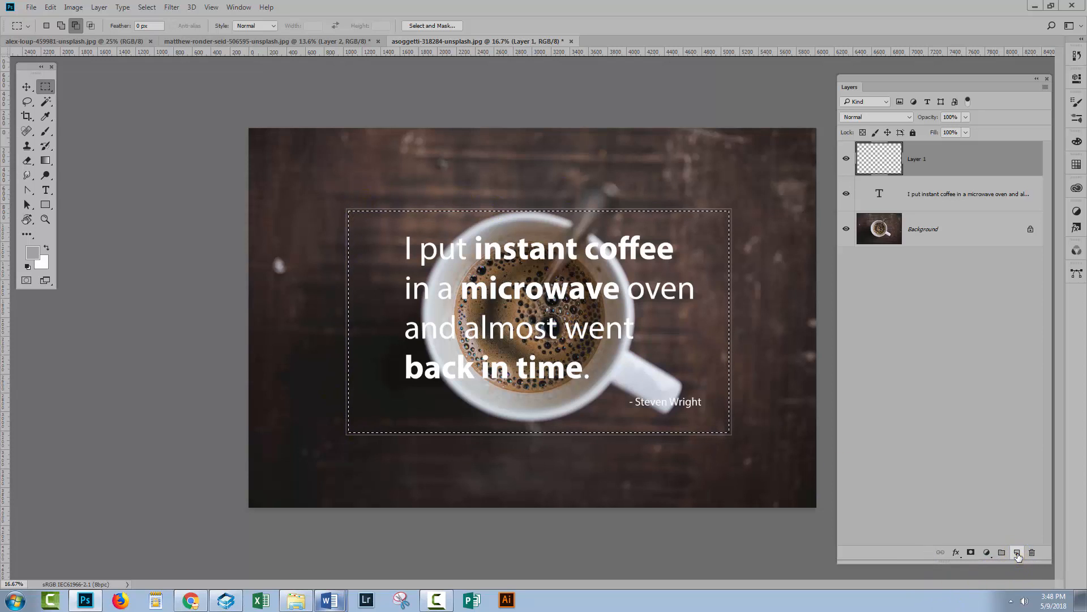
pyautogui.click(1017, 552)
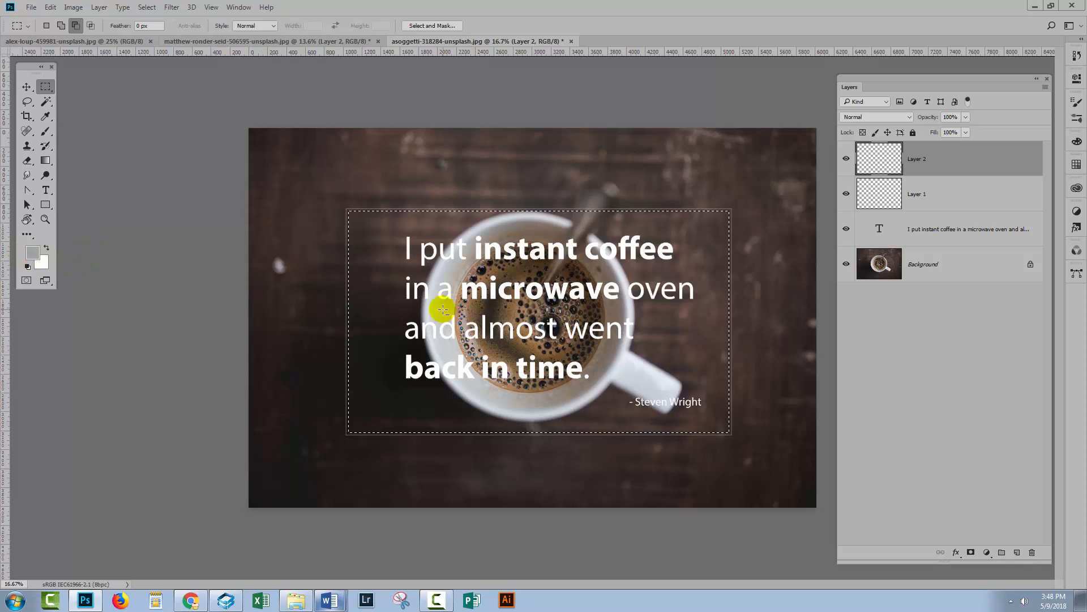
pyautogui.moveTo(622, 307)
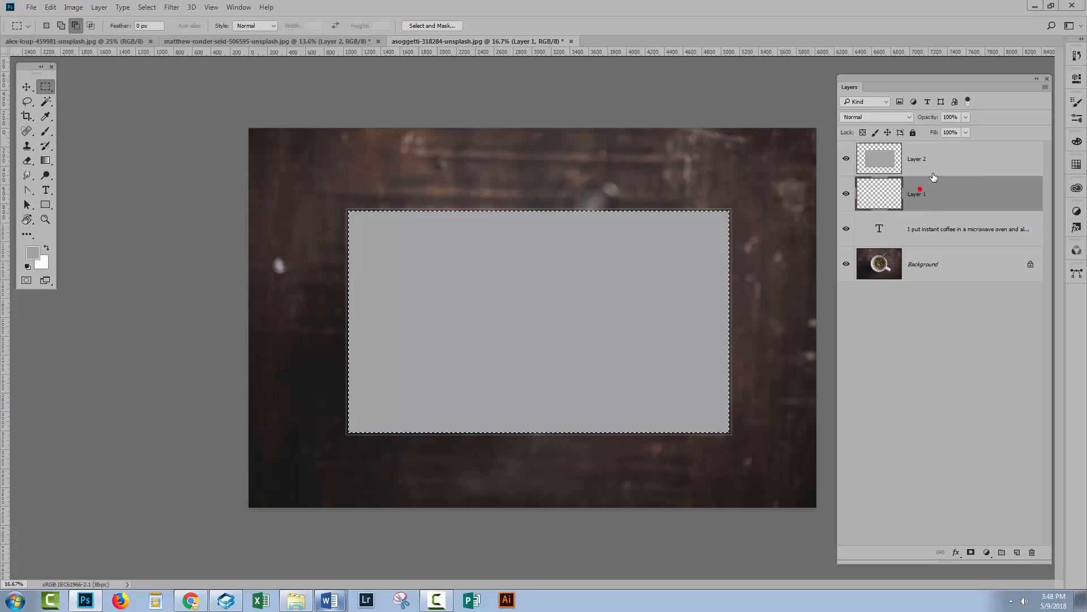
# - Select Layer 2 in the Layers panel
pyautogui.click(941, 158)
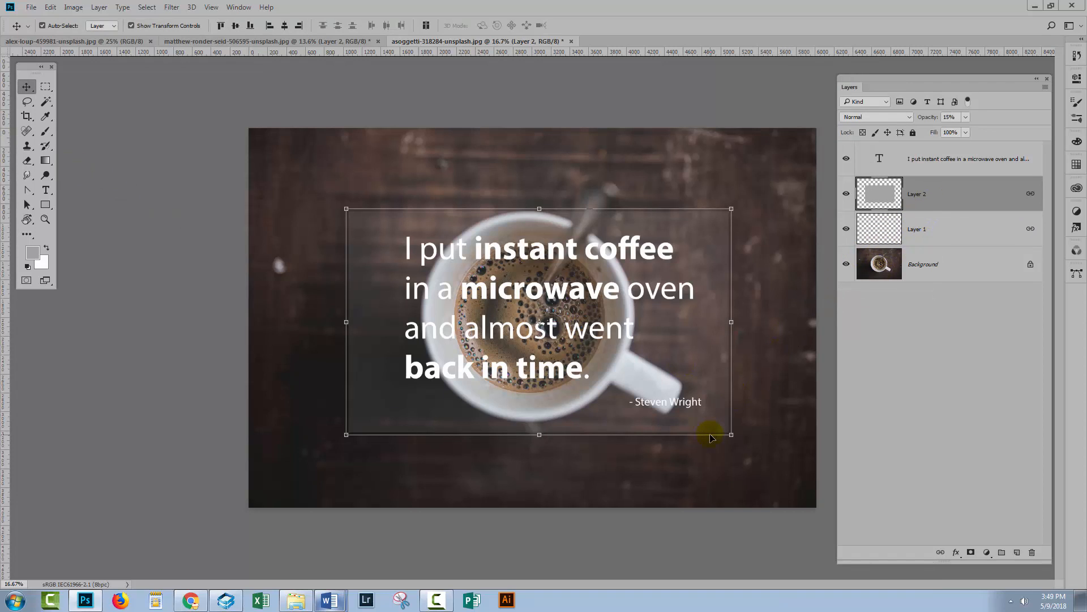
pyautogui.moveTo(696, 426)
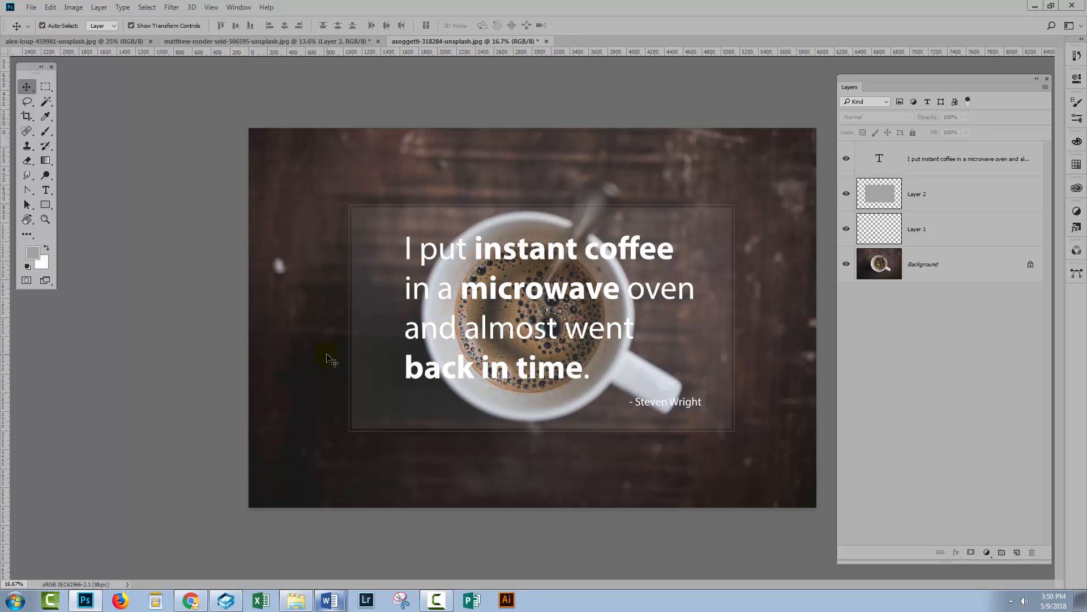
pyautogui.moveTo(383, 454)
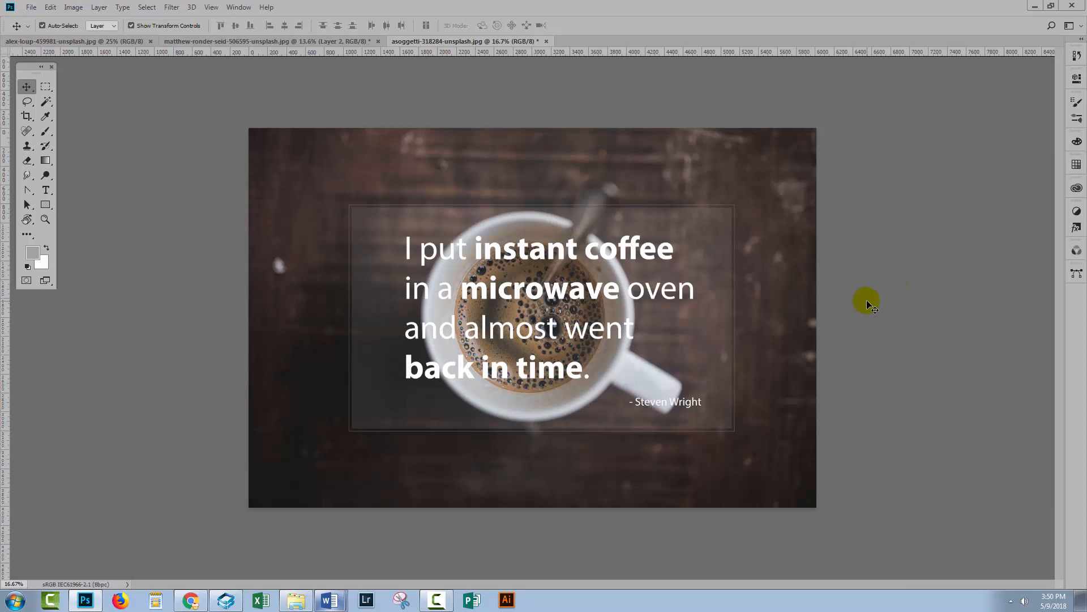
pyautogui.moveTo(834, 414)
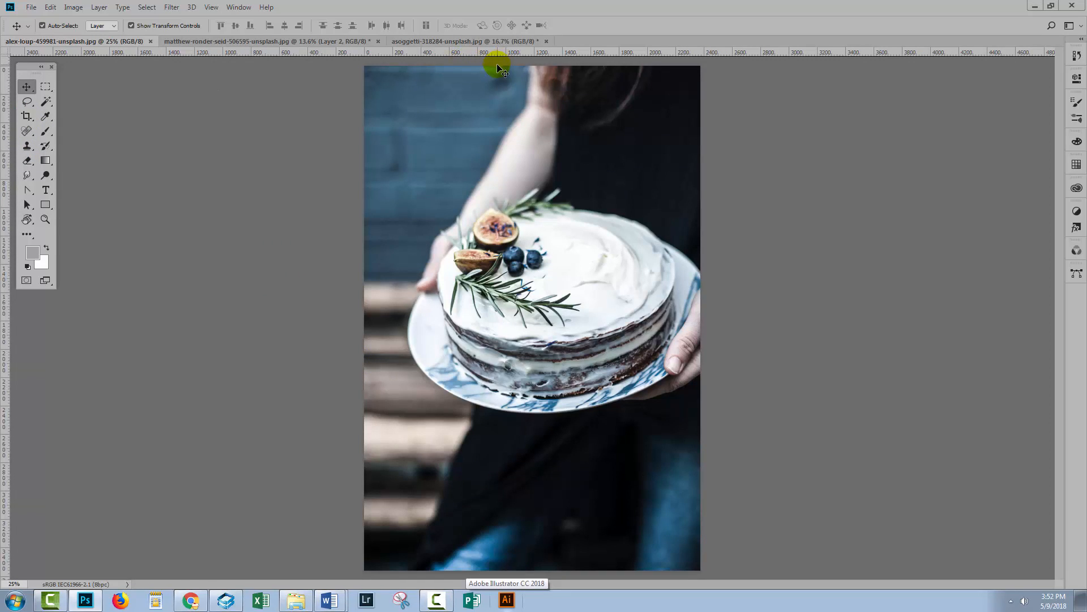
# - Switch to the cake photo and choose the Ellipse Tool from the shape flyout
pyautogui.click(27, 117)
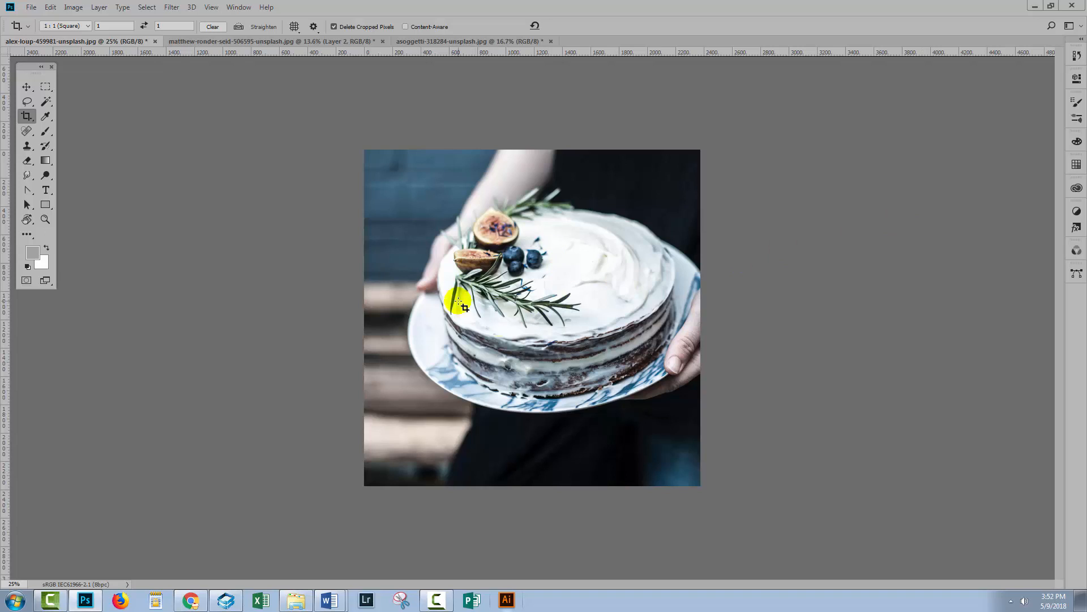
pyautogui.rightClick(46, 204)
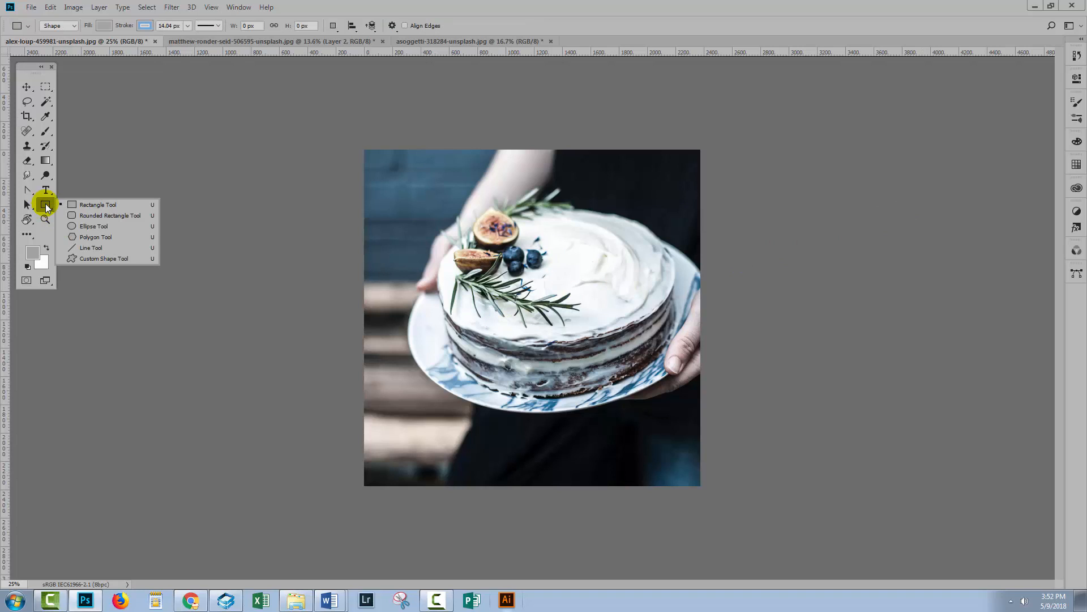
pyautogui.moveTo(90, 226)
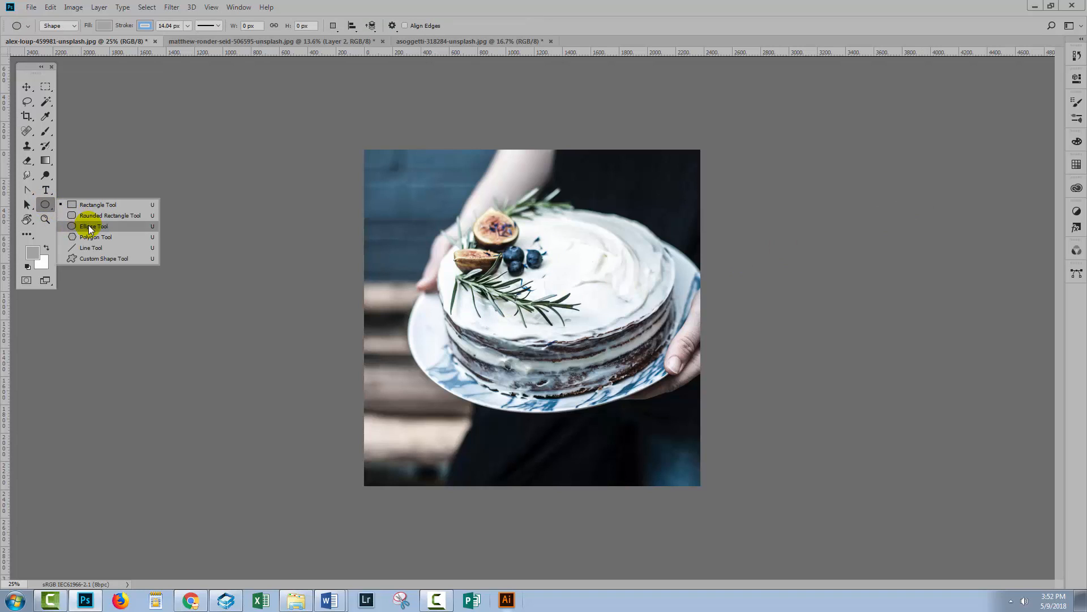
pyautogui.click(94, 226)
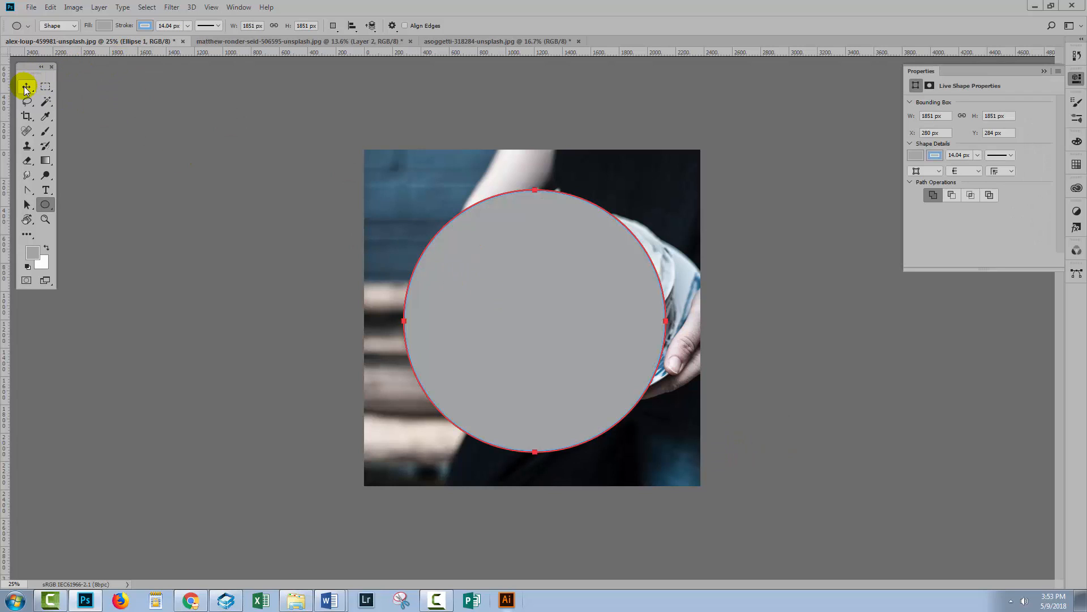
# - Choose the Rectangle Tool and draw a grey square over the circle
pyautogui.click(26, 86)
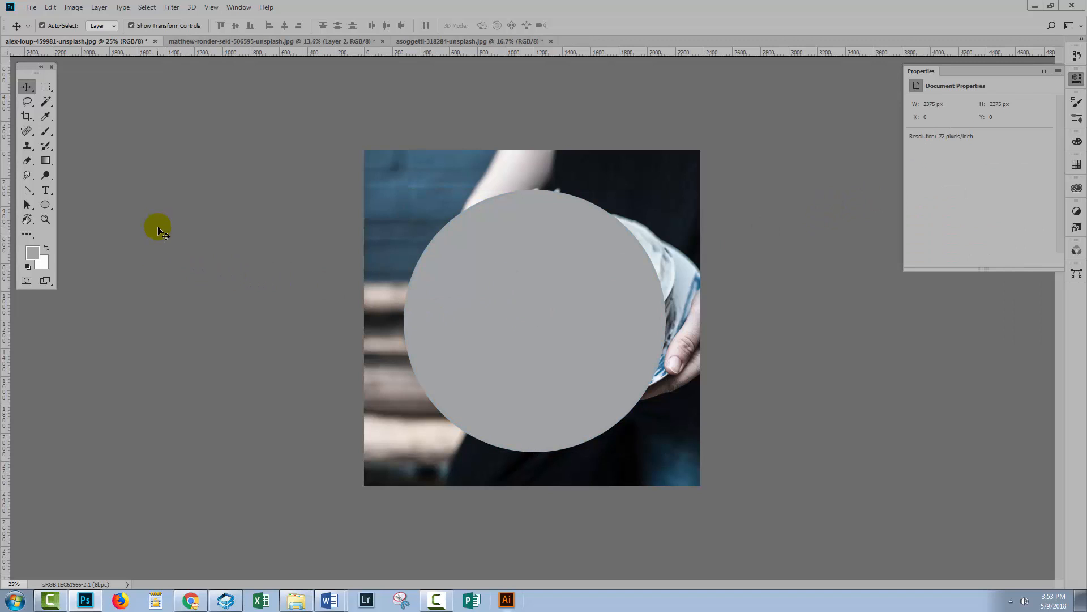
pyautogui.moveTo(222, 211)
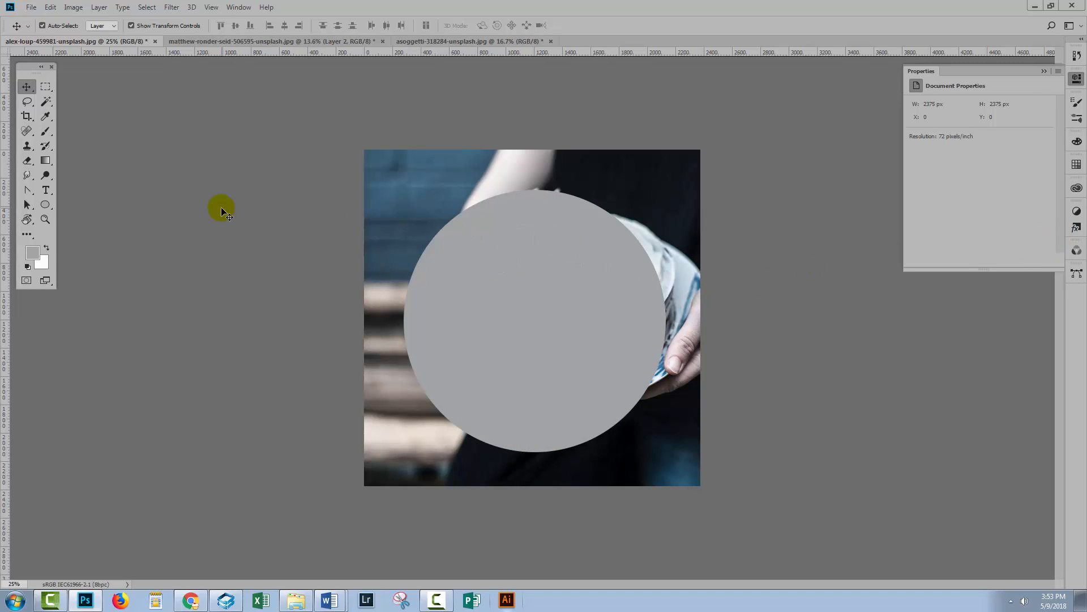
pyautogui.click(45, 204)
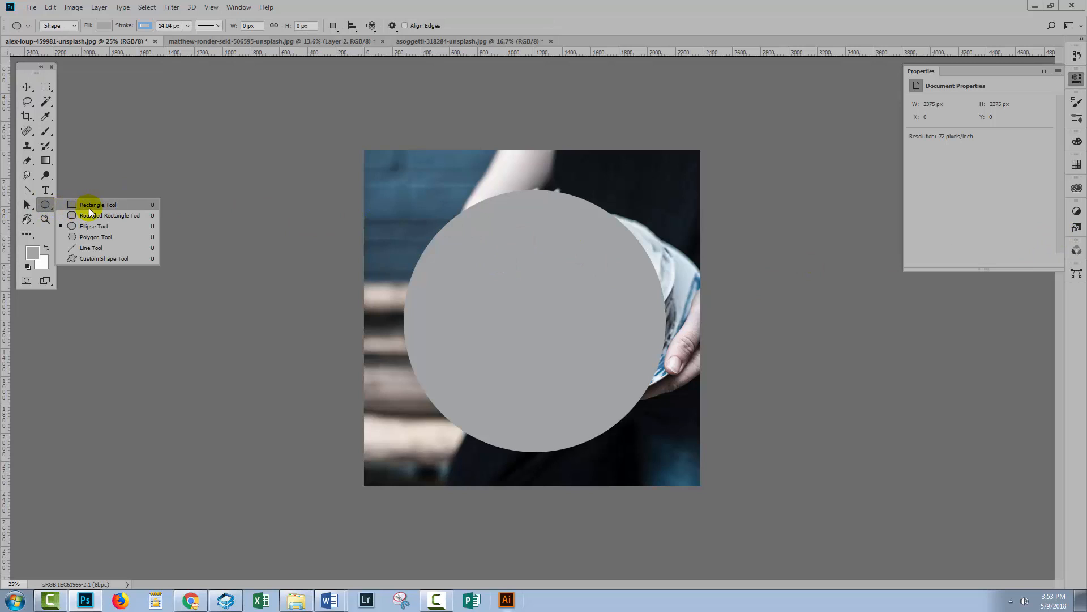
pyautogui.click(98, 204)
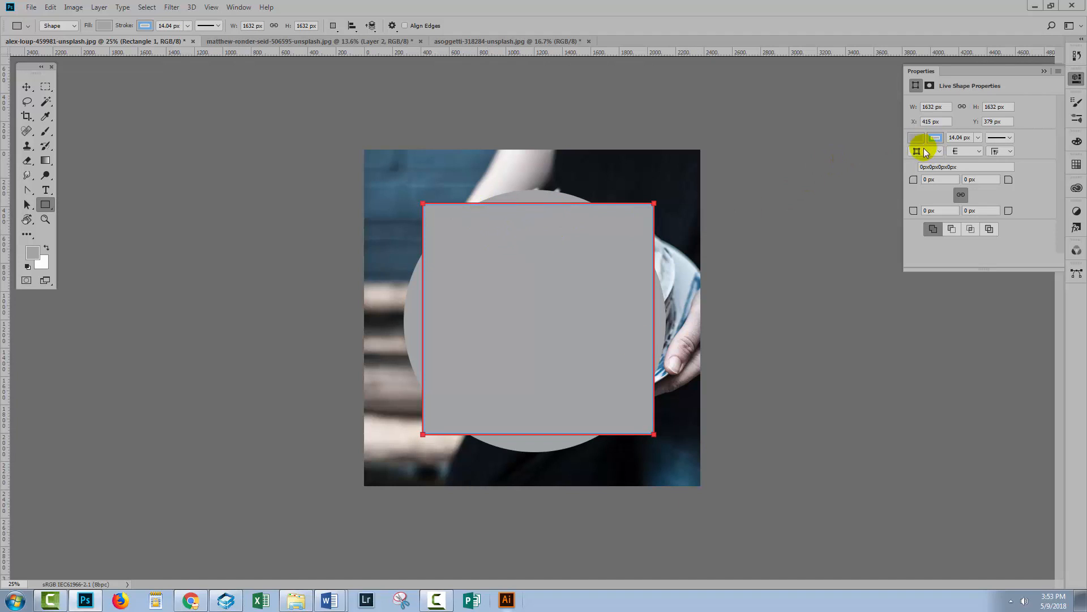
pyautogui.click(917, 151)
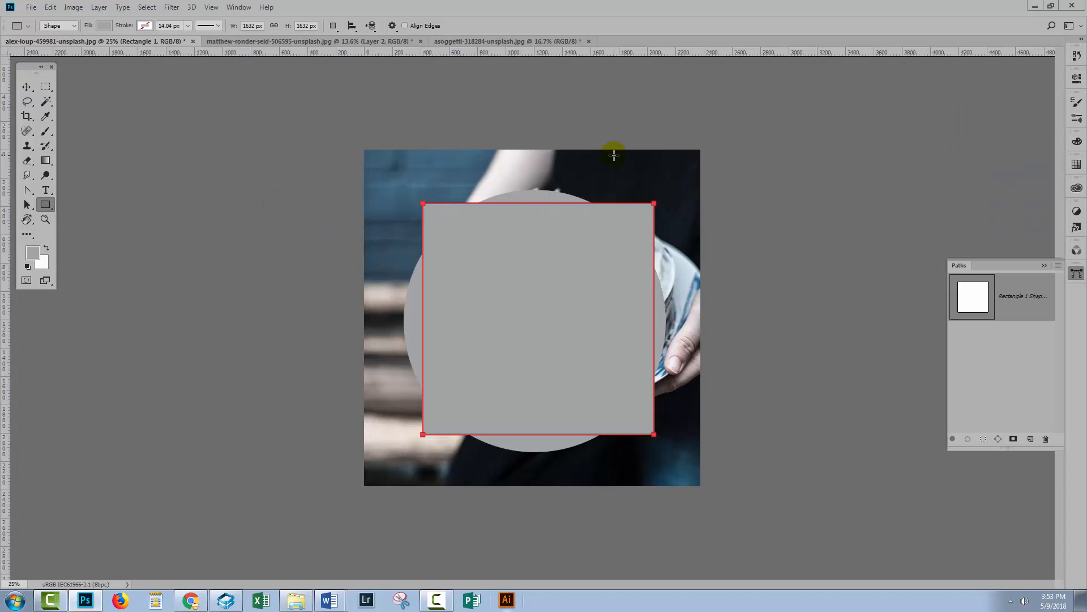
# - Show Layers, select Ellipse 1 and Rectangle 1, and align their vertical and horizontal centres
pyautogui.click(238, 6)
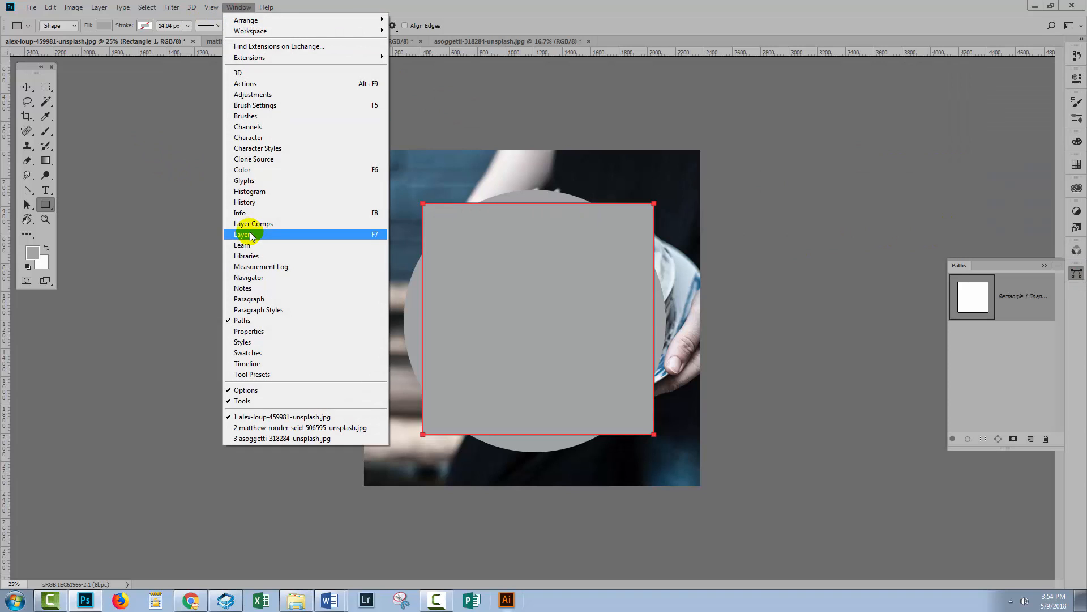
pyautogui.click(243, 234)
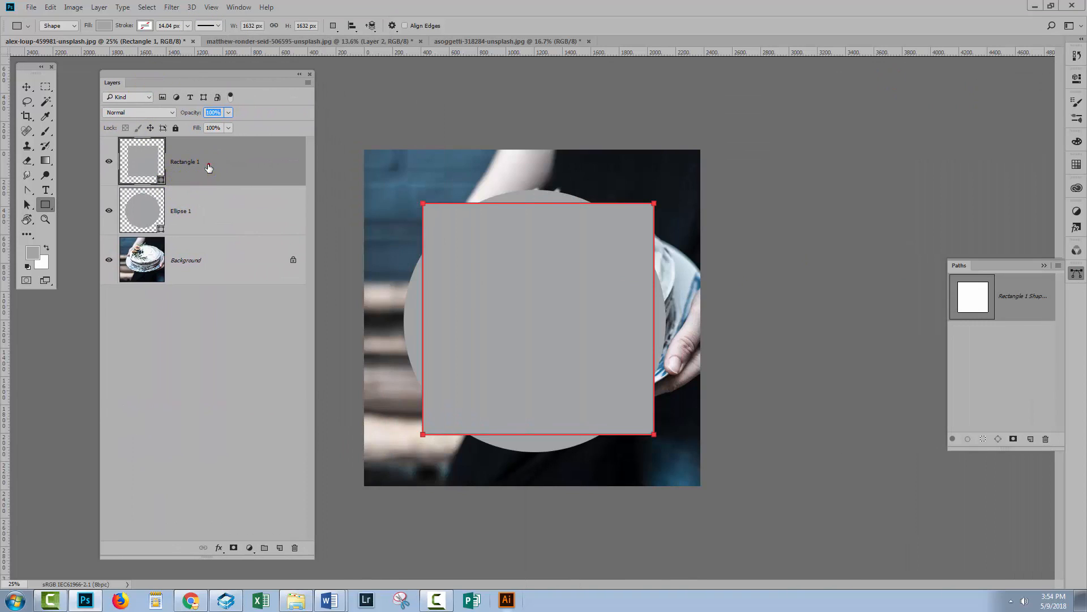
pyautogui.moveTo(343, 241)
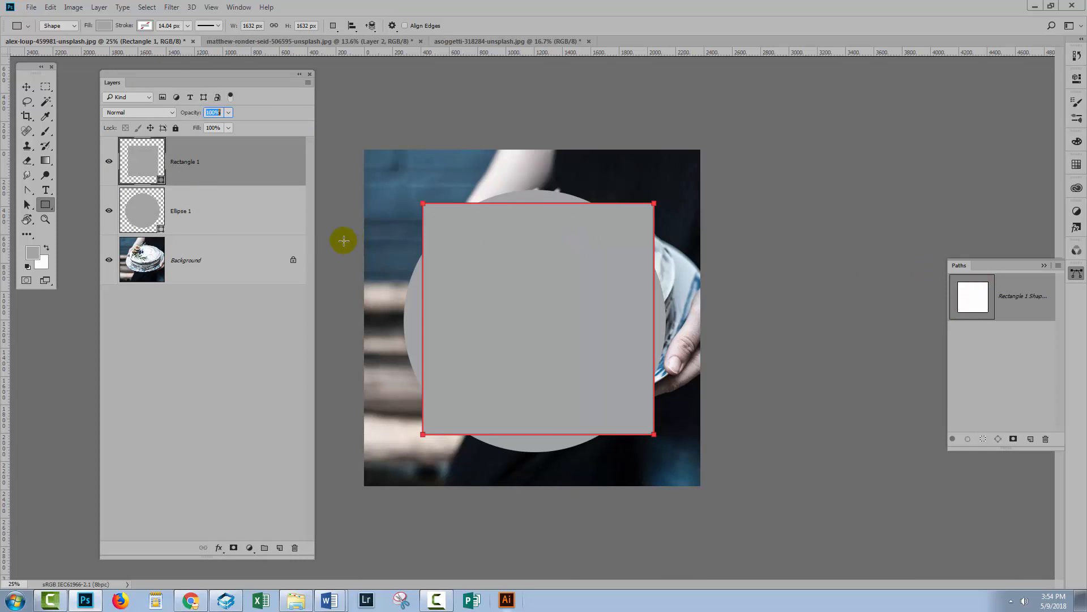
pyautogui.click(180, 210)
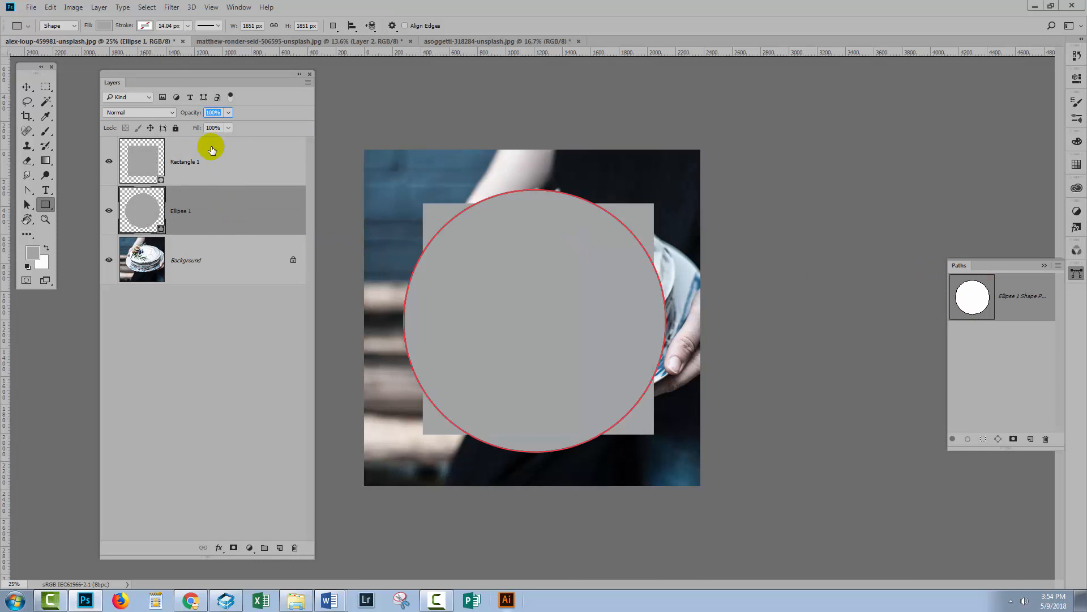
pyautogui.click(183, 161)
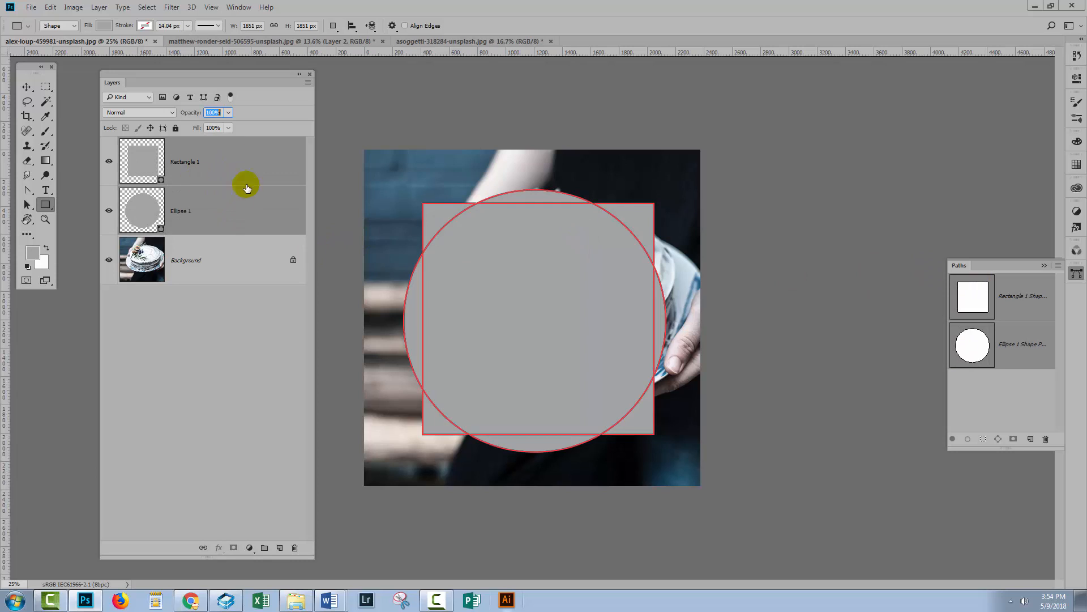
pyautogui.moveTo(146, 367)
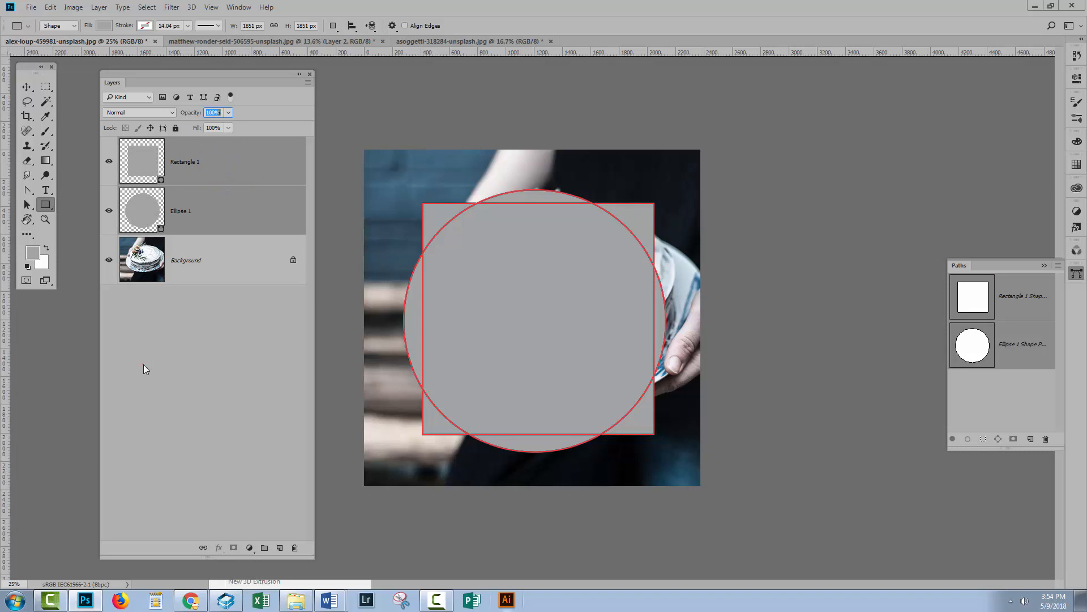
pyautogui.moveTo(239, 183)
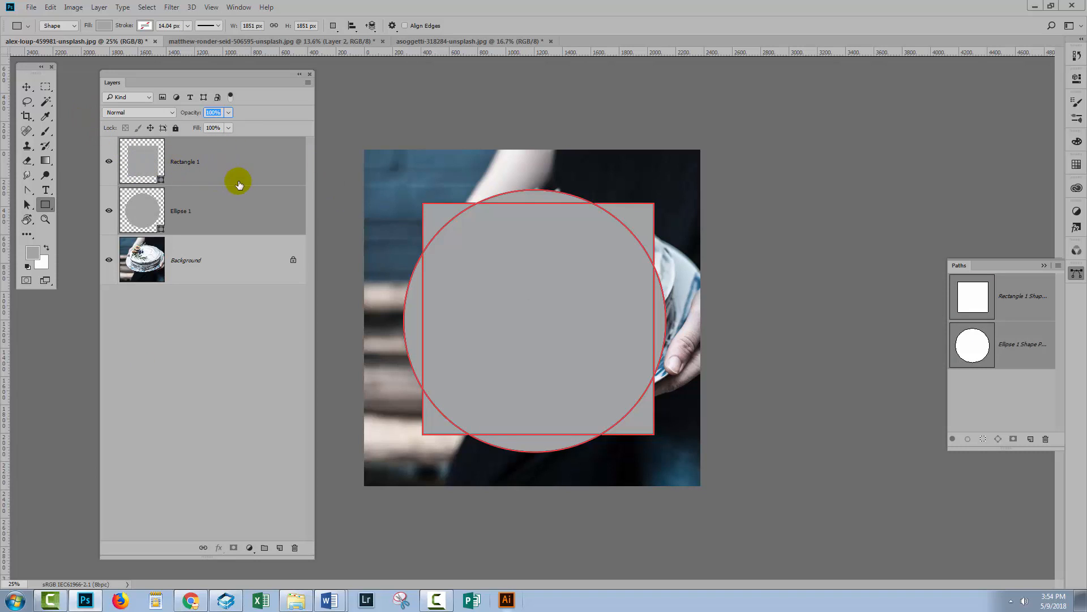
pyautogui.click(98, 6)
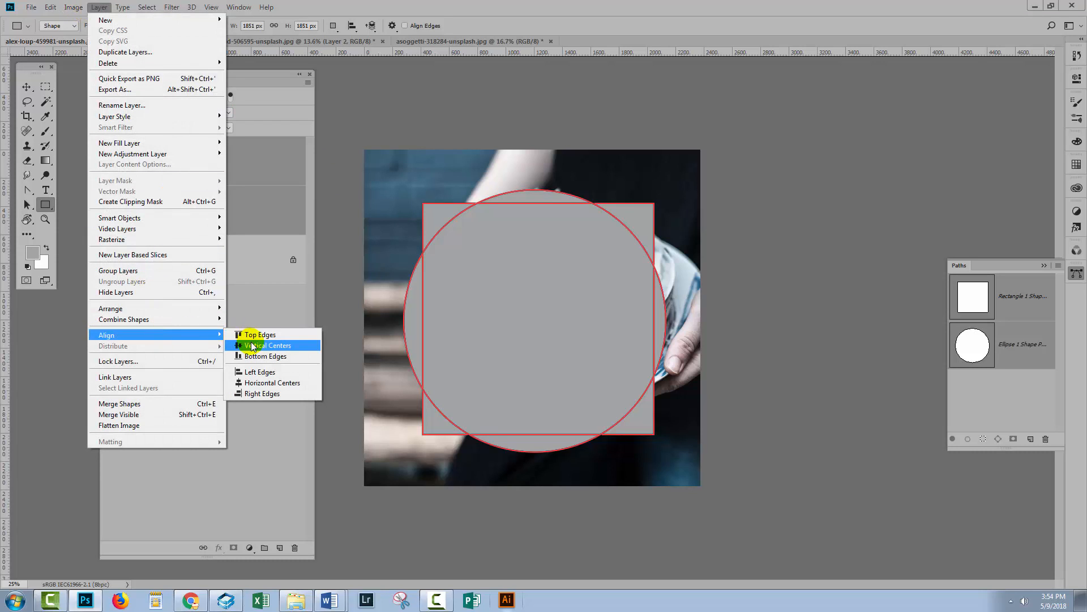
pyautogui.click(269, 346)
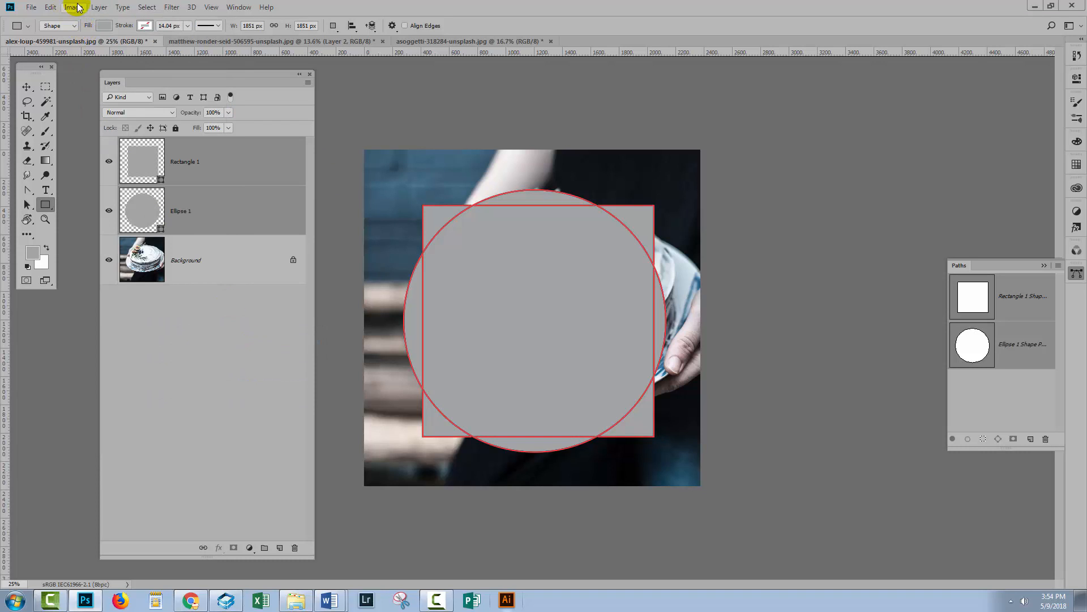
pyautogui.click(99, 7)
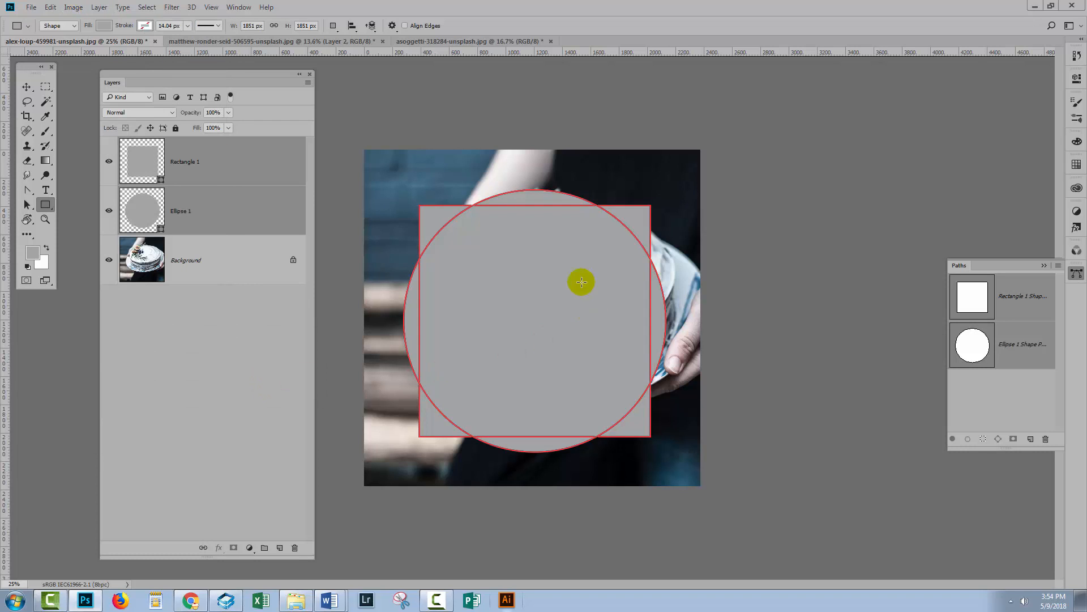
pyautogui.moveTo(472, 279)
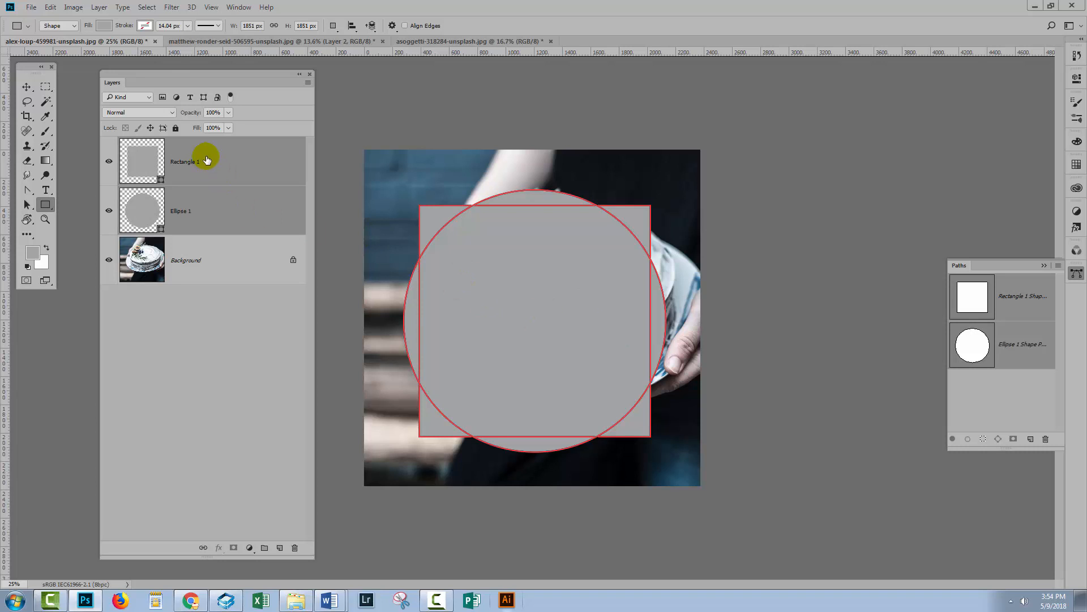
# - Merge the circle and square layers and combine their shape components into one outline
pyautogui.rightClick(207, 160)
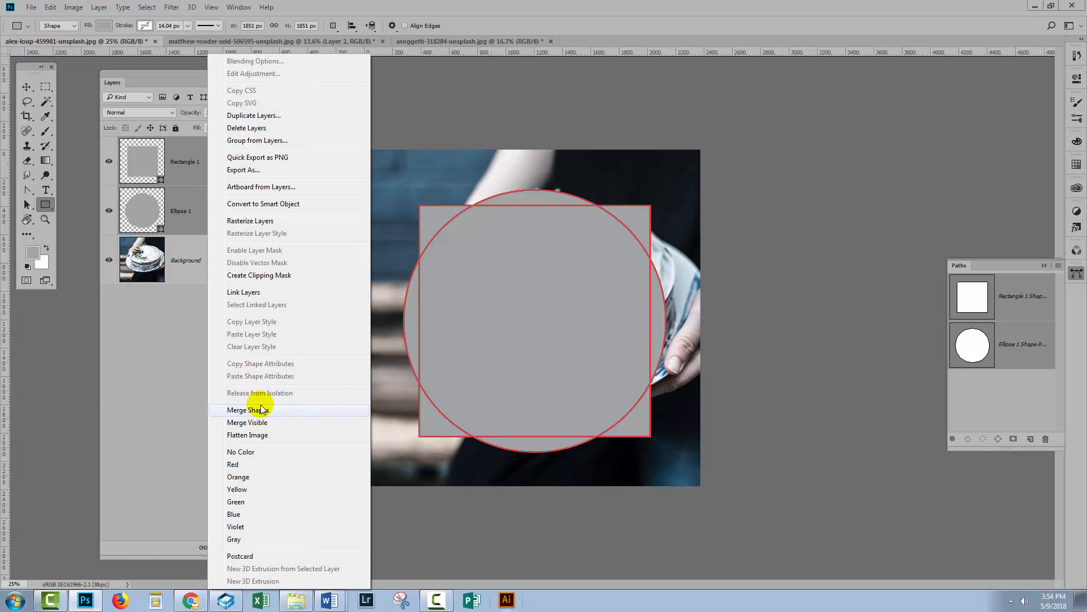
pyautogui.click(243, 409)
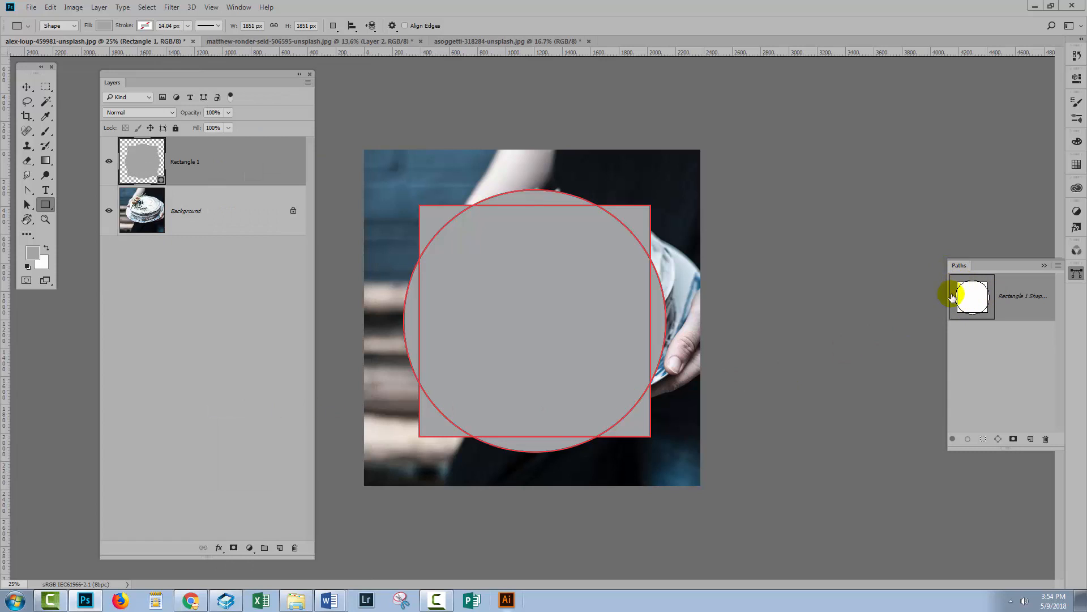
pyautogui.moveTo(974, 287)
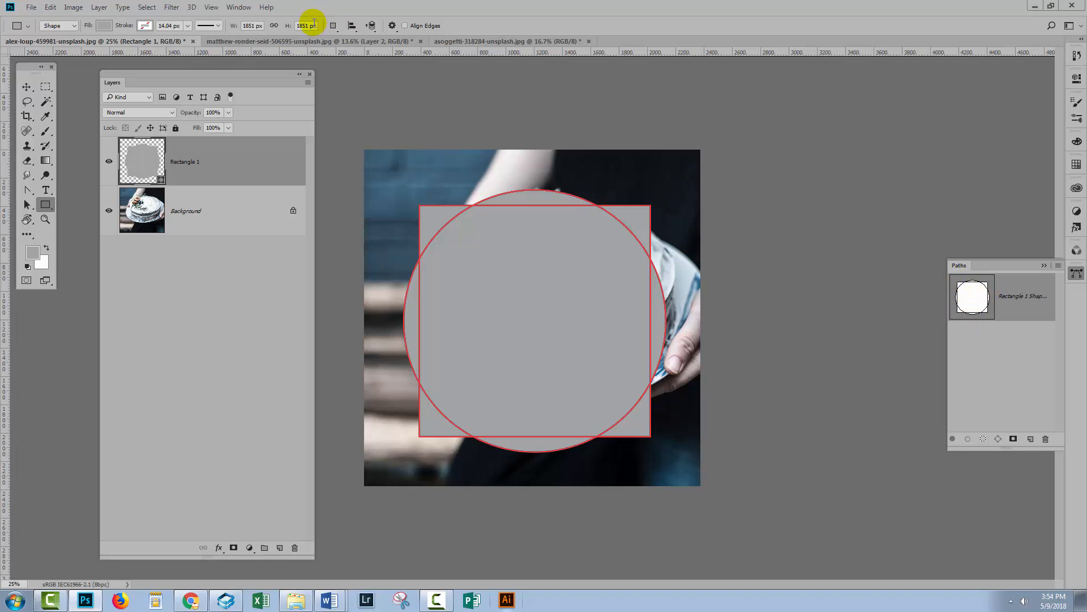
pyautogui.click(334, 26)
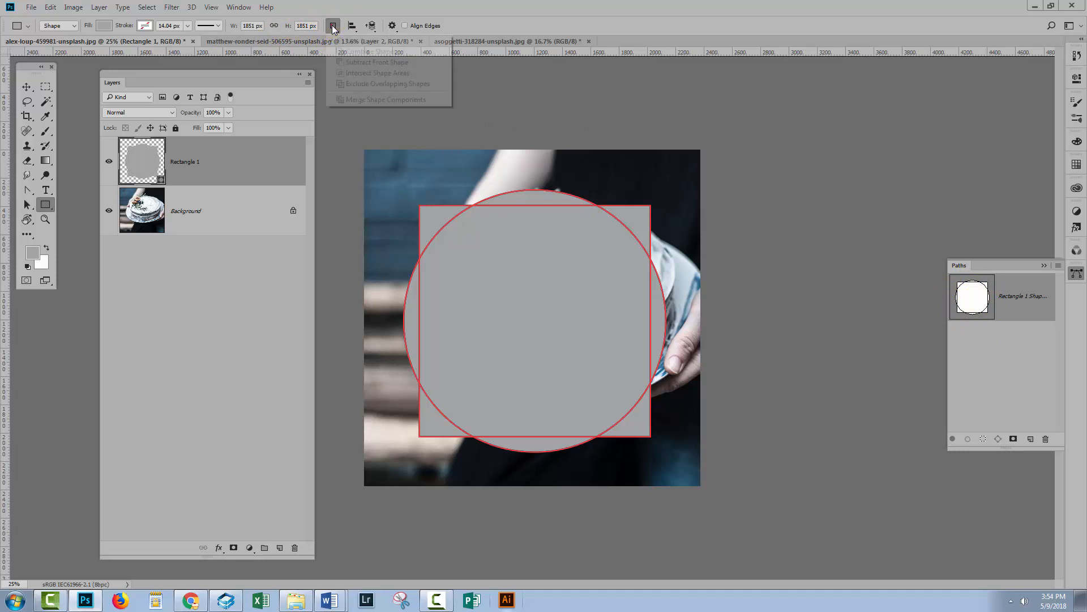
pyautogui.moveTo(385, 100)
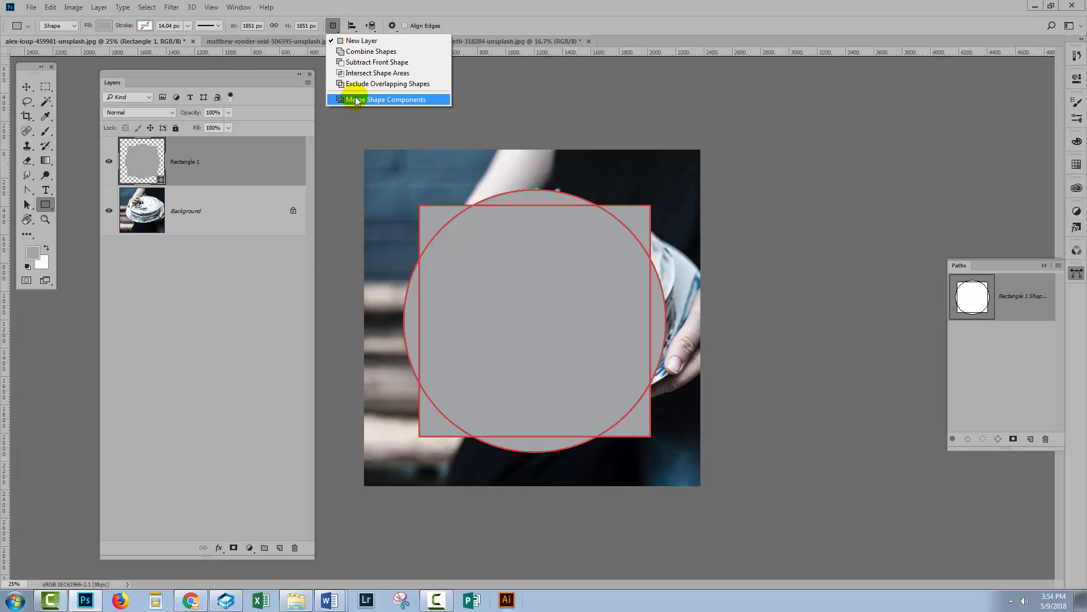
pyautogui.click(386, 99)
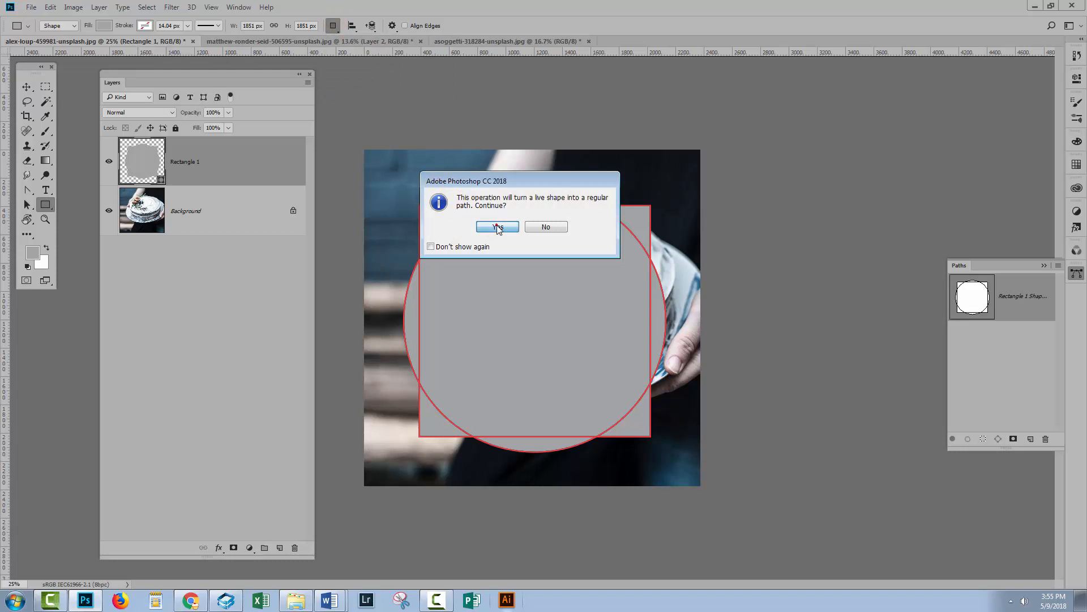
pyautogui.click(497, 227)
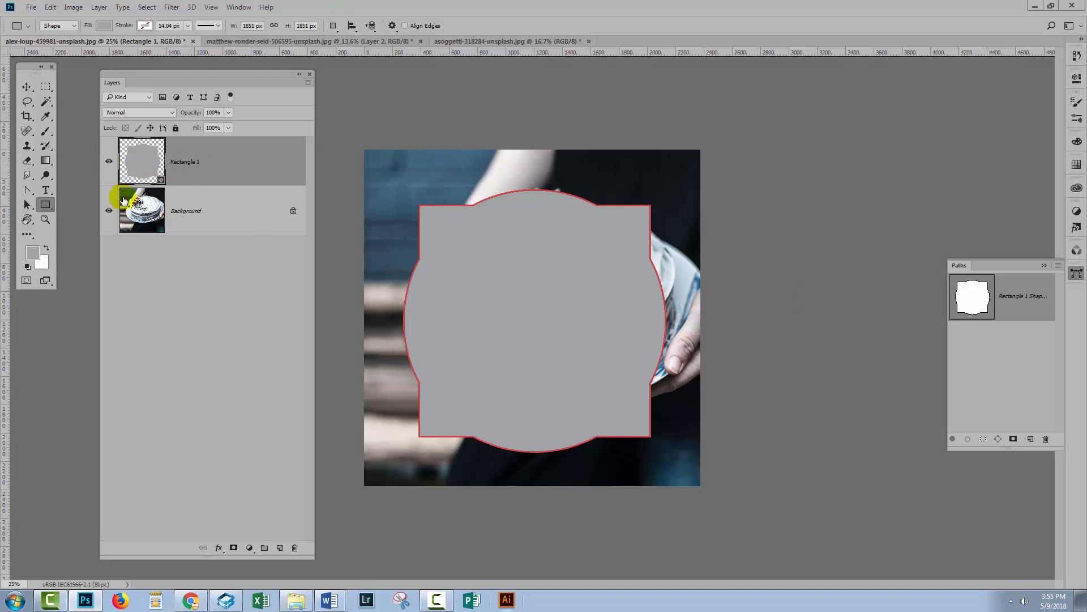
pyautogui.click(27, 86)
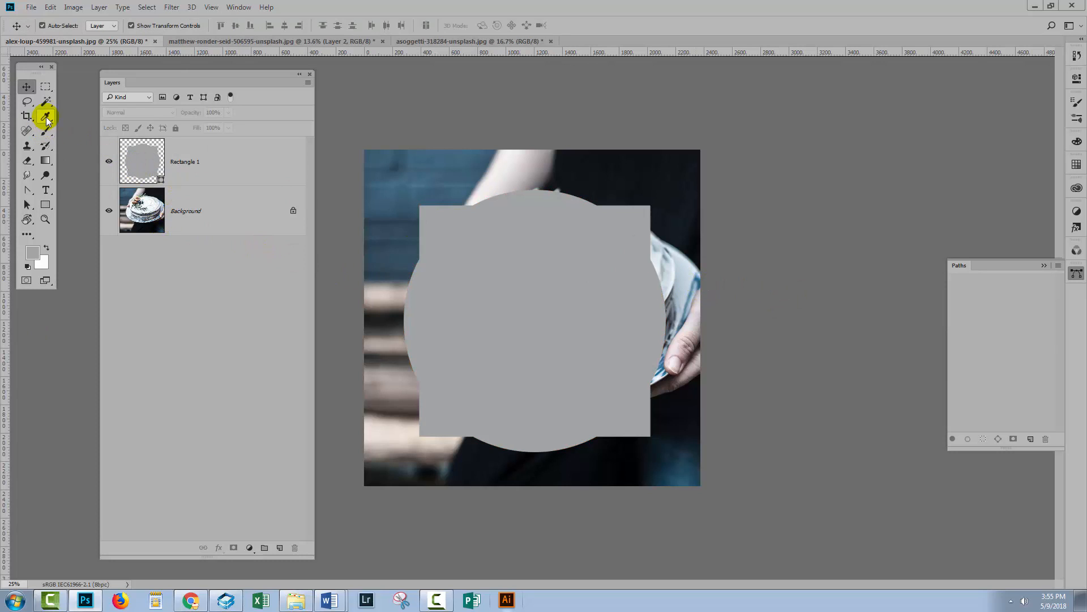
# - Fill the merged Rectangle 1 shape with solid dark blue instead of grey
pyautogui.click(46, 115)
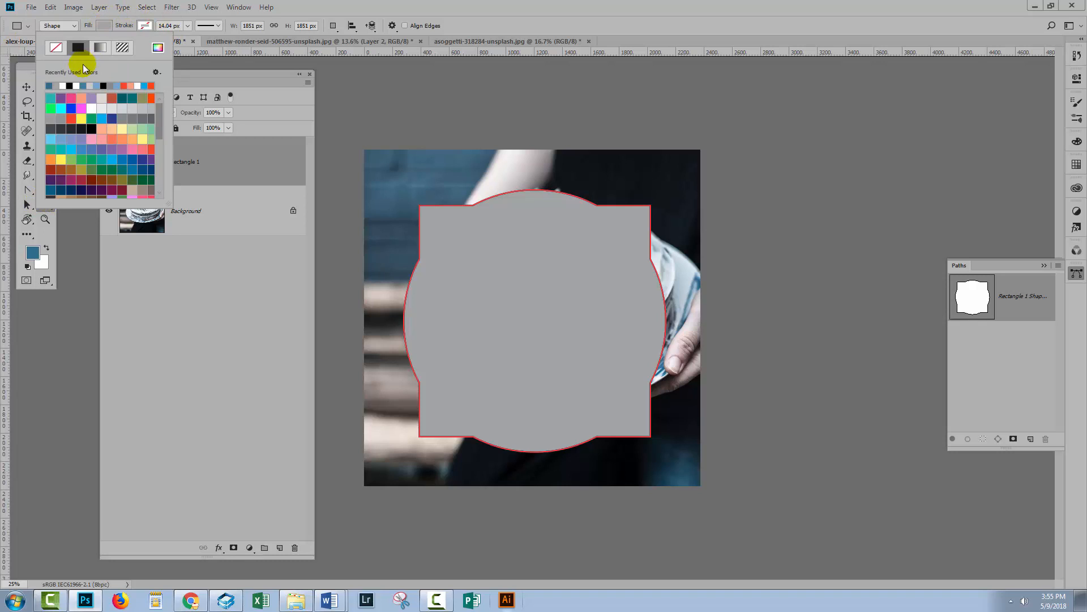
pyautogui.click(48, 86)
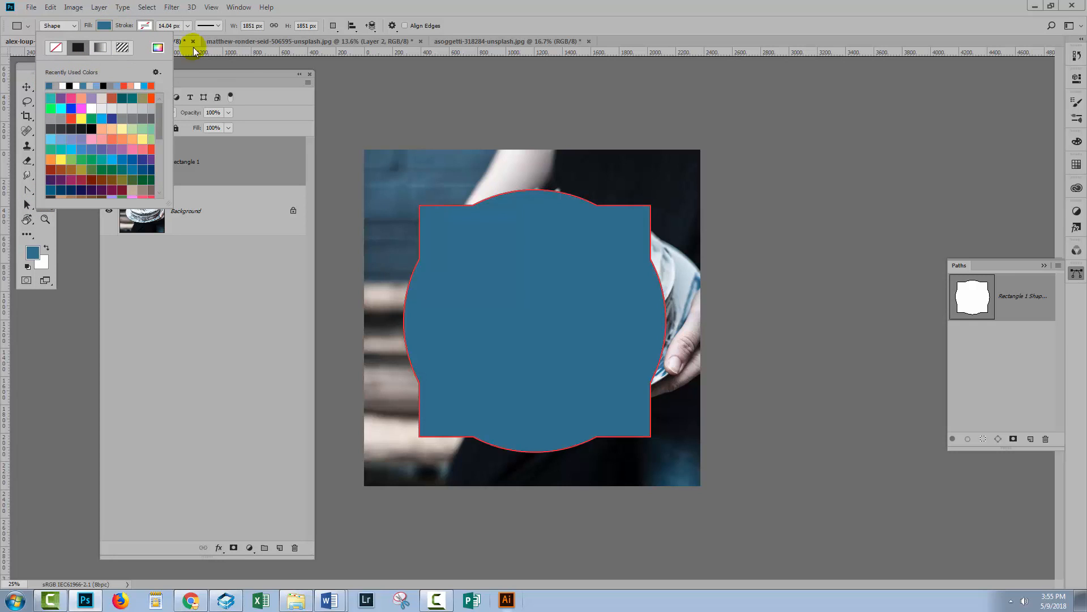
pyautogui.click(192, 41)
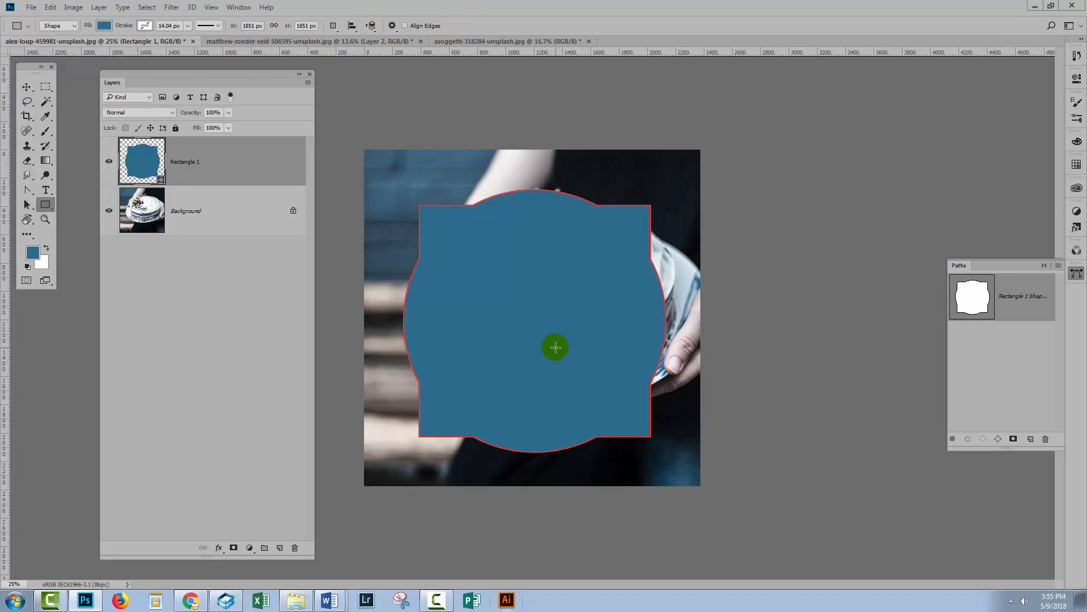
pyautogui.moveTo(461, 247)
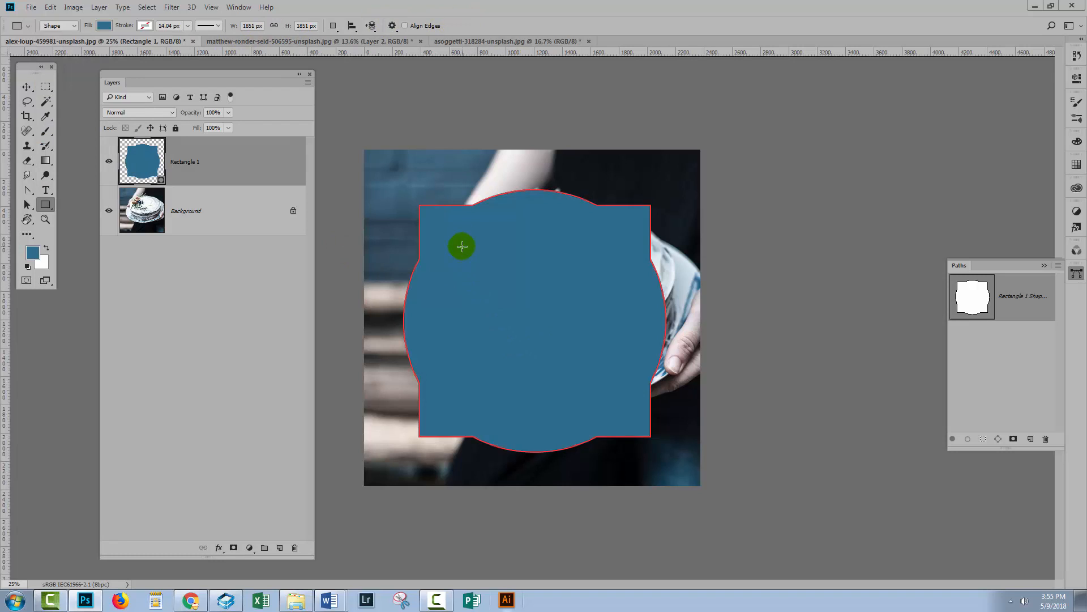
pyautogui.moveTo(639, 428)
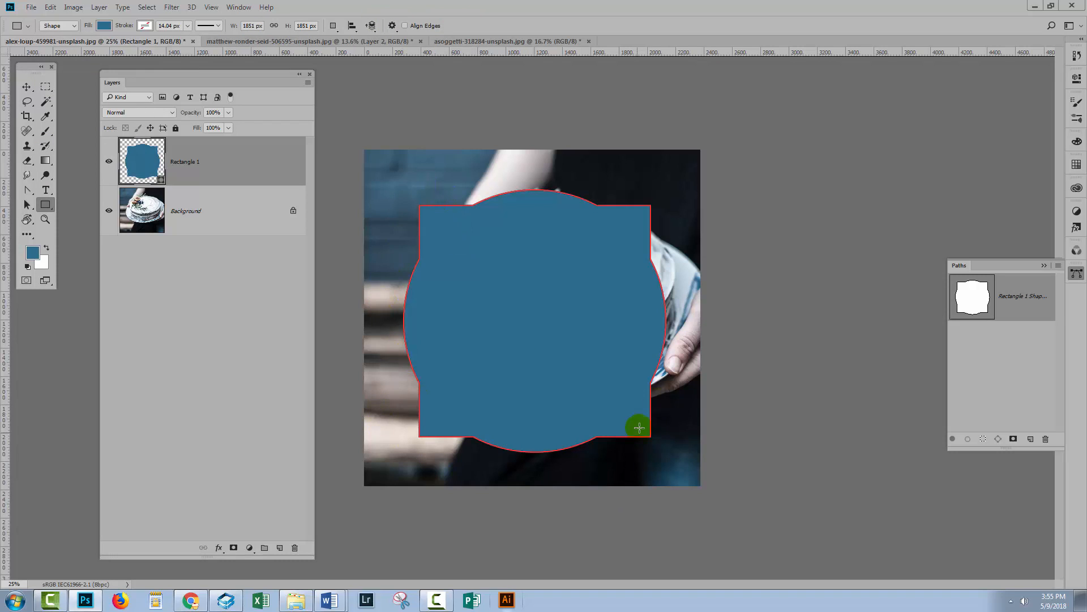
pyautogui.moveTo(238, 163)
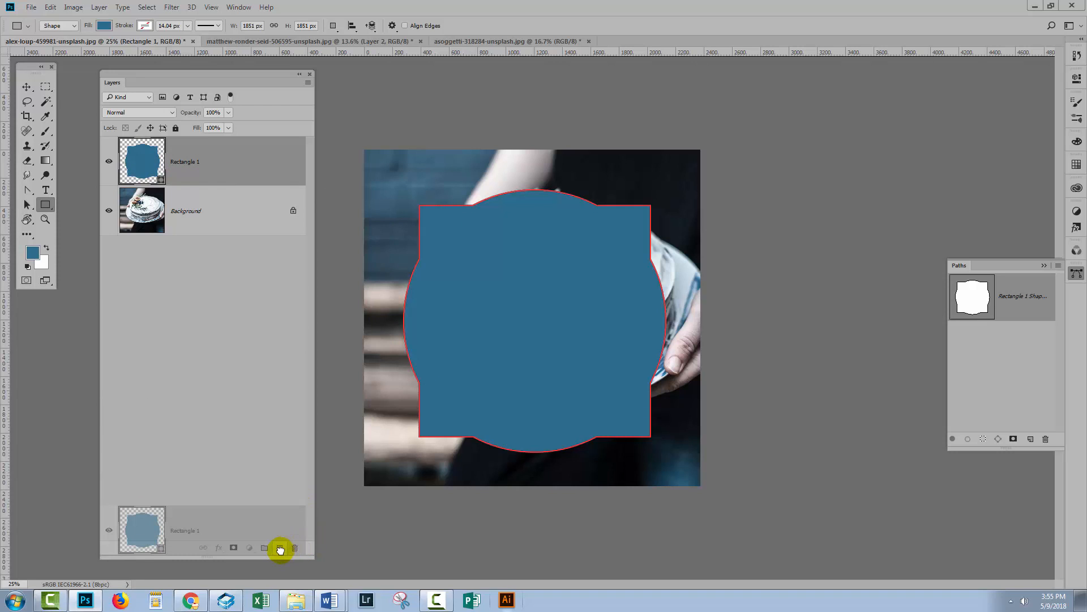
# - Duplicate Rectangle 1 and scale the outline-only copy up to about 104%
pyautogui.click(280, 549)
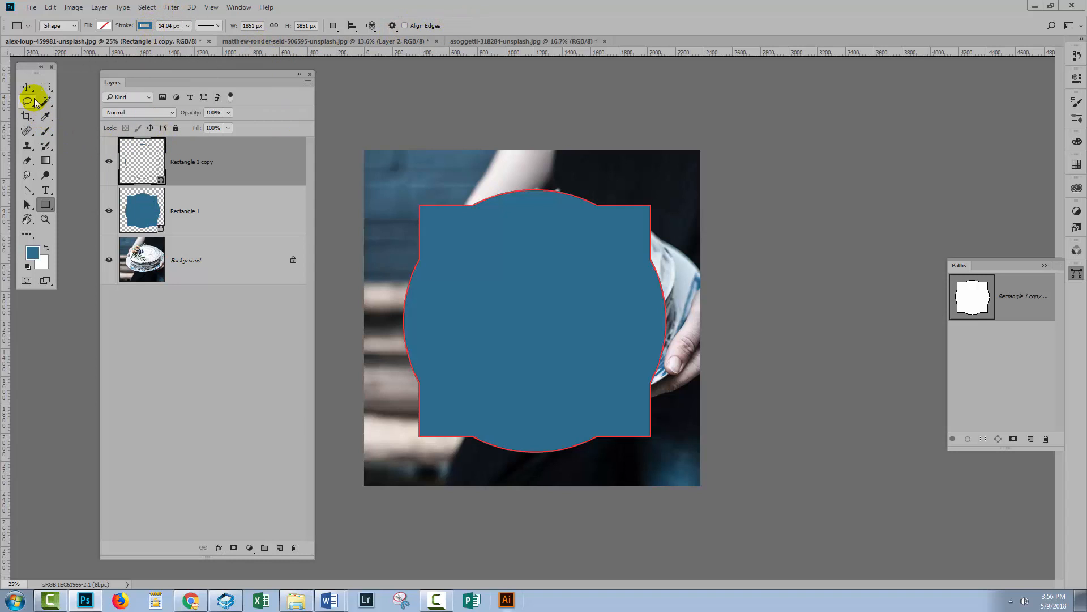
pyautogui.click(26, 86)
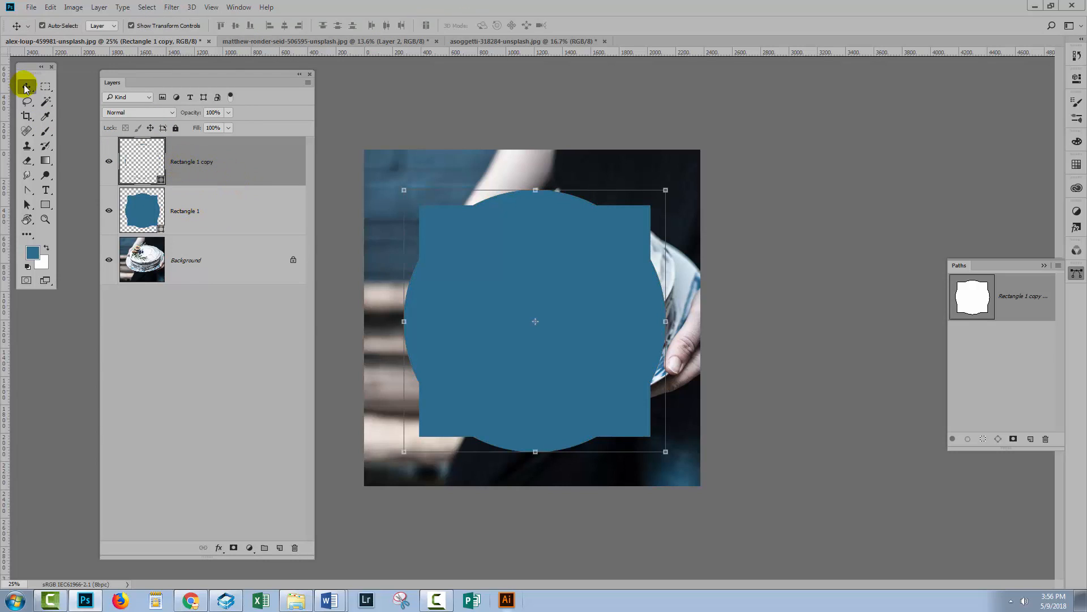
pyautogui.moveTo(547, 148)
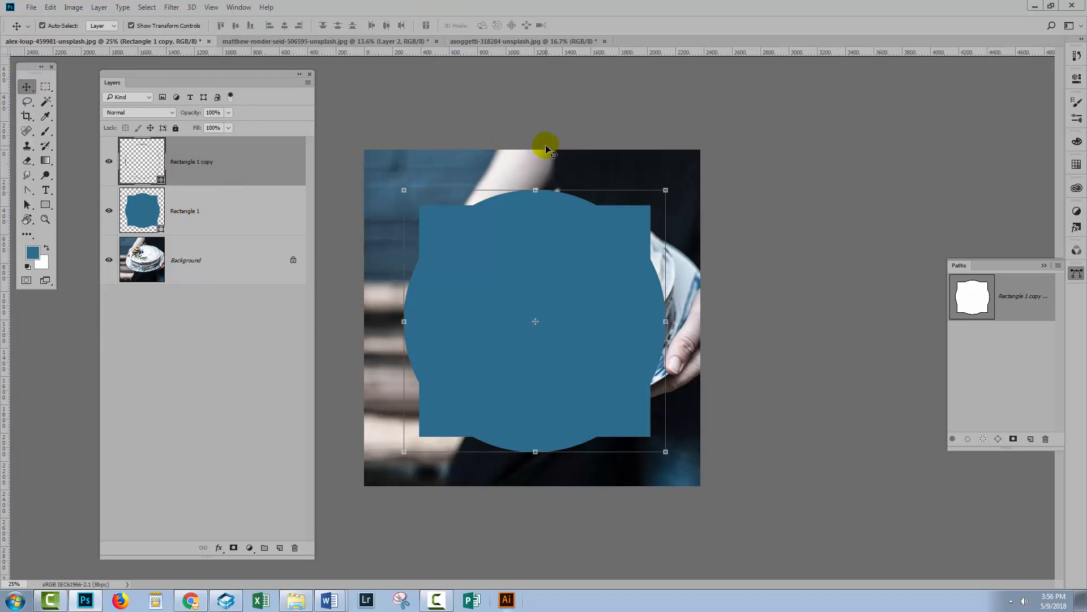
pyautogui.moveTo(667, 189)
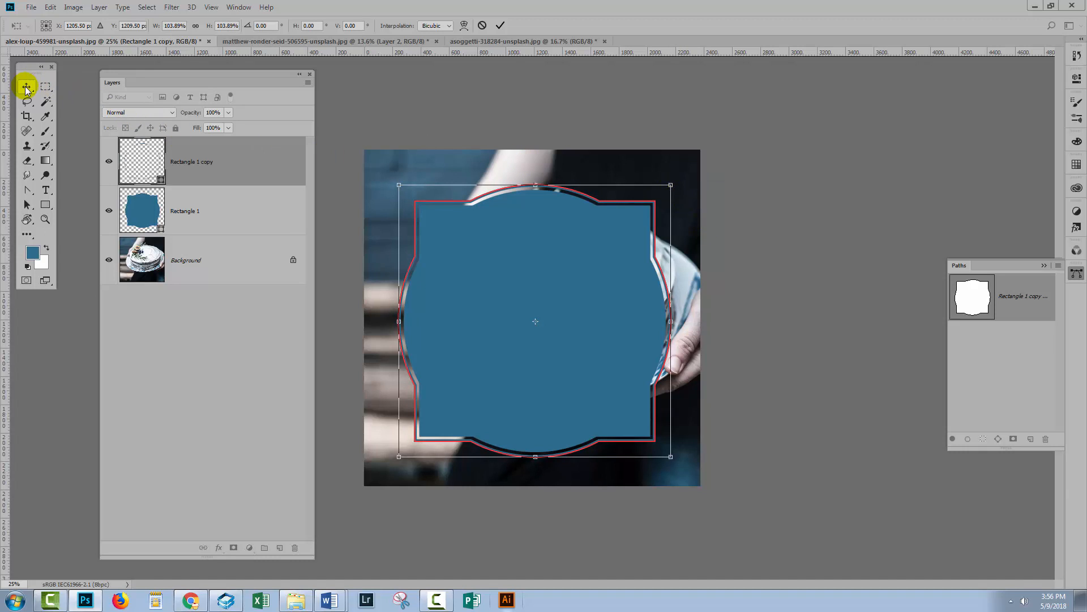
pyautogui.click(27, 86)
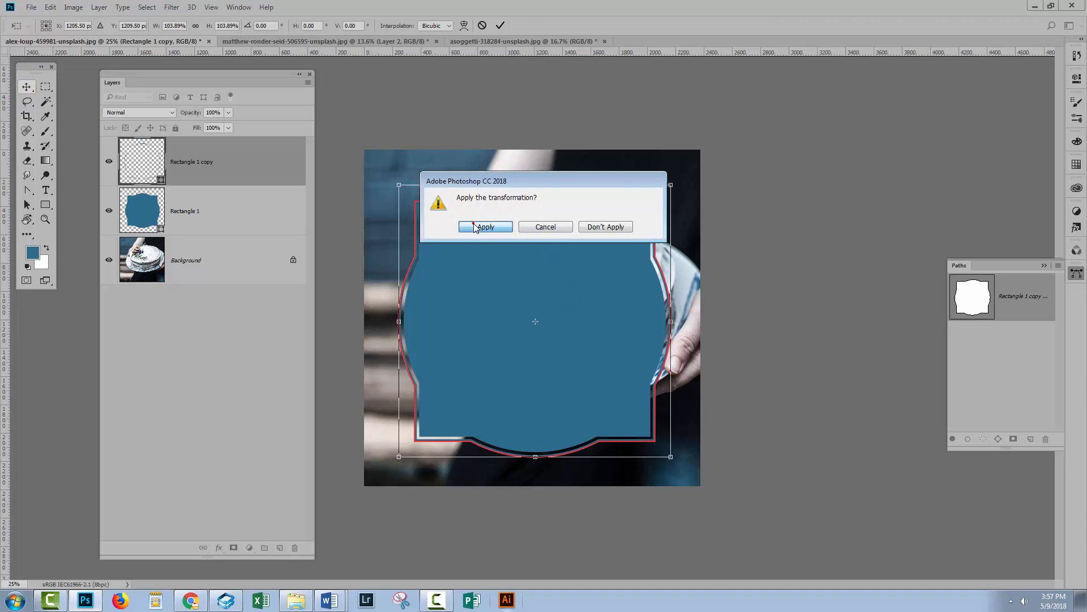
pyautogui.click(486, 227)
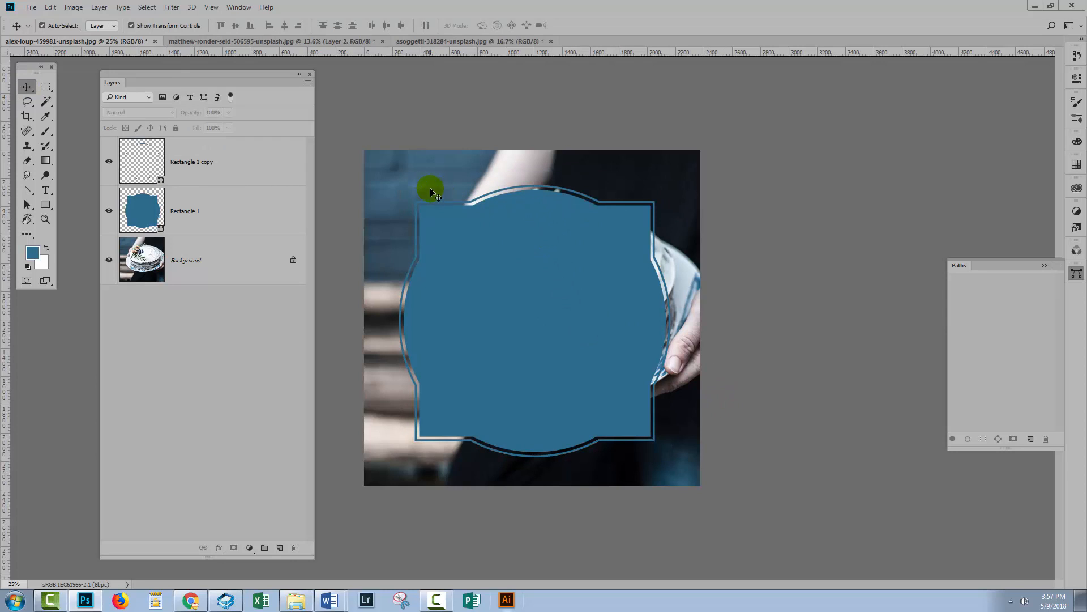
pyautogui.moveTo(392, 290)
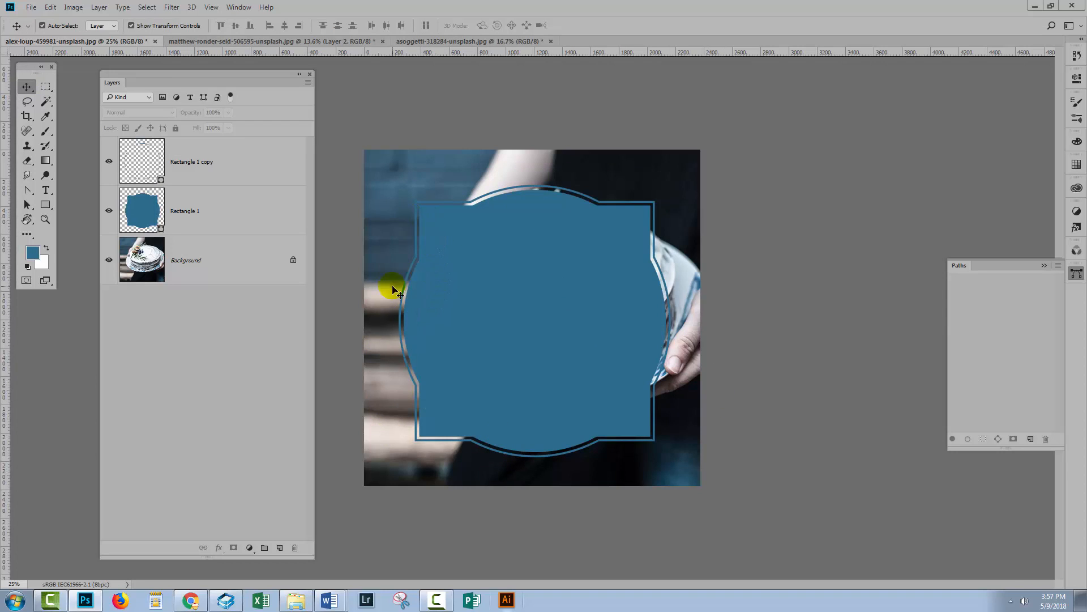
pyautogui.moveTo(454, 263)
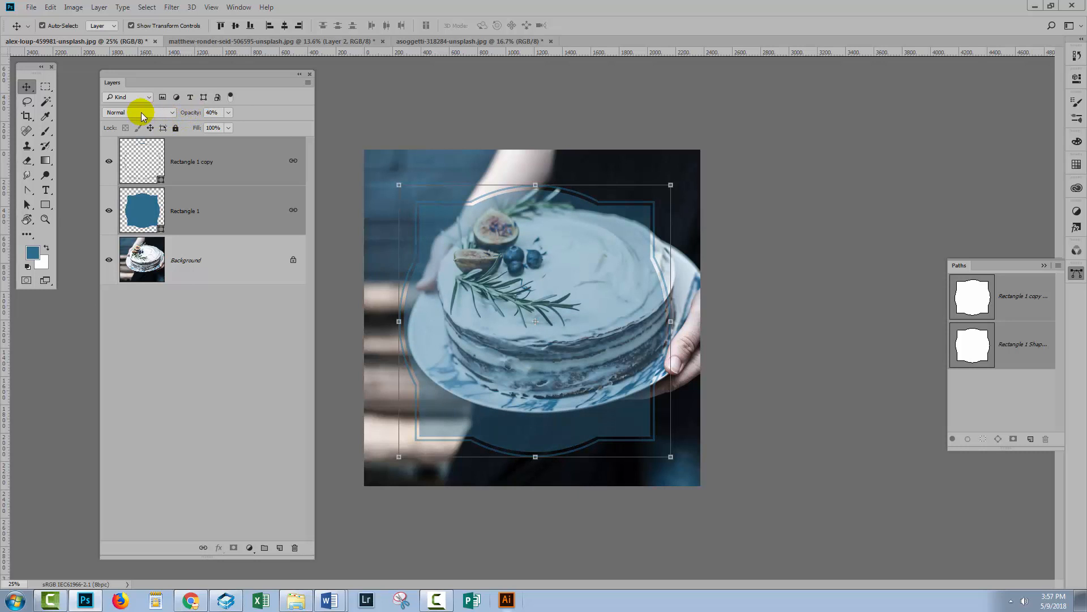
# - Try Hard Light blending on the 40% opaque badge, then revert to Normal
pyautogui.click(138, 112)
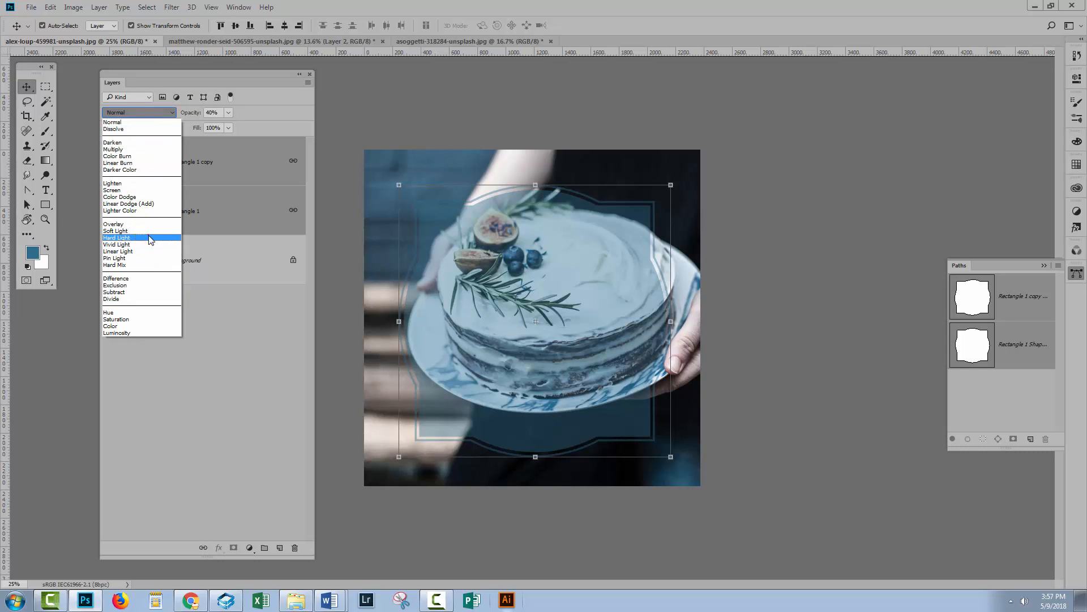
pyautogui.click(117, 238)
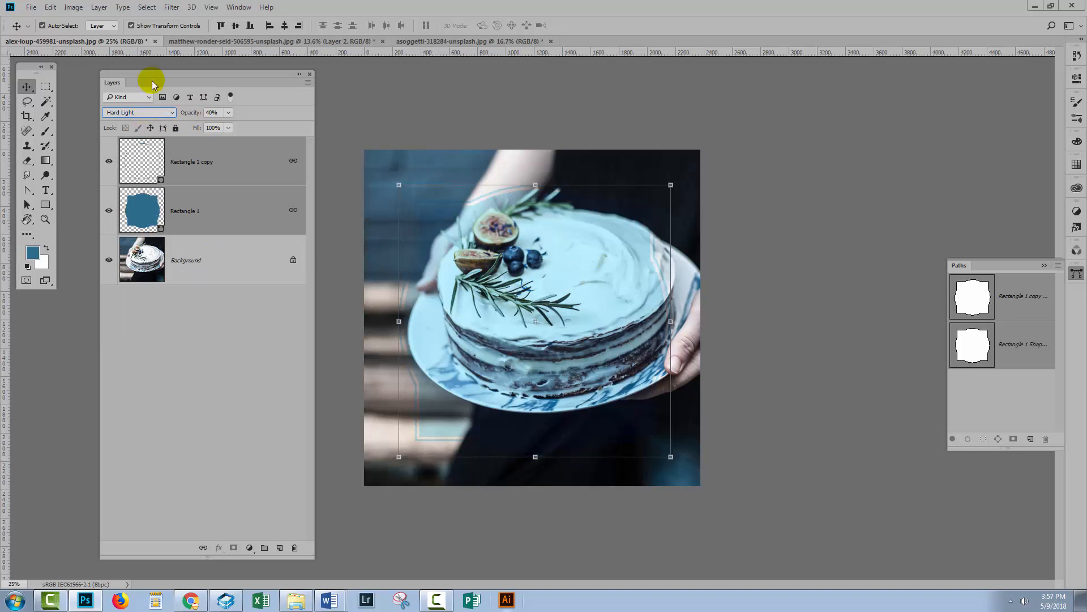
pyautogui.click(139, 111)
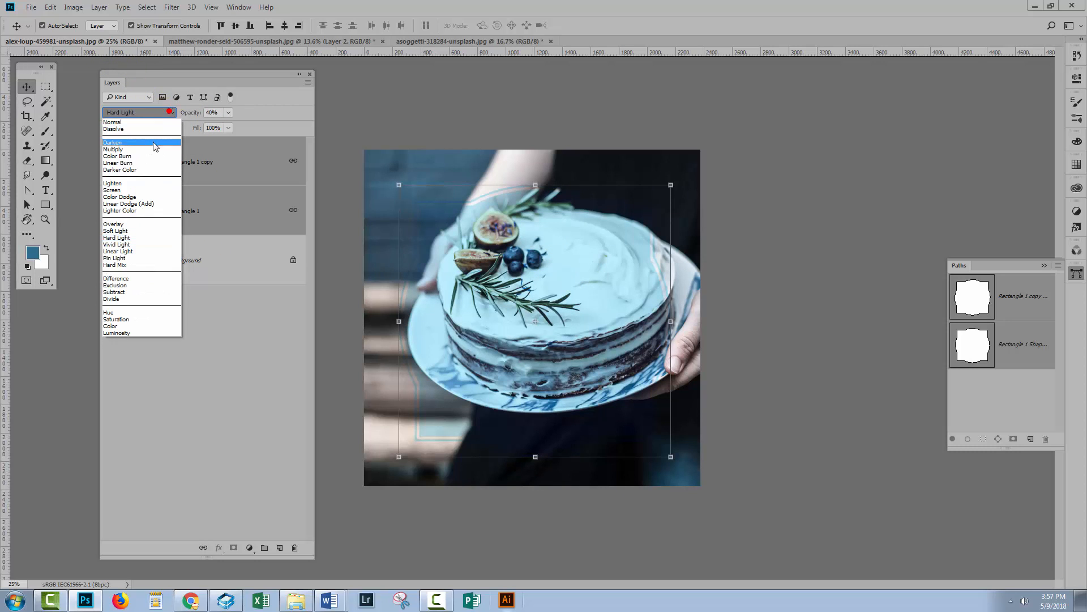
pyautogui.click(112, 112)
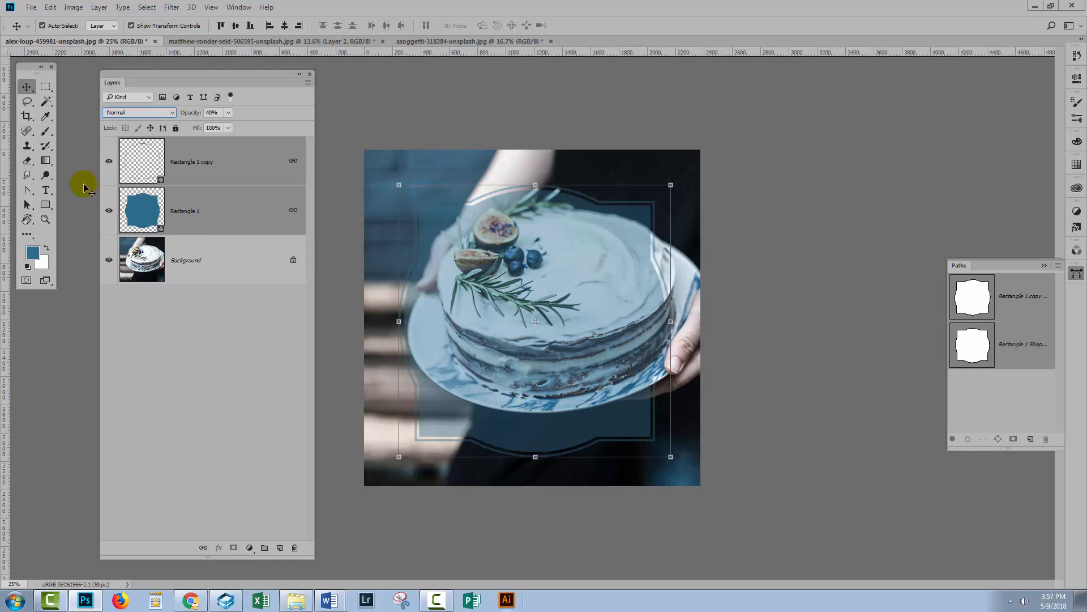
pyautogui.click(46, 189)
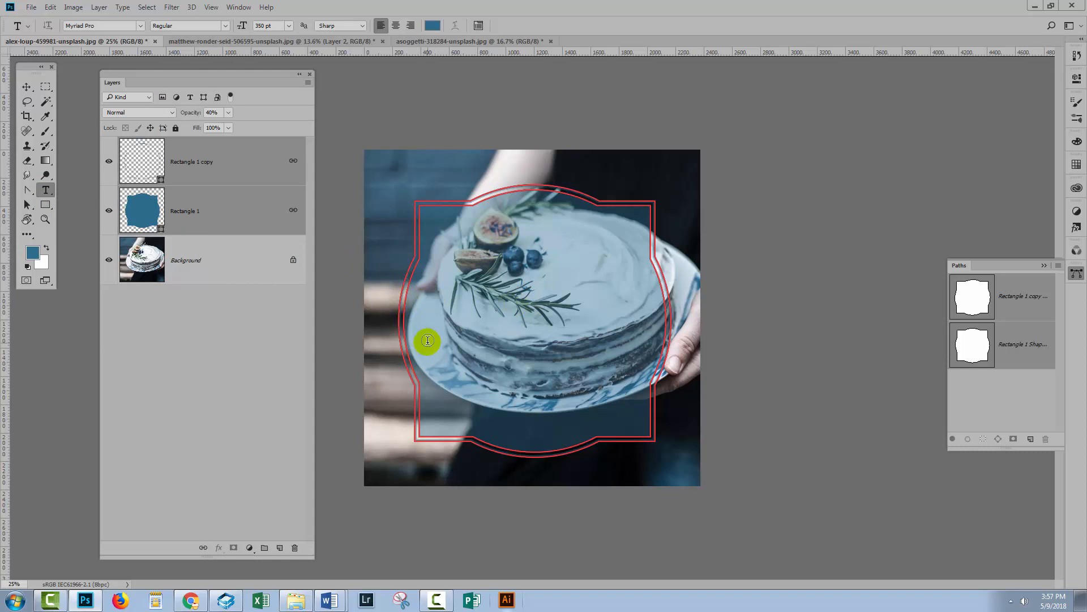
pyautogui.moveTo(444, 327)
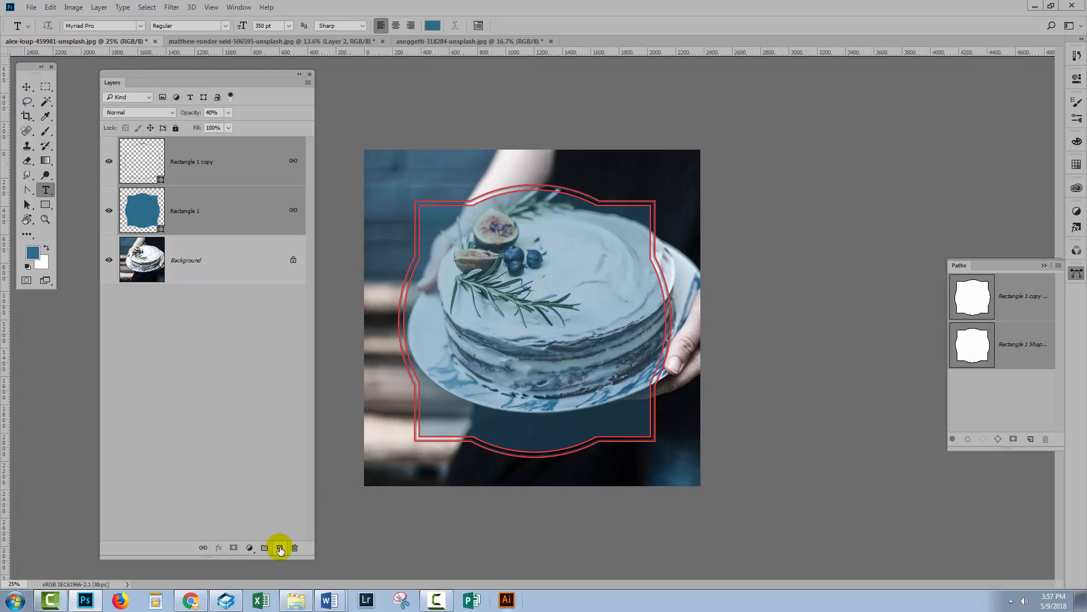
# - Add white 'IN SEASON' text and a script-font 'blueberries' on a new layer
pyautogui.click(279, 547)
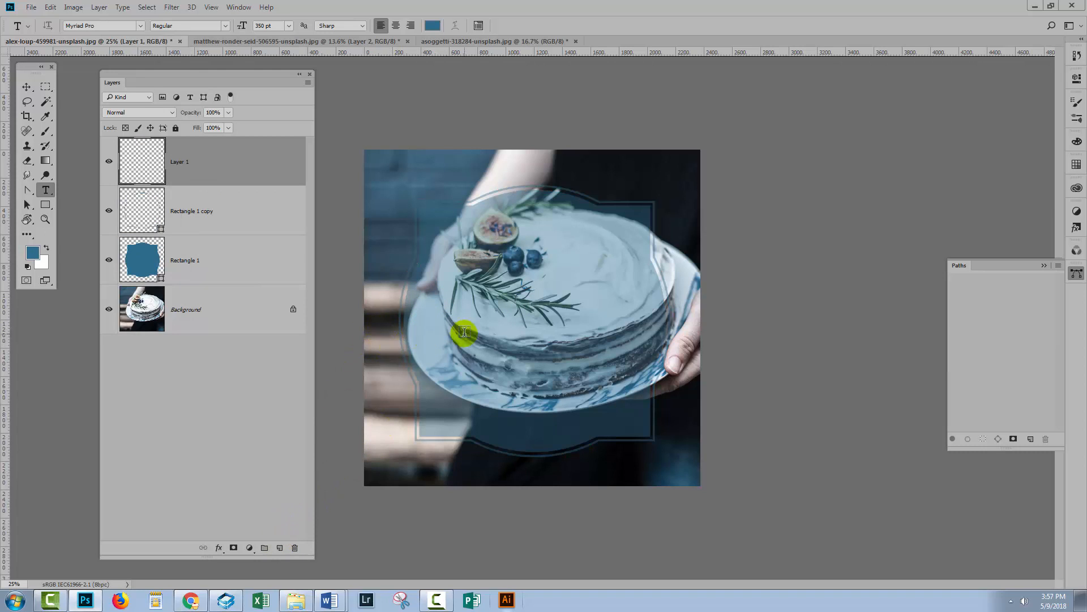
pyautogui.moveTo(432, 306)
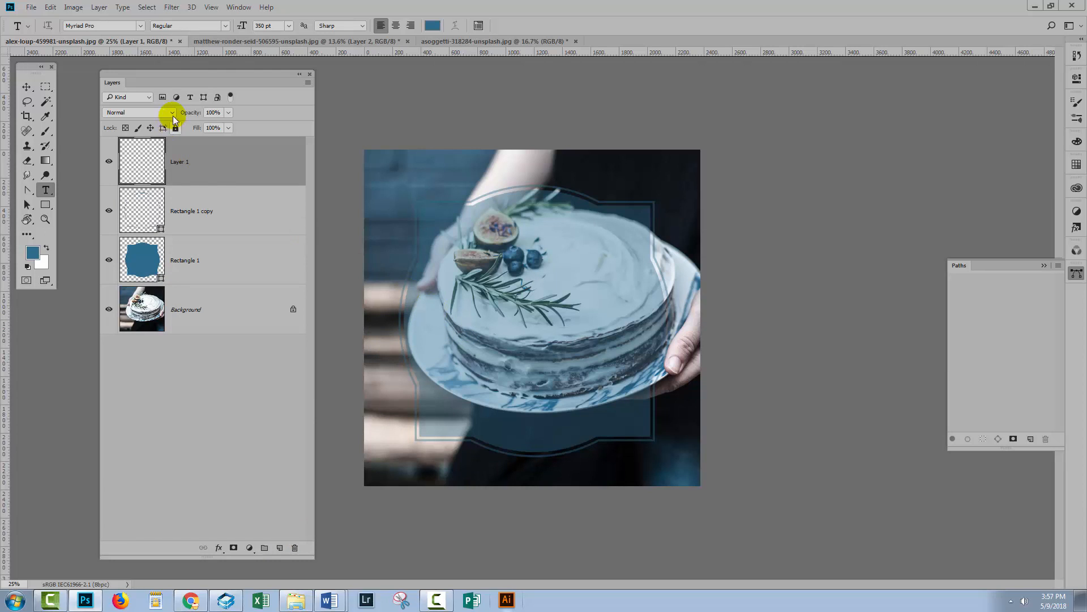
pyautogui.click(433, 26)
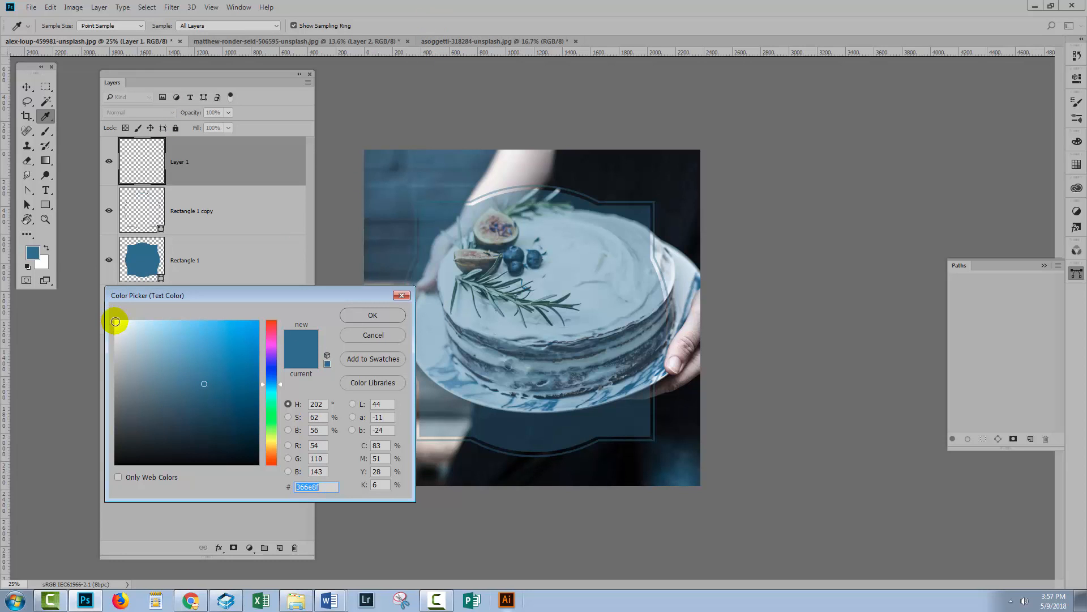
pyautogui.click(372, 315)
pyautogui.write('IN SEASON')
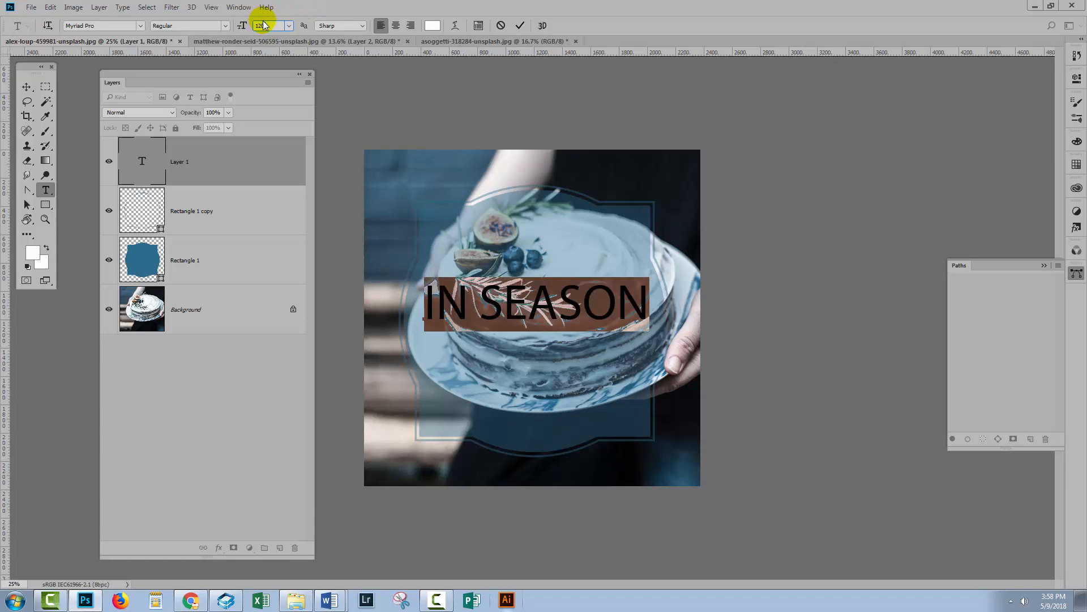
pyautogui.click(519, 25)
pyautogui.write('blueberries')
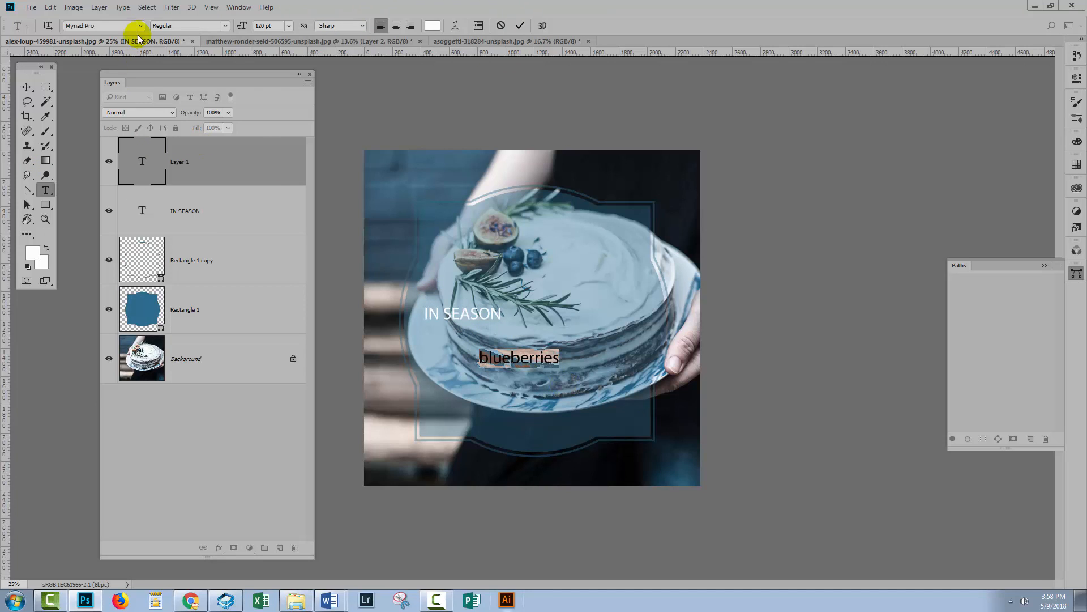
pyautogui.click(104, 26)
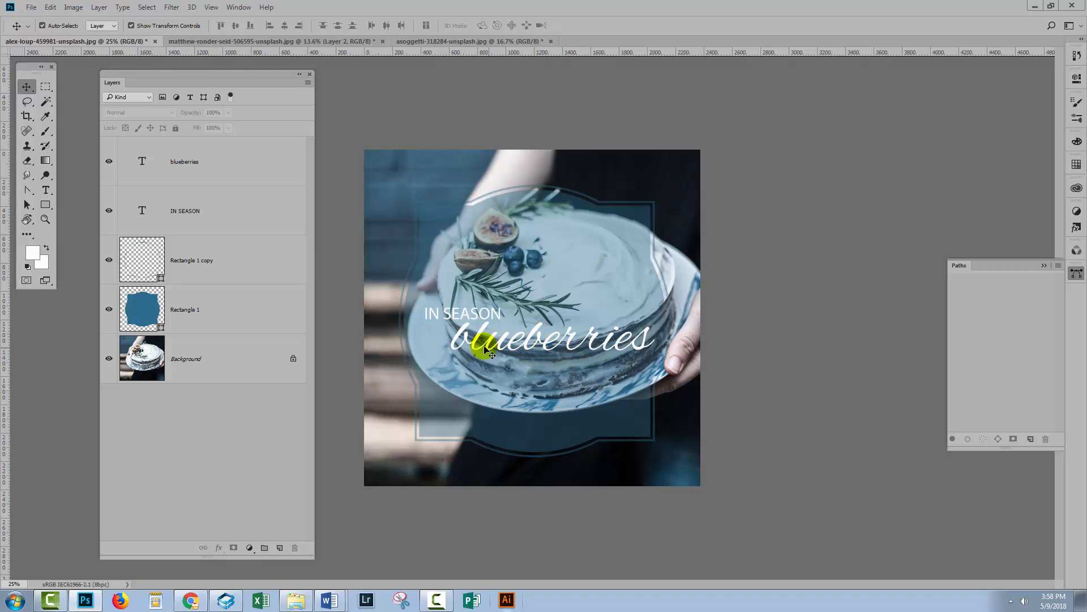
pyautogui.moveTo(559, 354)
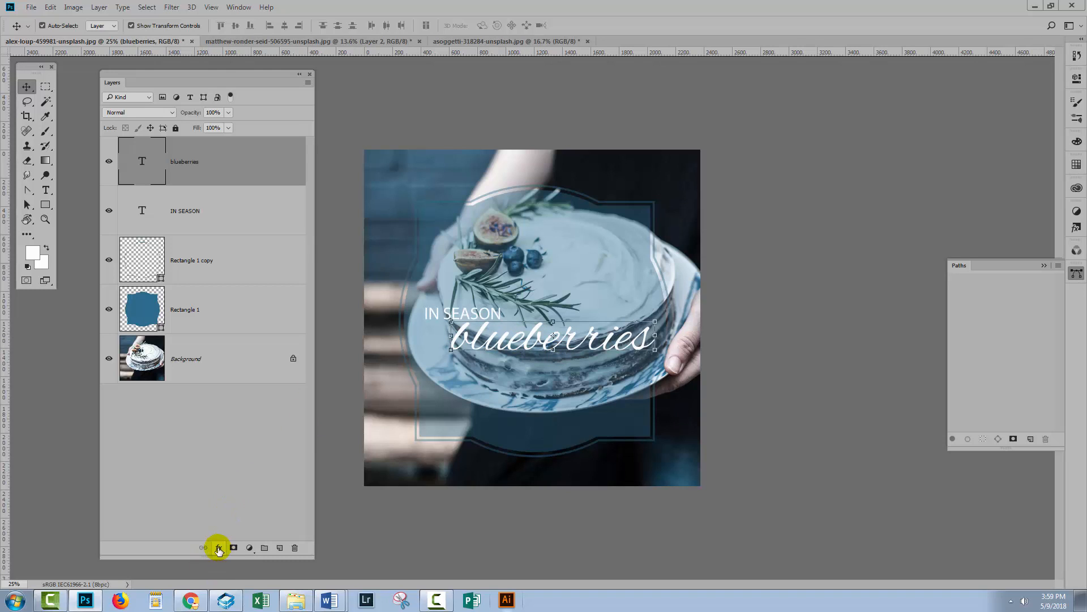
# - Give 'blueberries' a 65% opacity drop shadow and close the Layers panel
pyautogui.click(219, 547)
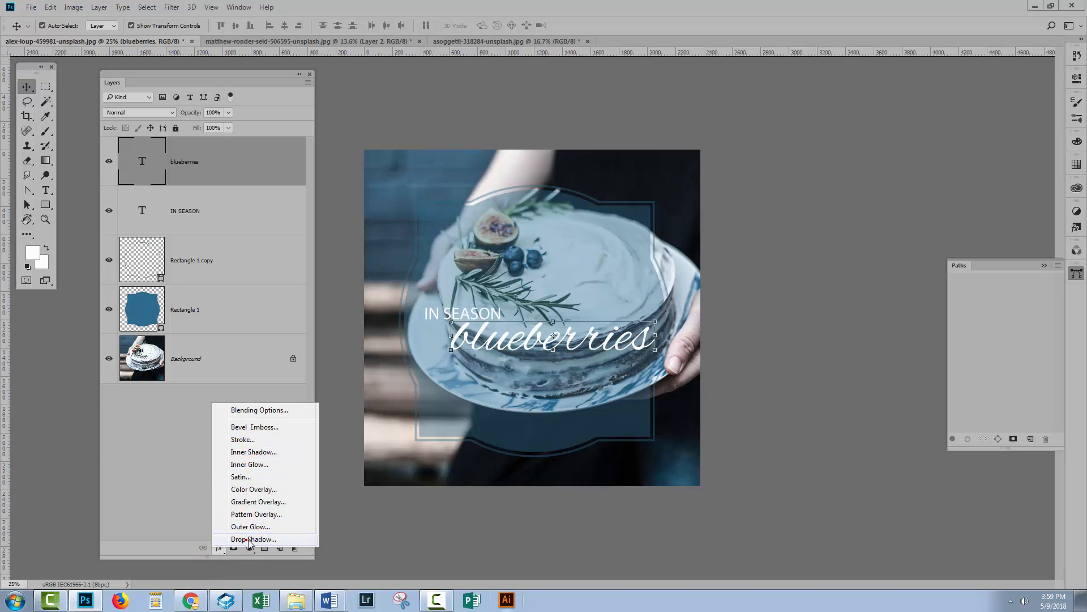
pyautogui.click(253, 539)
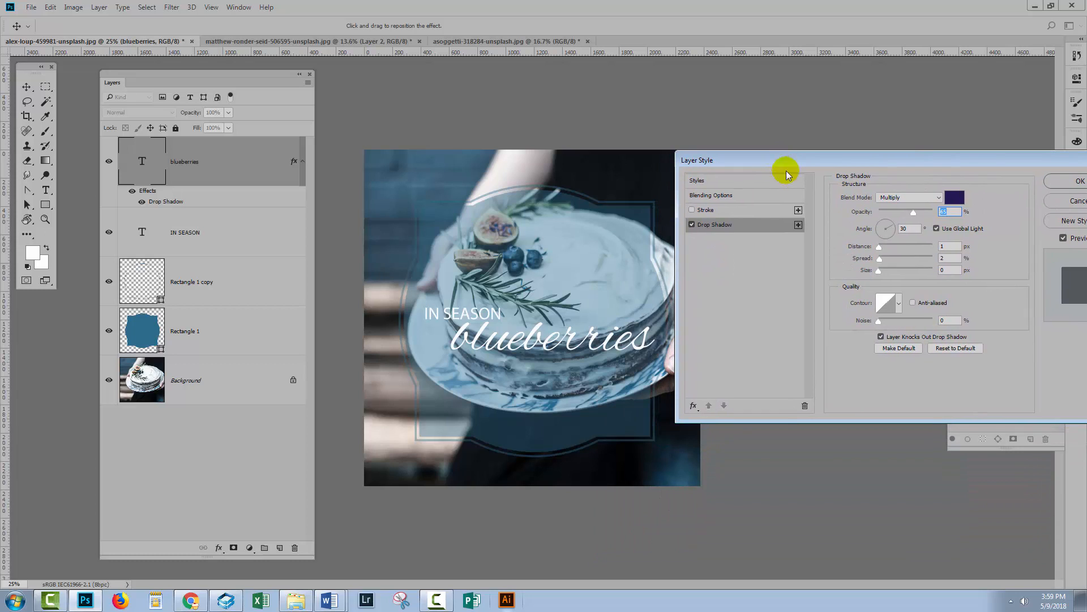
pyautogui.moveTo(955, 197)
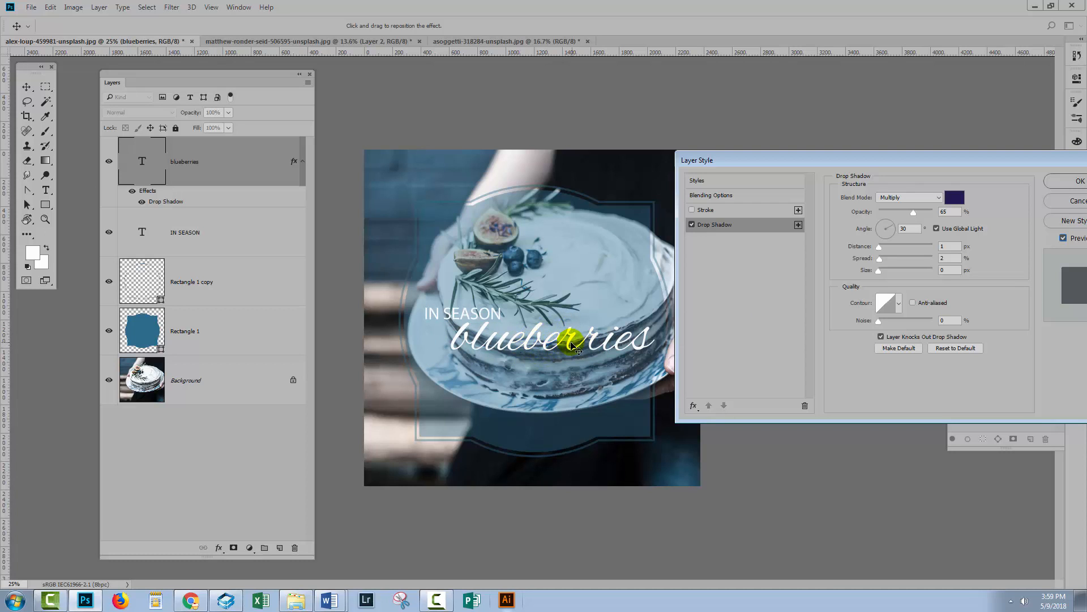
pyautogui.moveTo(929, 257)
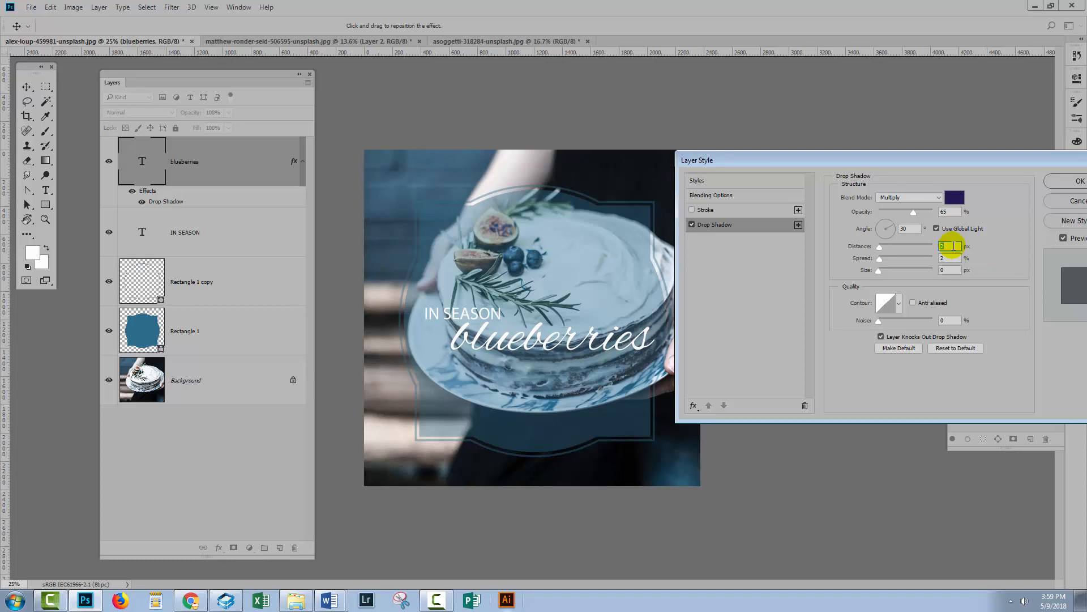
pyautogui.moveTo(798, 272)
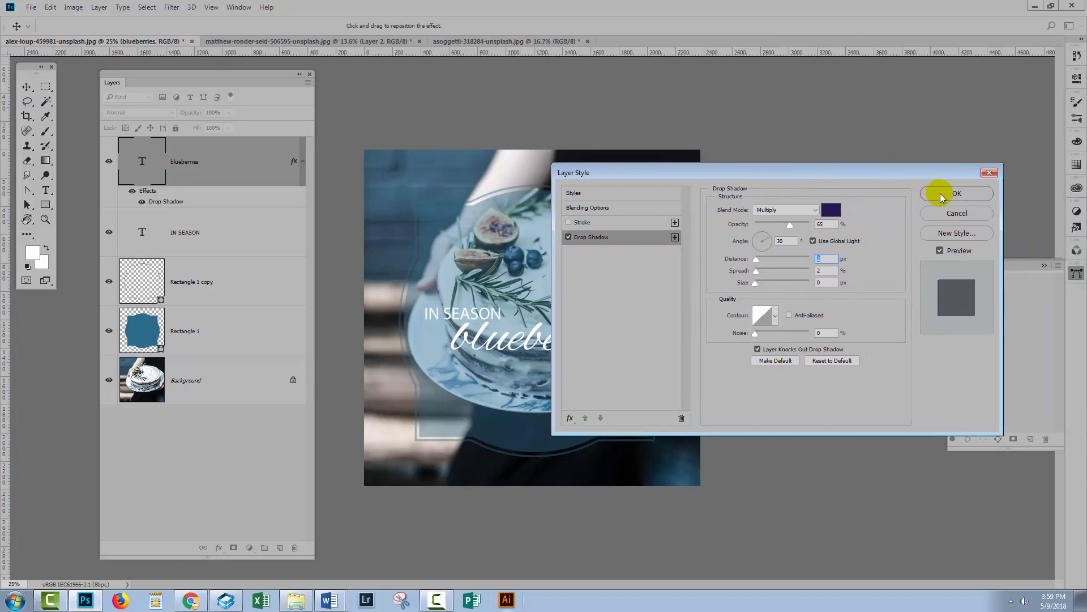
pyautogui.click(957, 194)
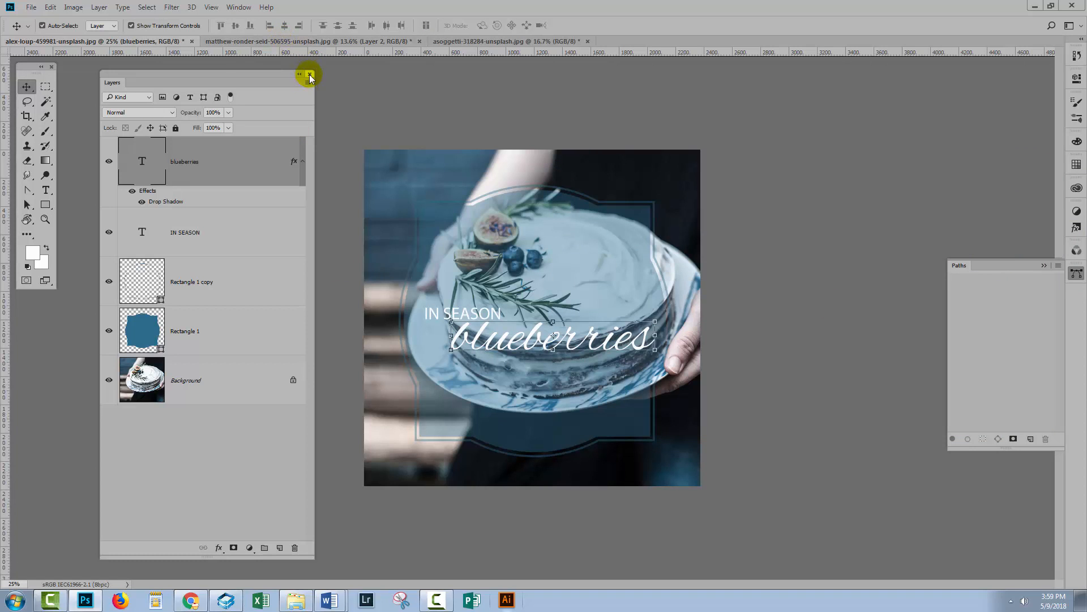
pyautogui.click(309, 74)
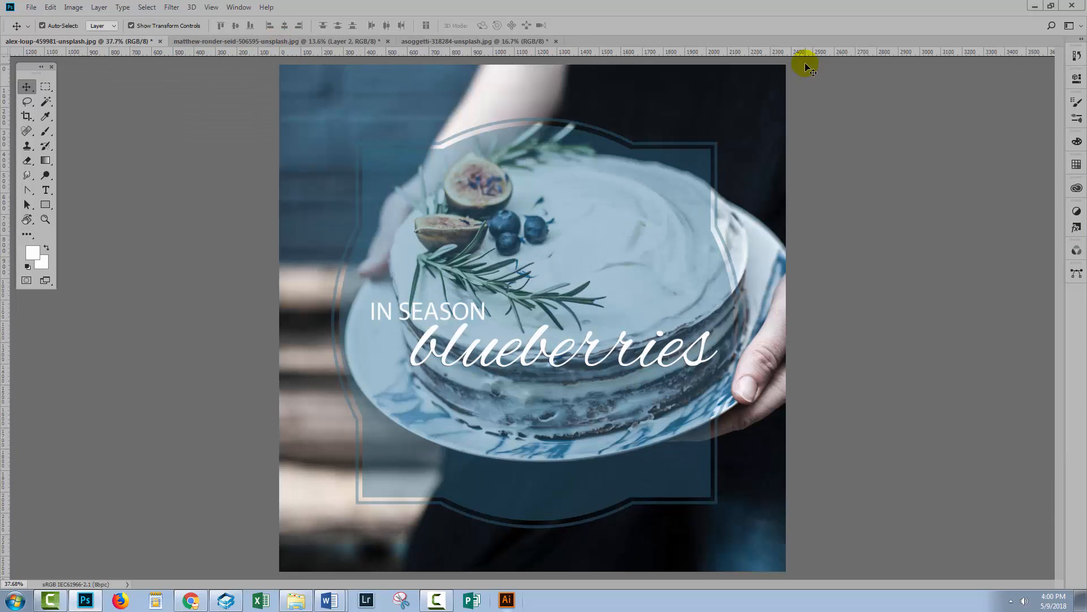